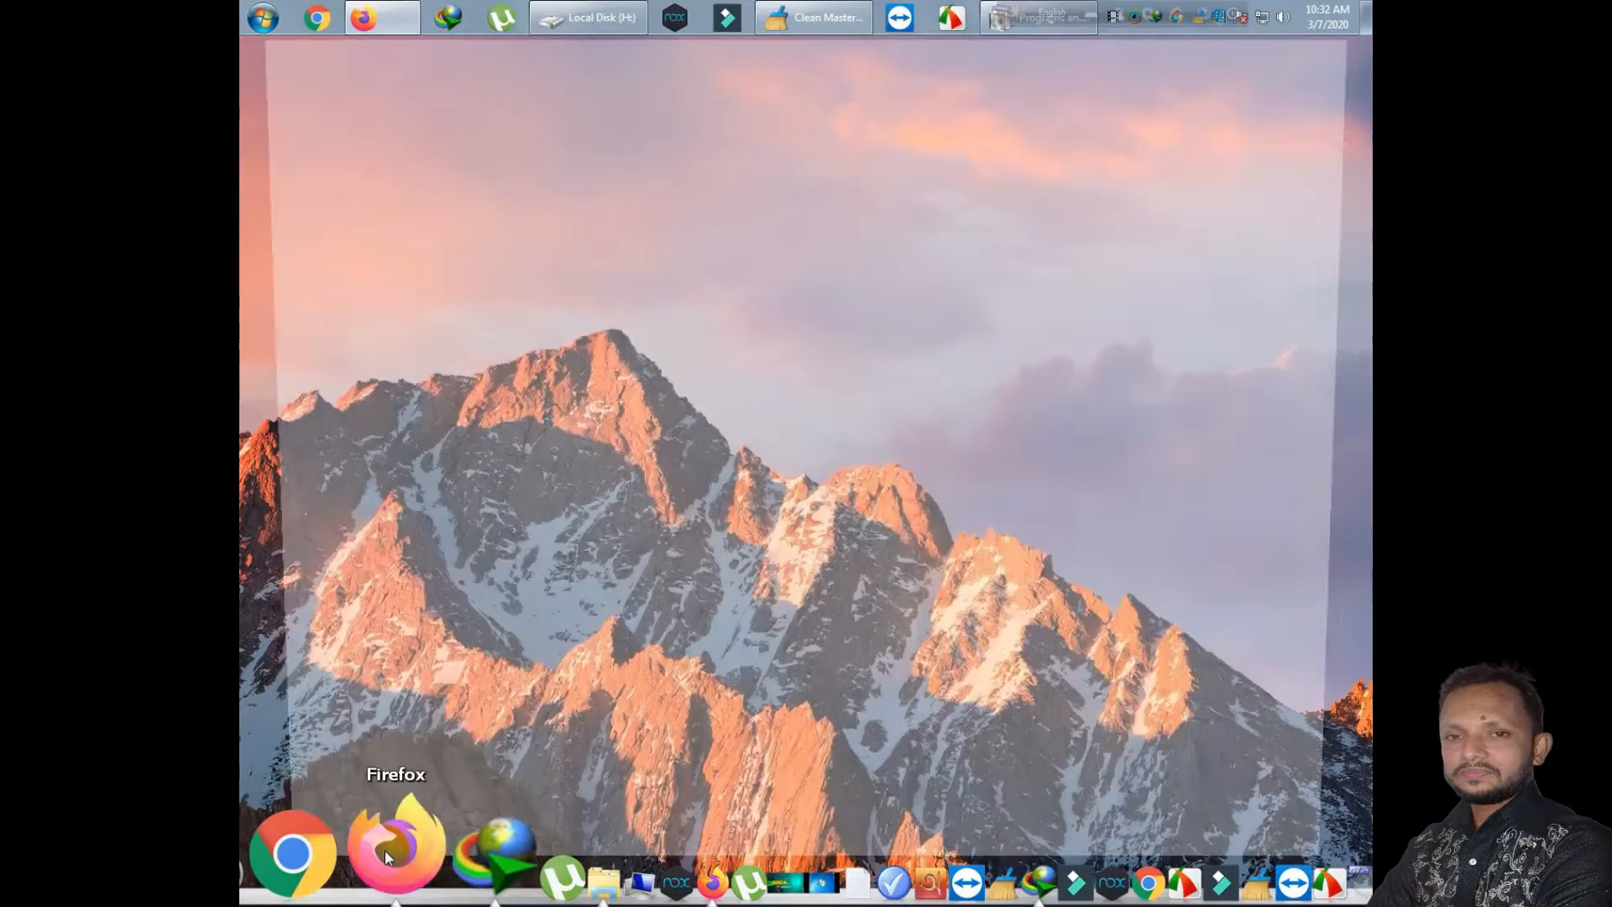
Step: Launch Google Chrome from the dock and start typing a web address
click(396, 853)
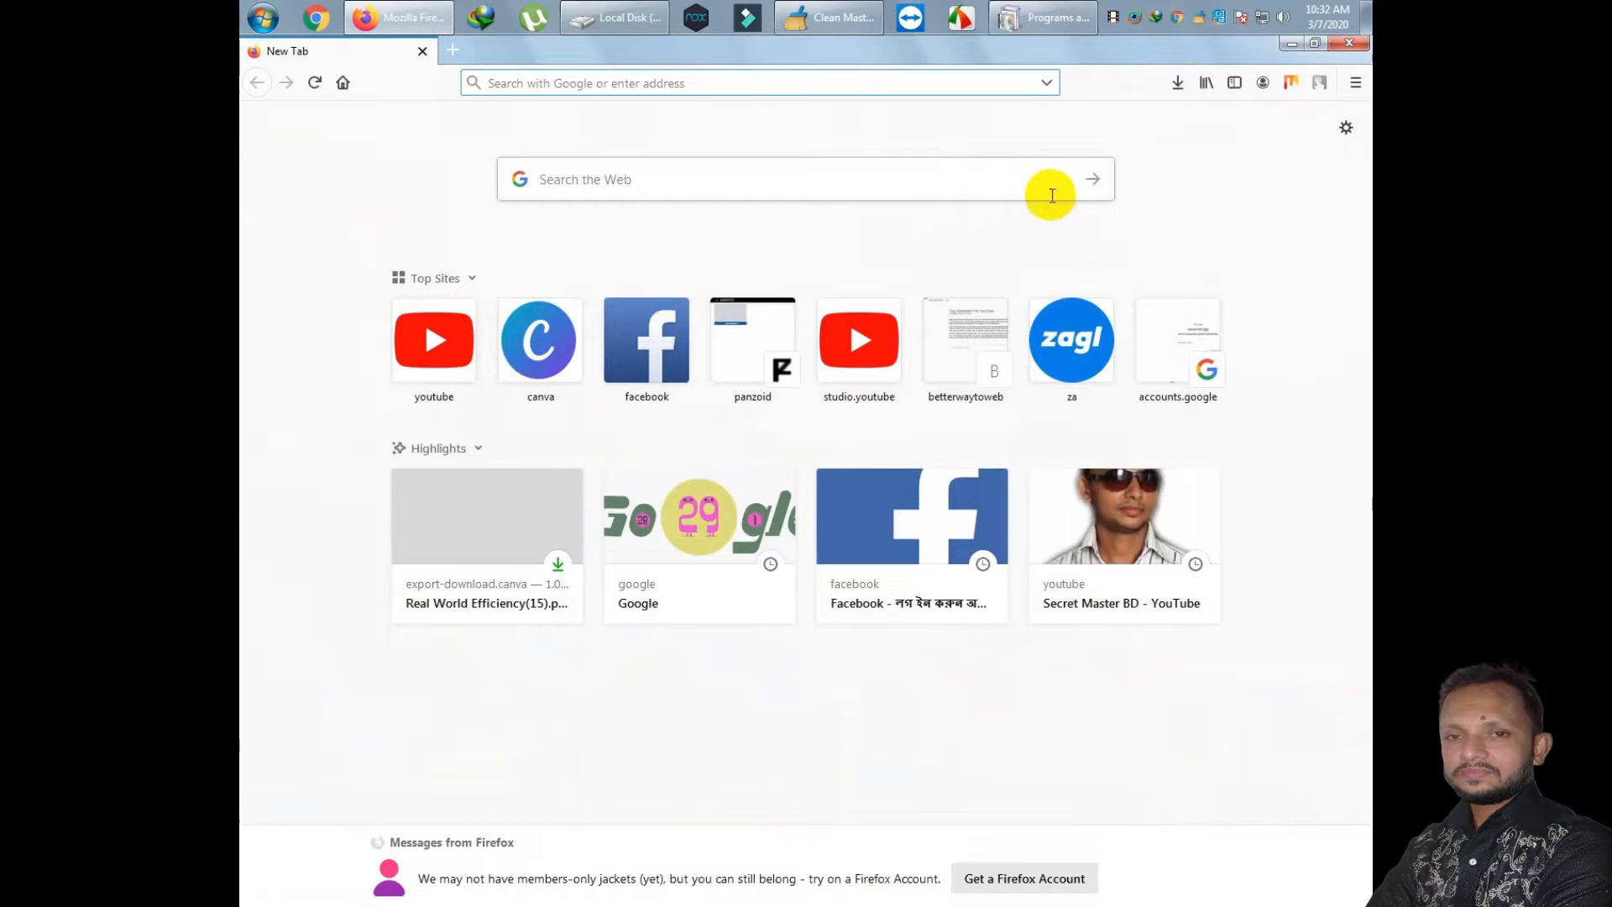
mouse_move(1092, 178)
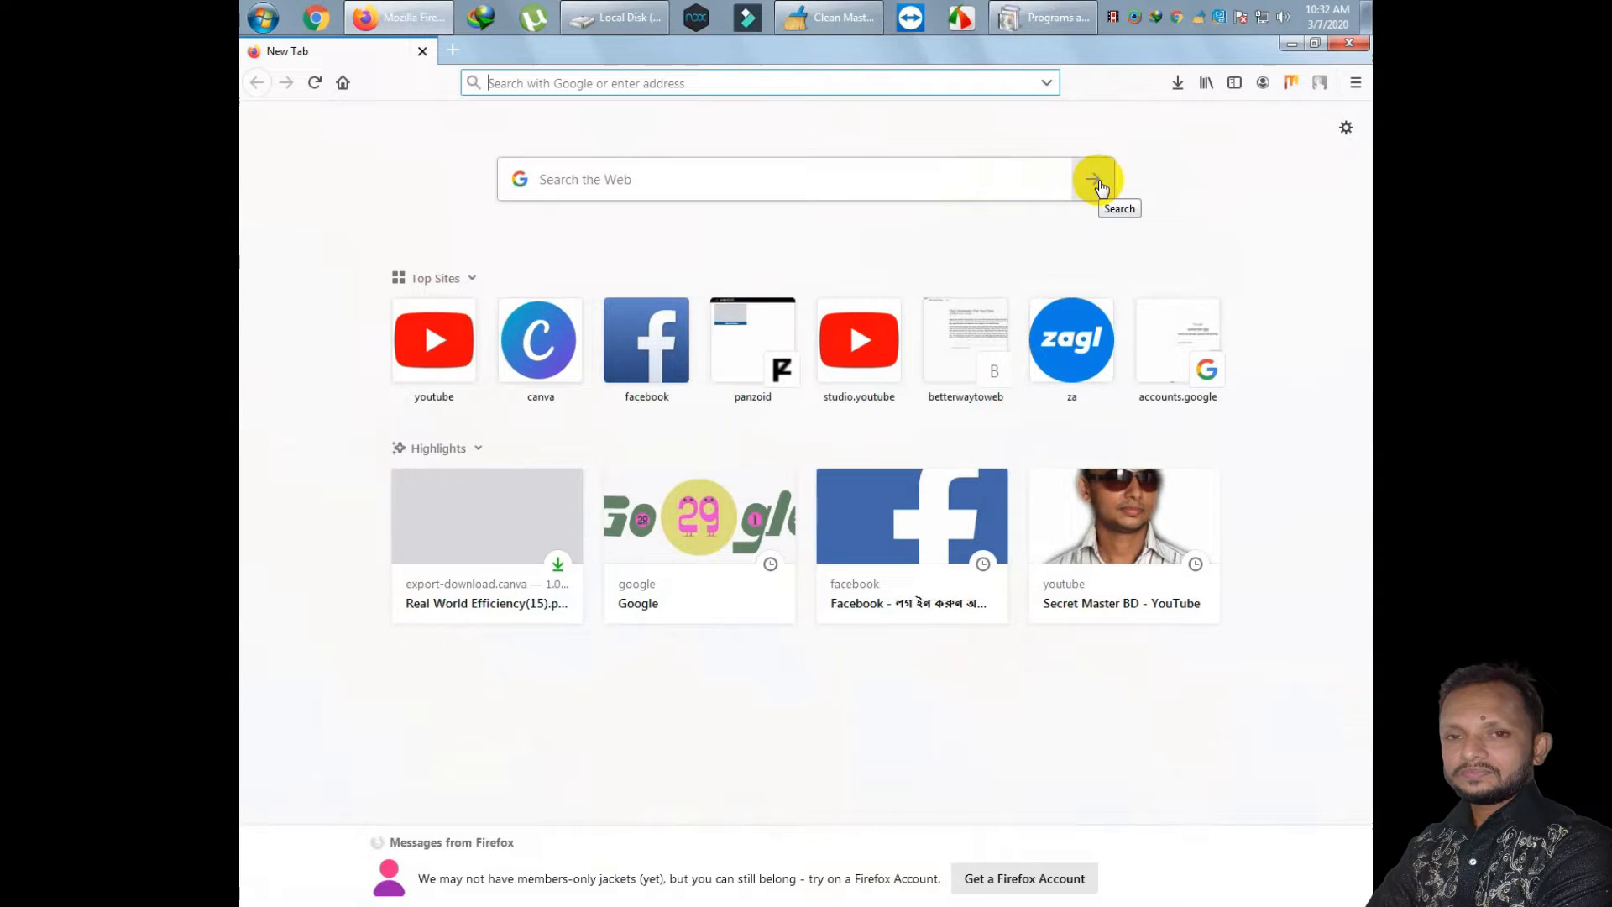
mouse_move(1126, 187)
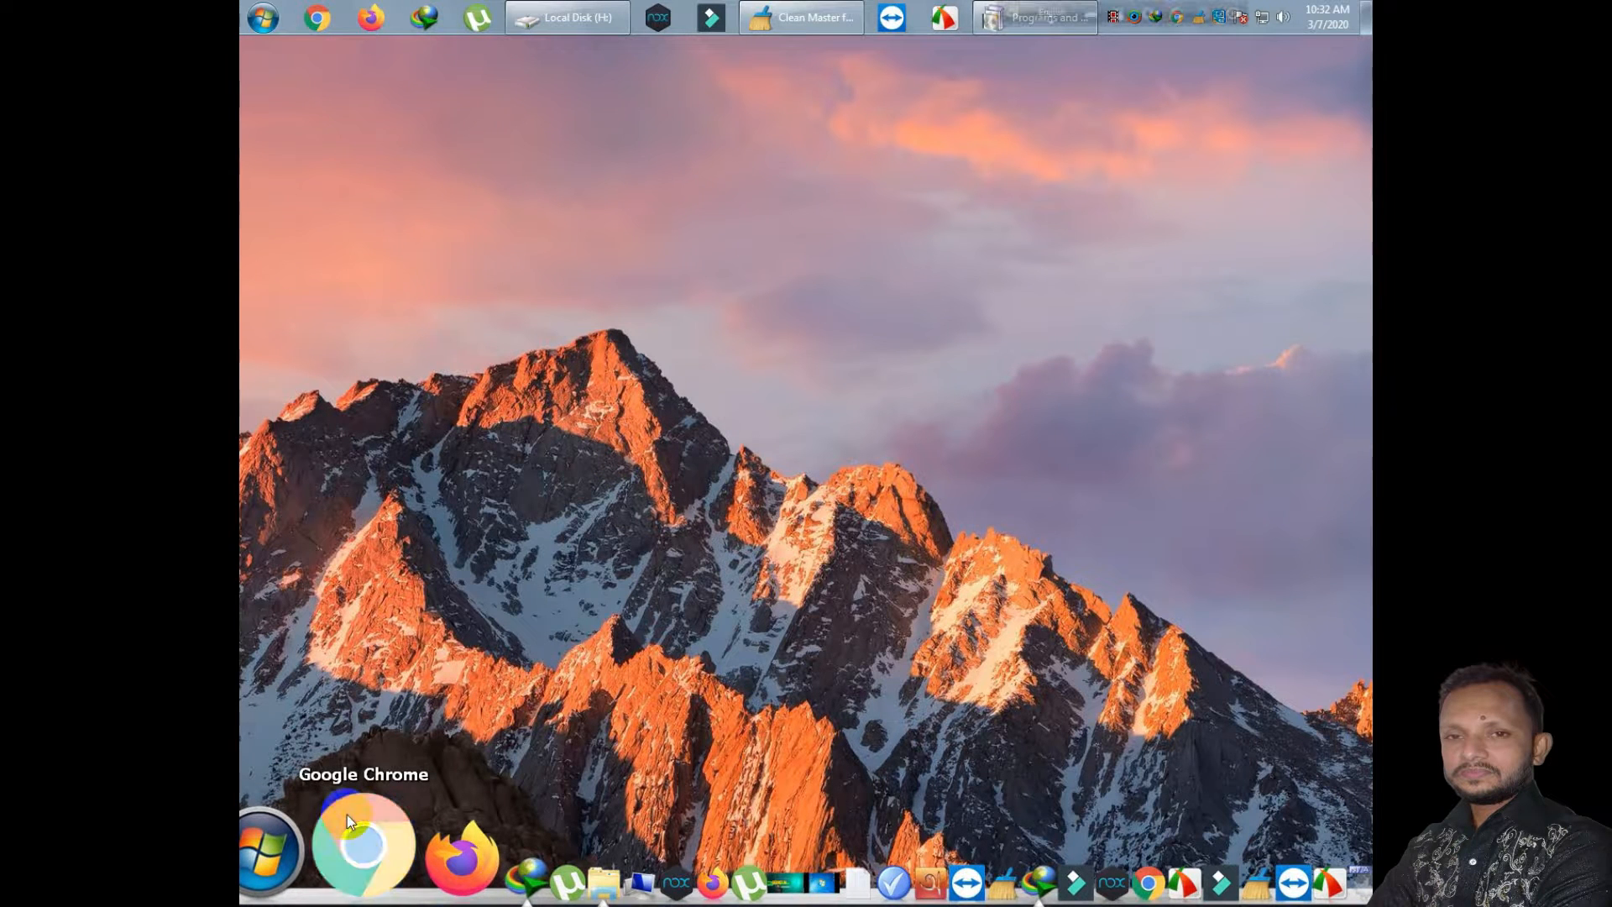
click(362, 843)
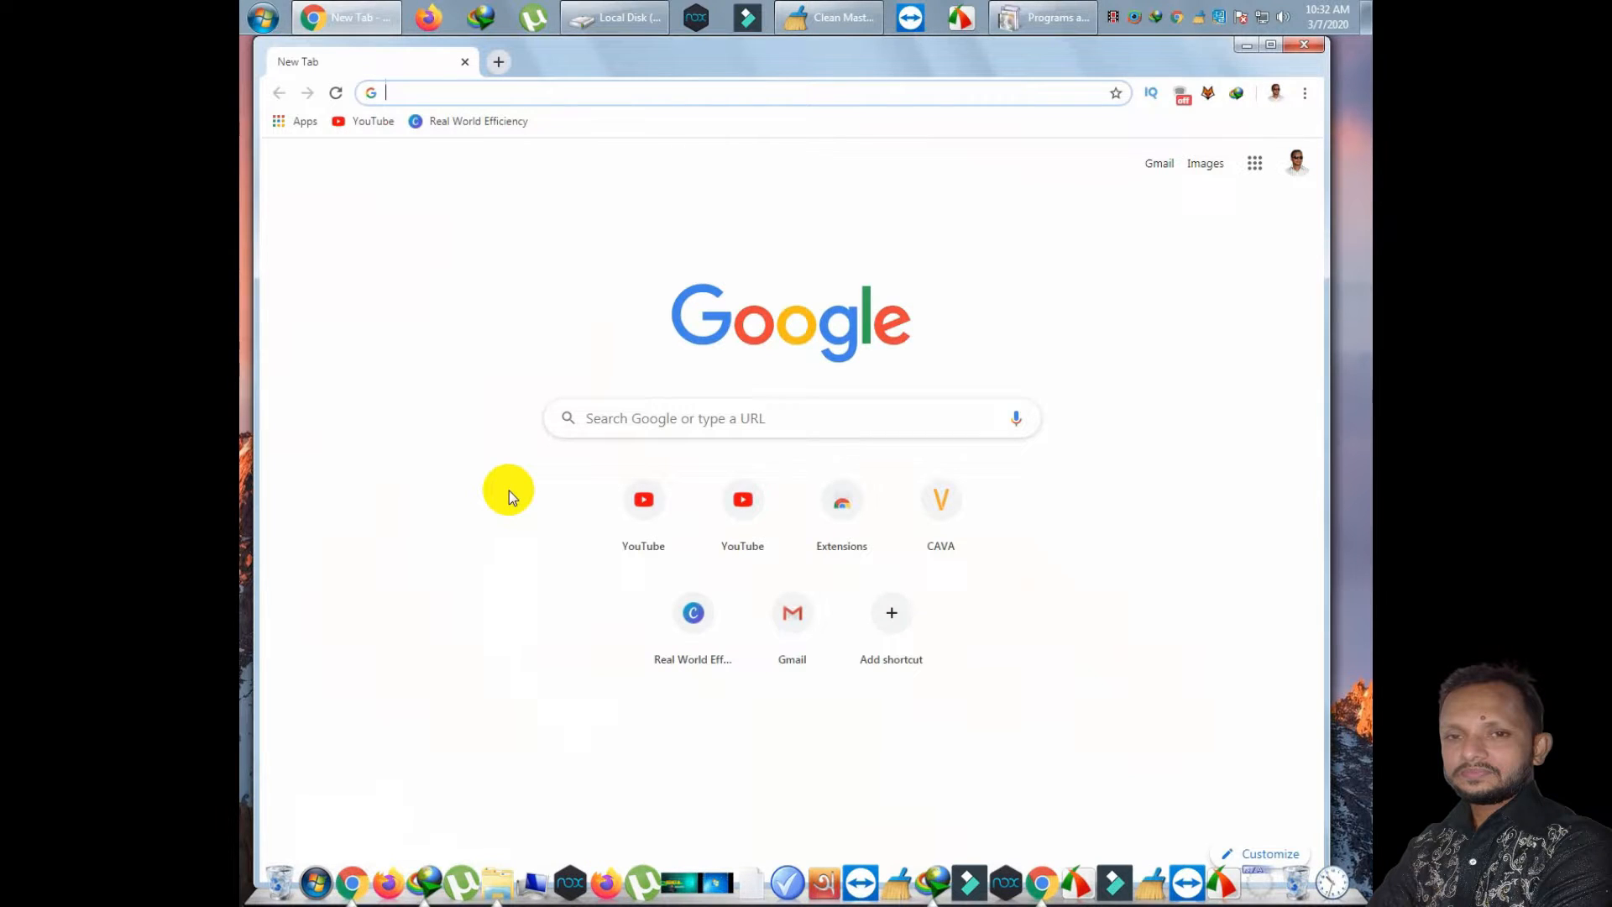
mouse_move(526, 485)
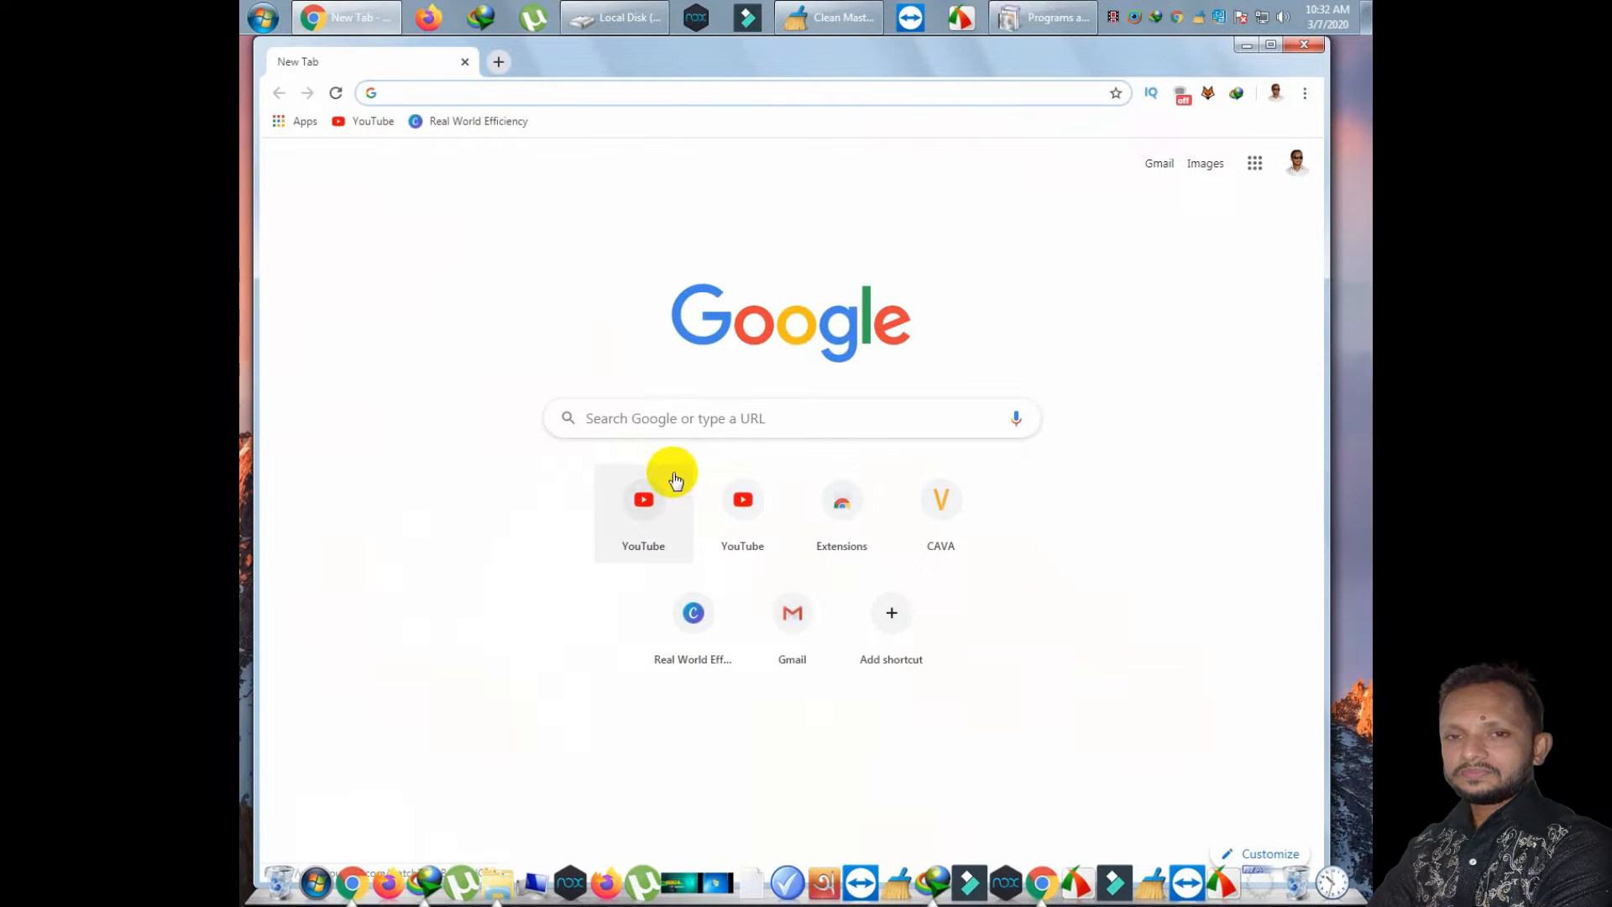
click(792, 417)
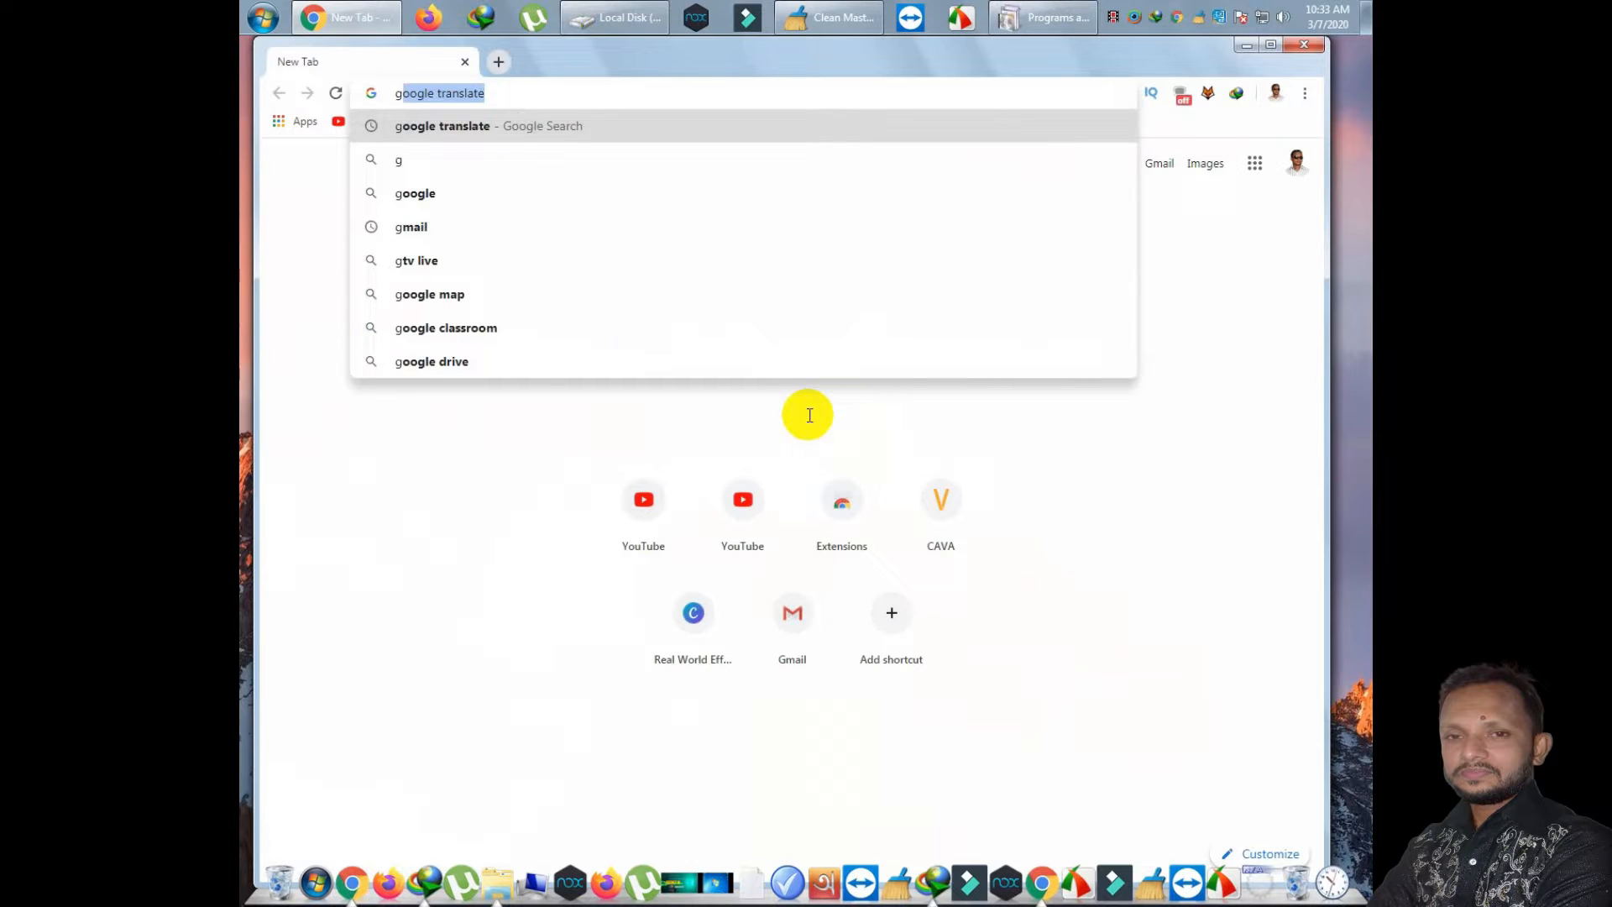
Step: Go to the Google account creation page from the address bar suggestions
click(410, 226)
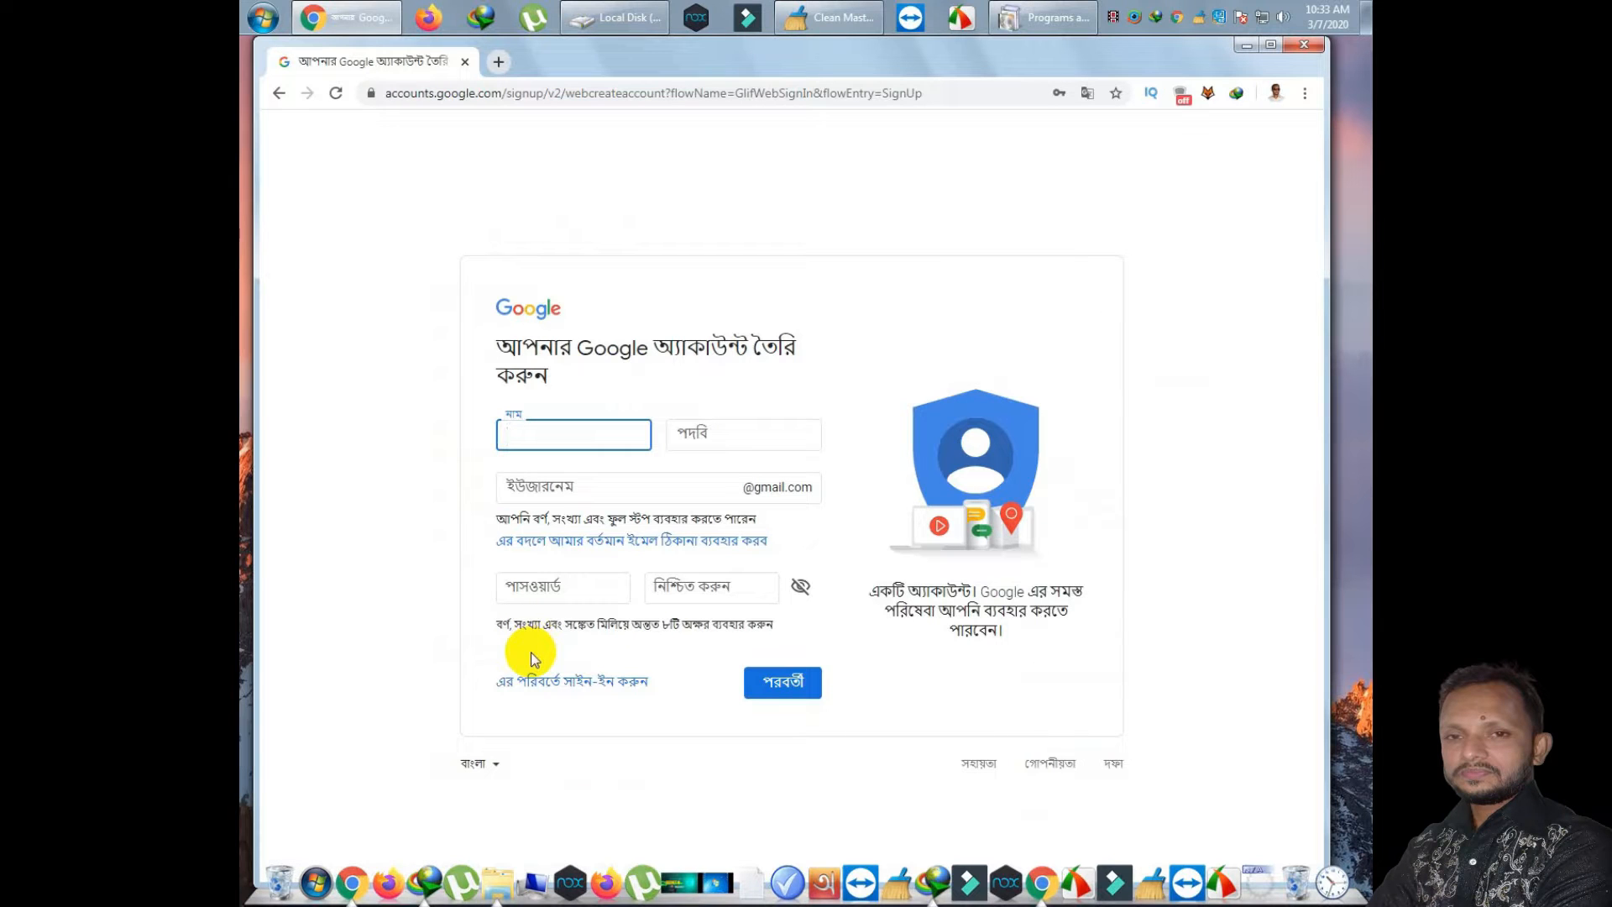
mouse_move(522, 506)
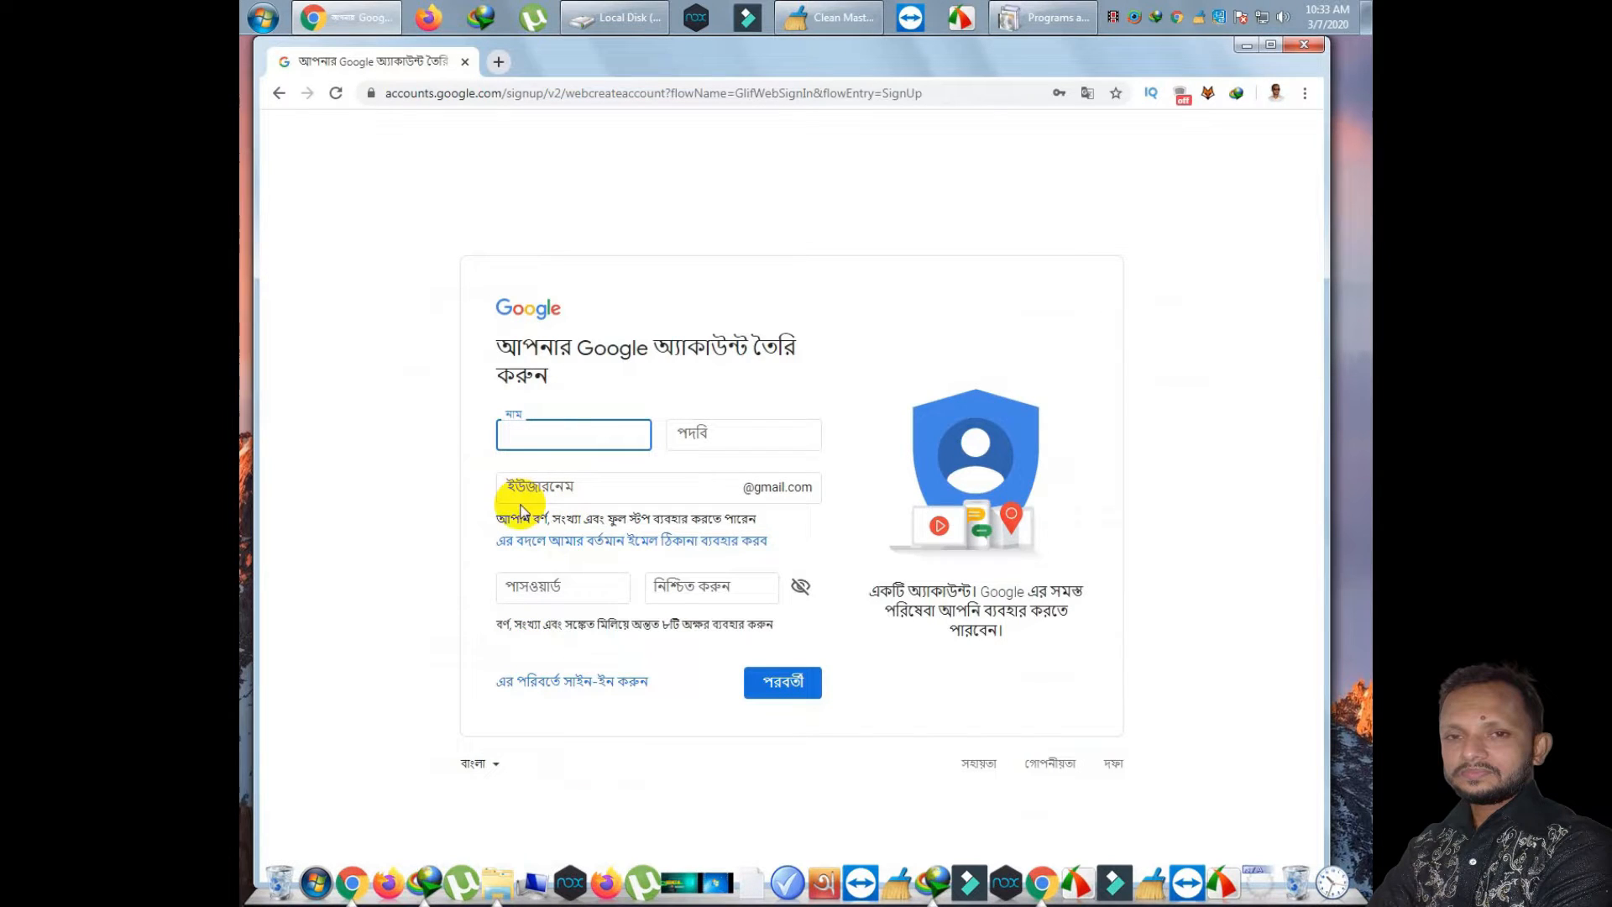
mouse_move(957, 224)
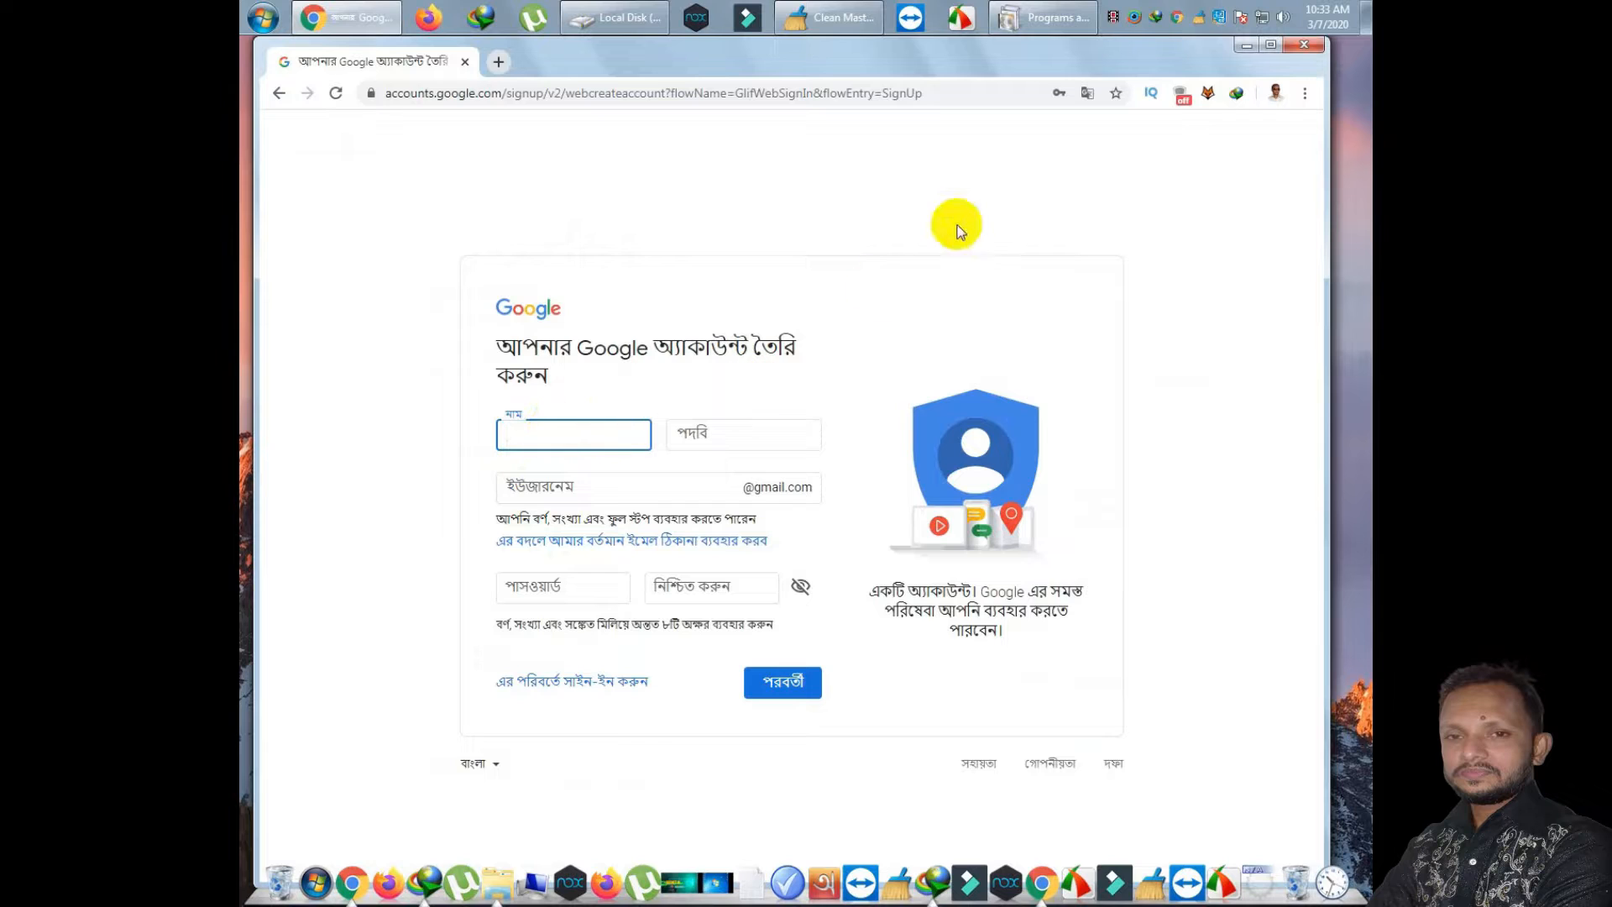
mouse_move(922, 196)
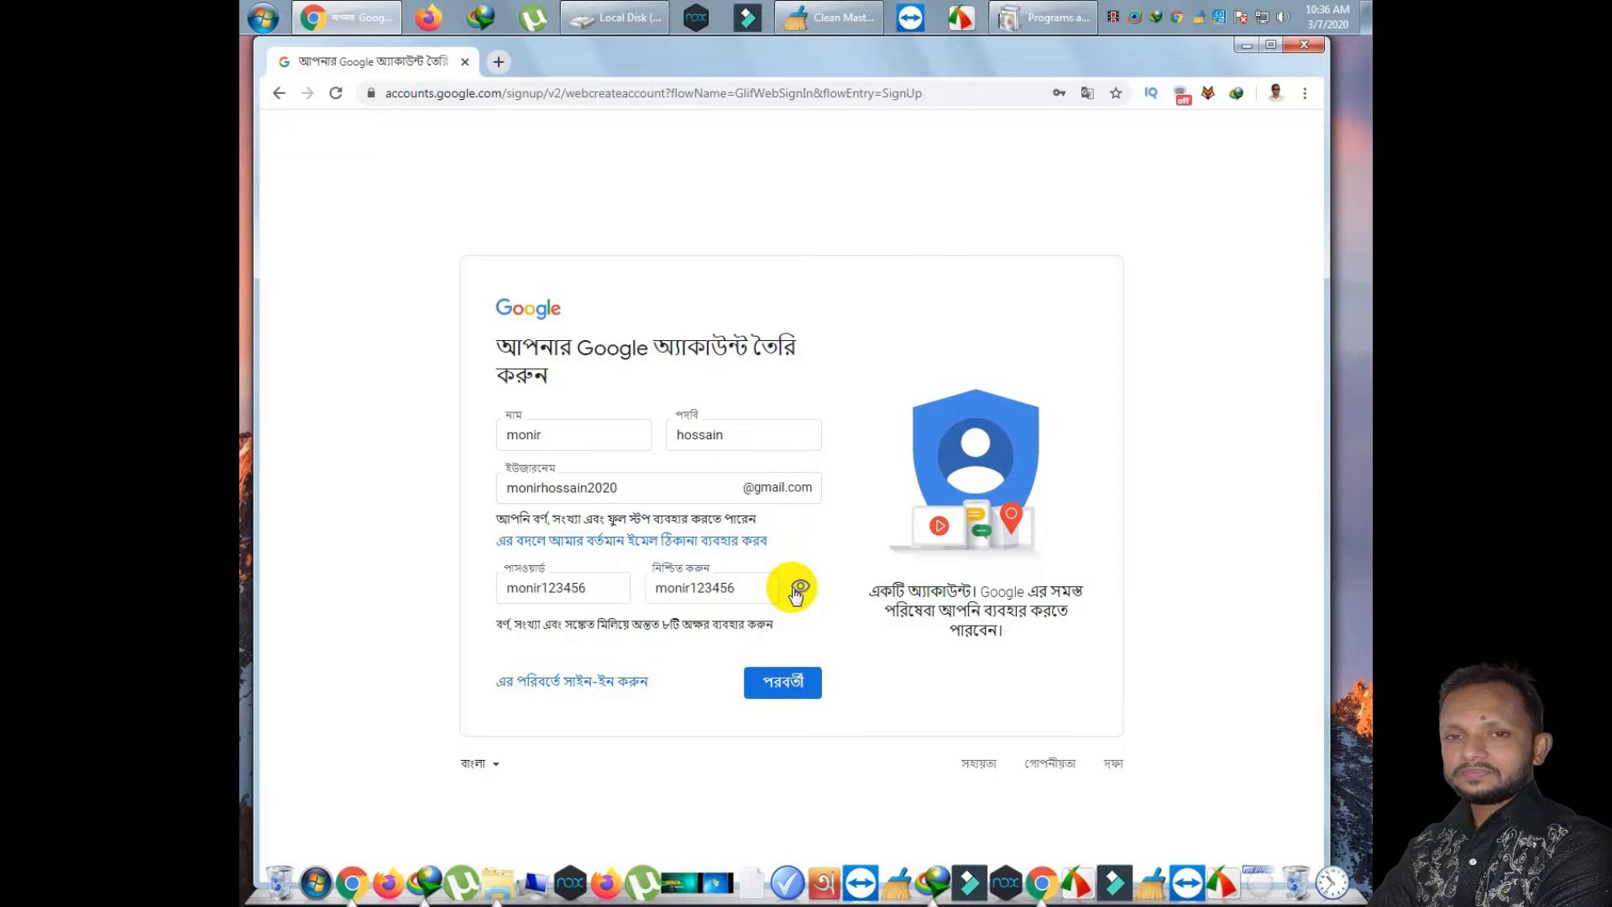
Step: Hide the password, swap the taken username for Google's suggestion, and resubmit the form
click(794, 587)
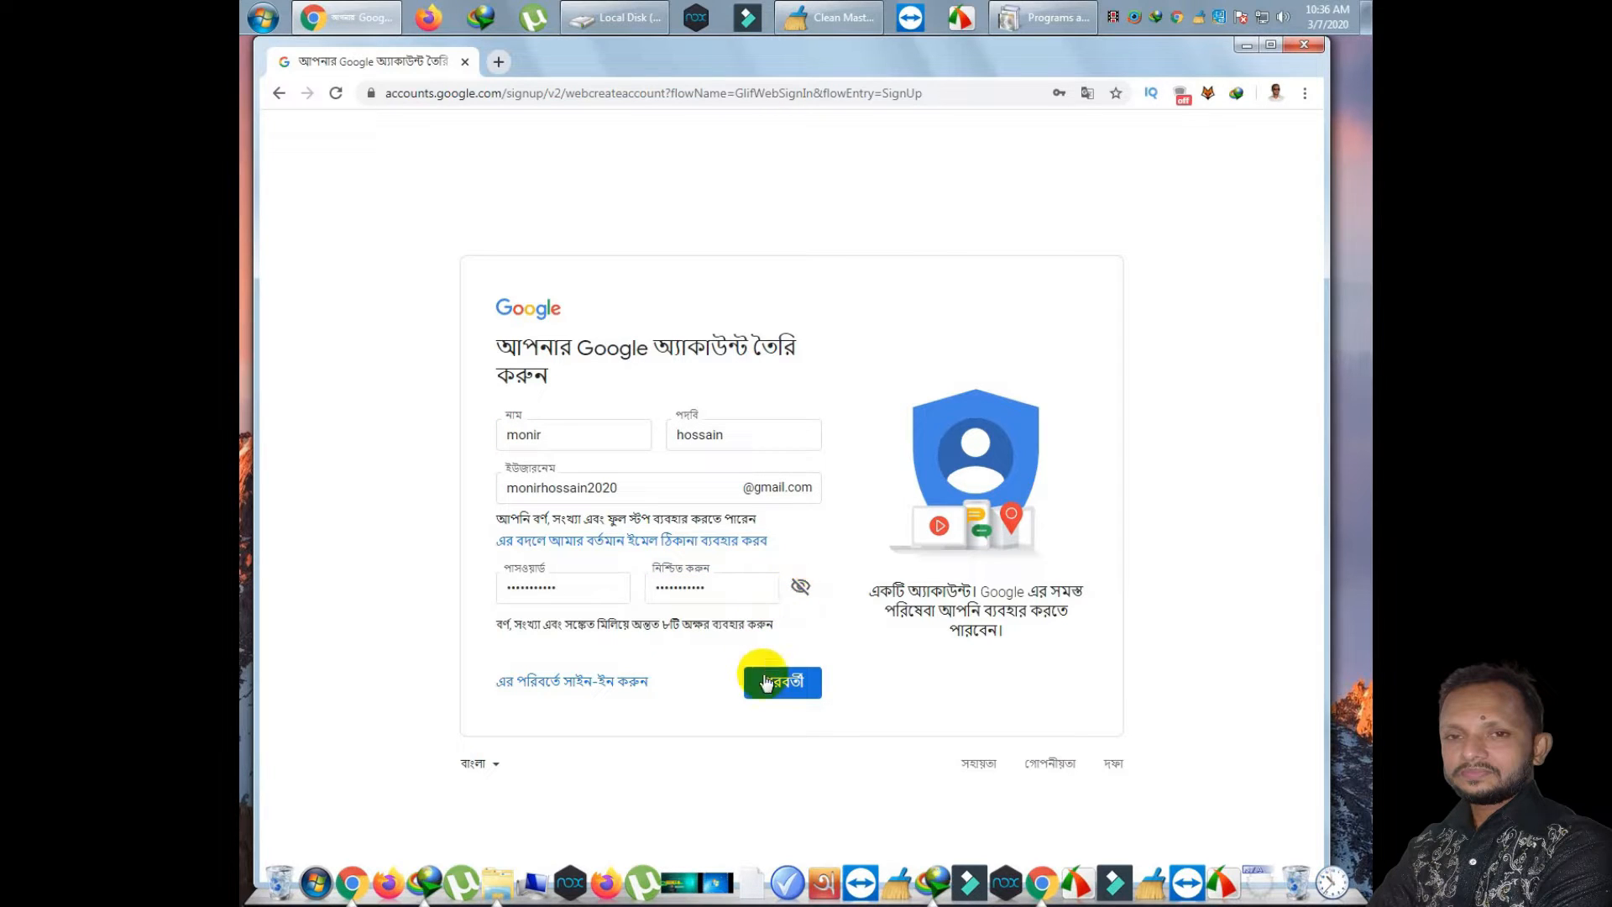
click(780, 682)
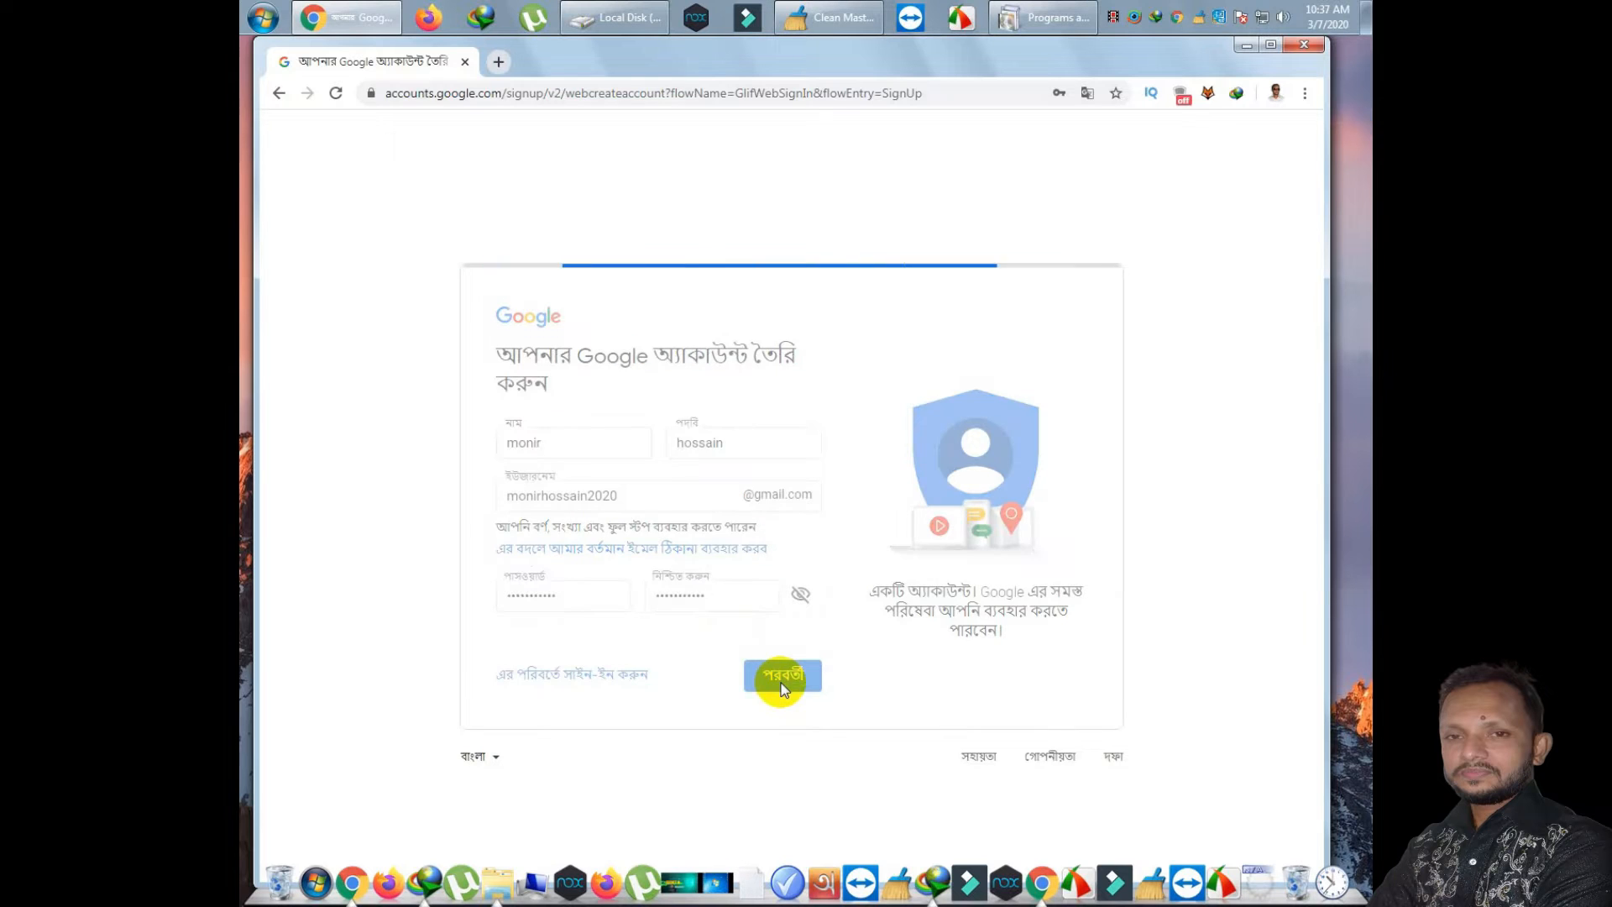
click(782, 676)
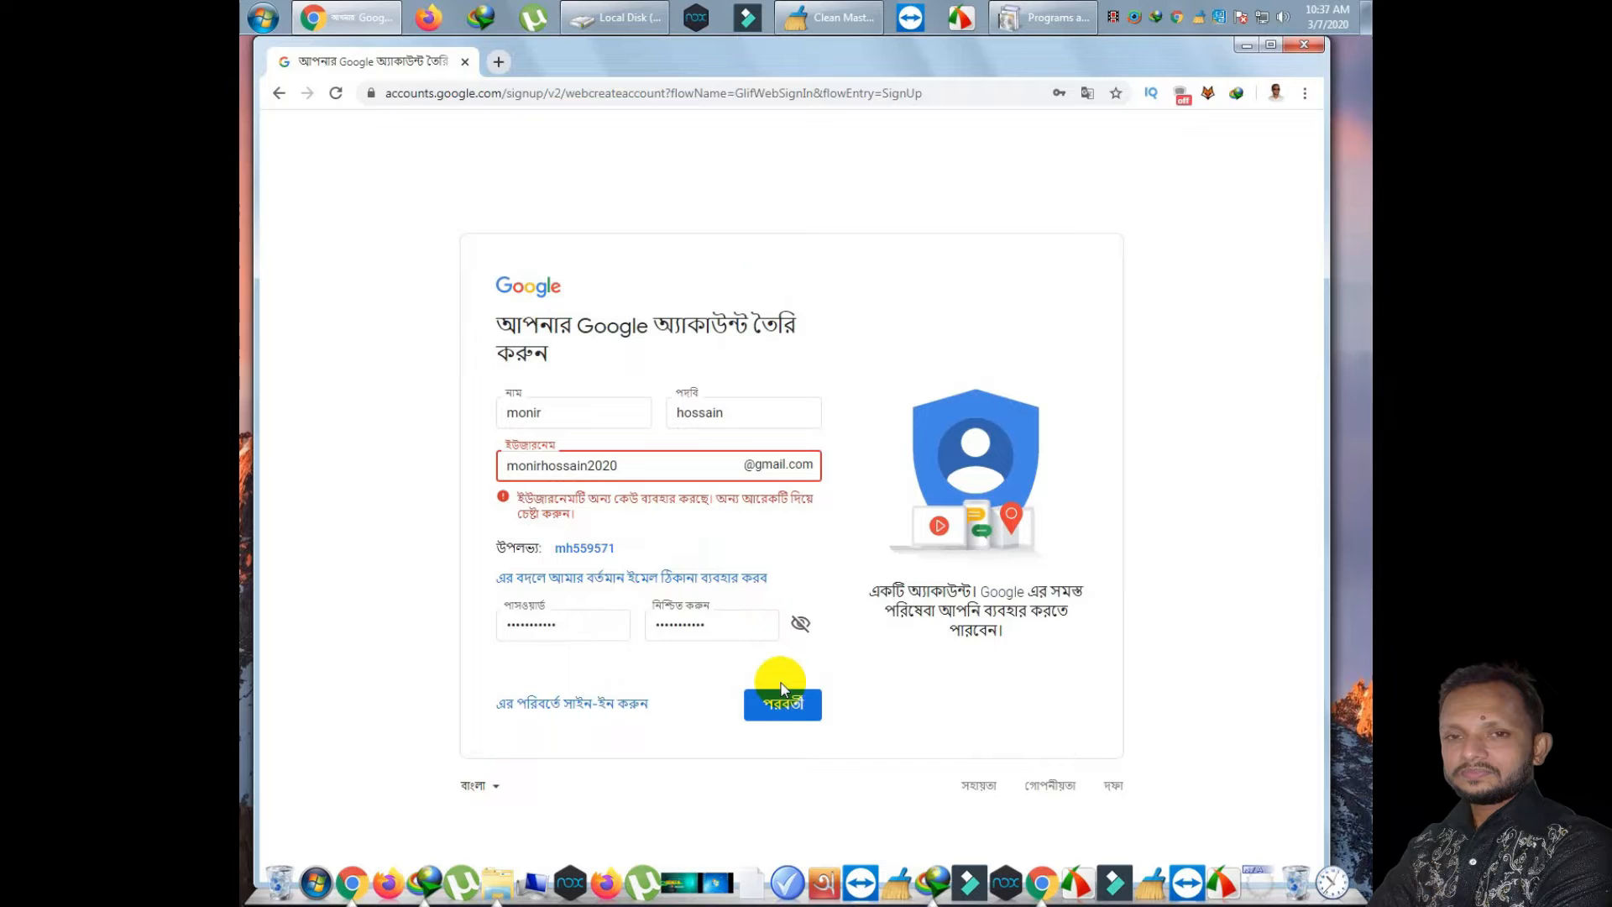
mouse_move(585, 546)
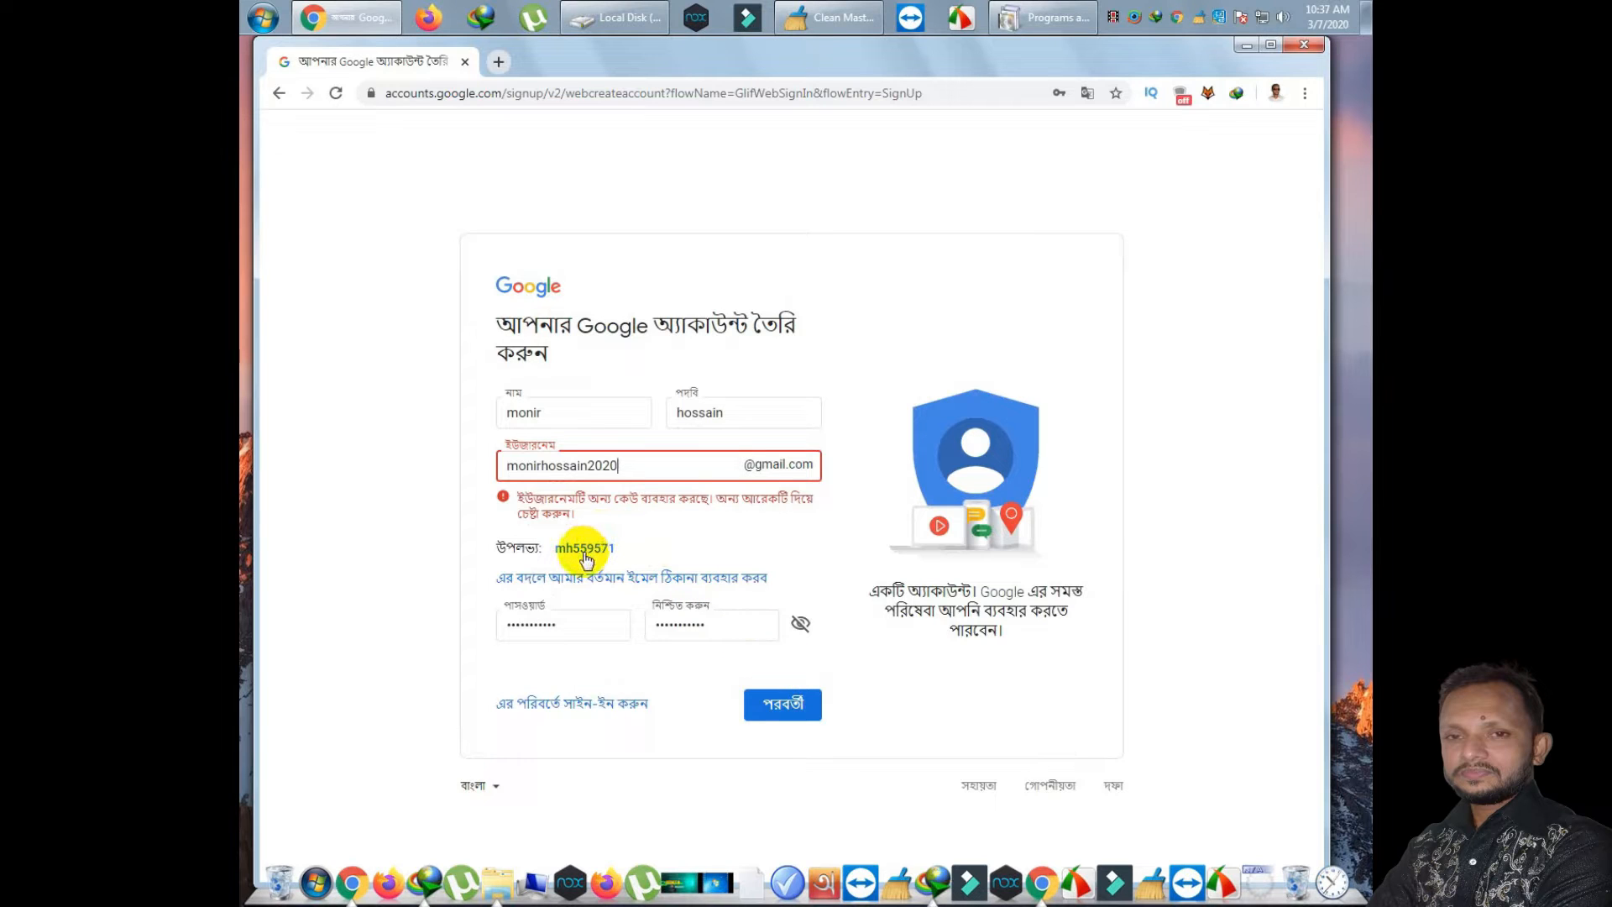
click(584, 549)
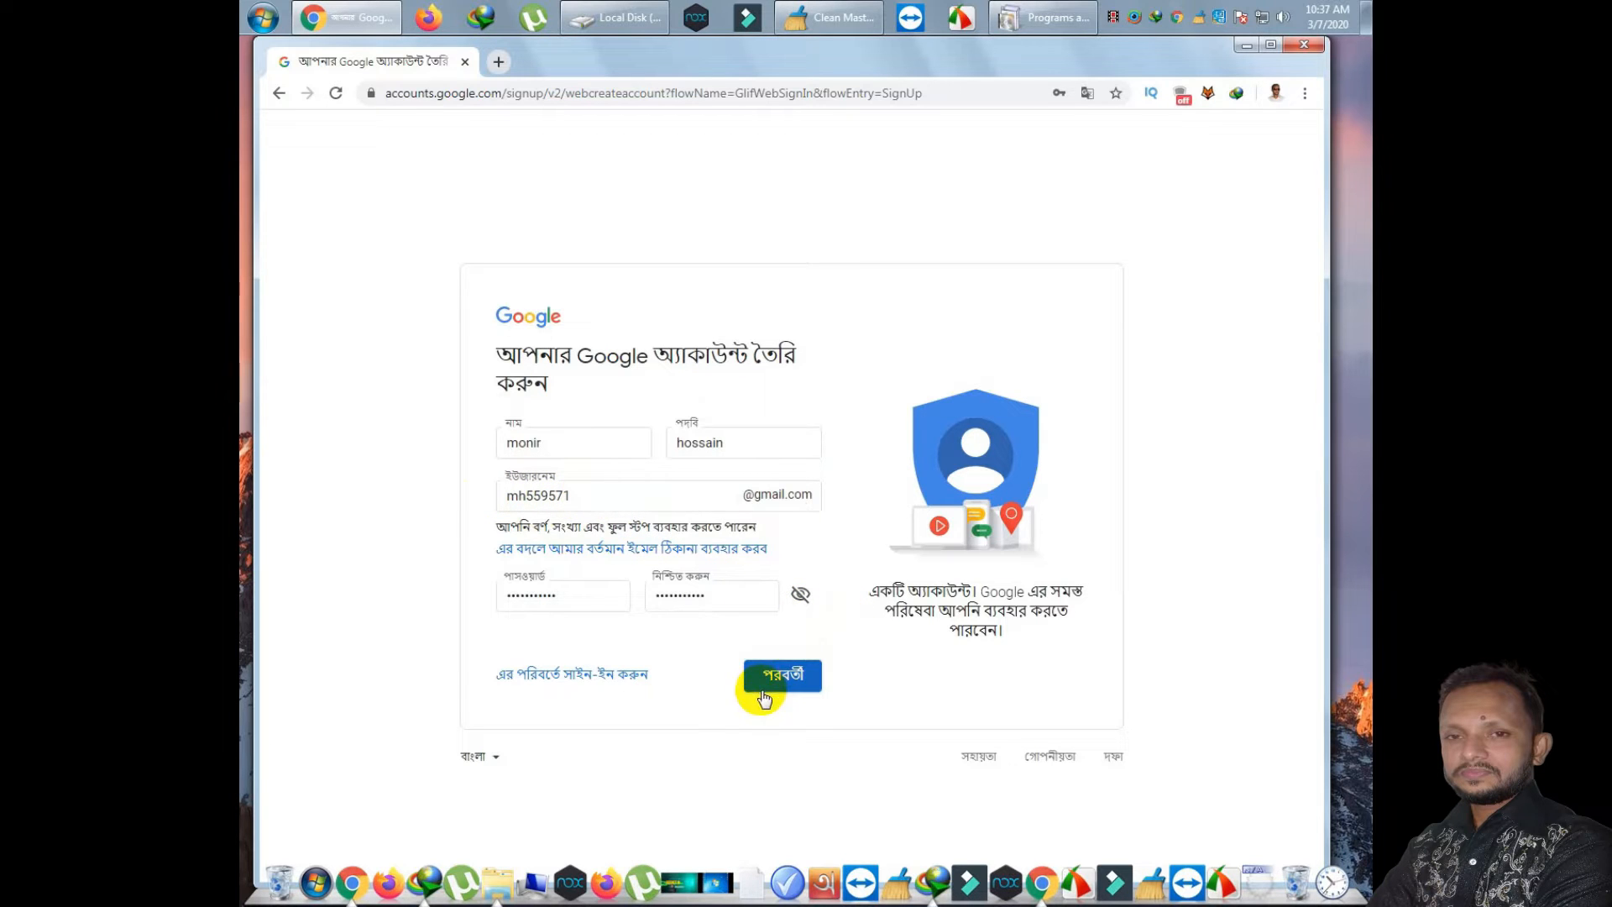
click(781, 674)
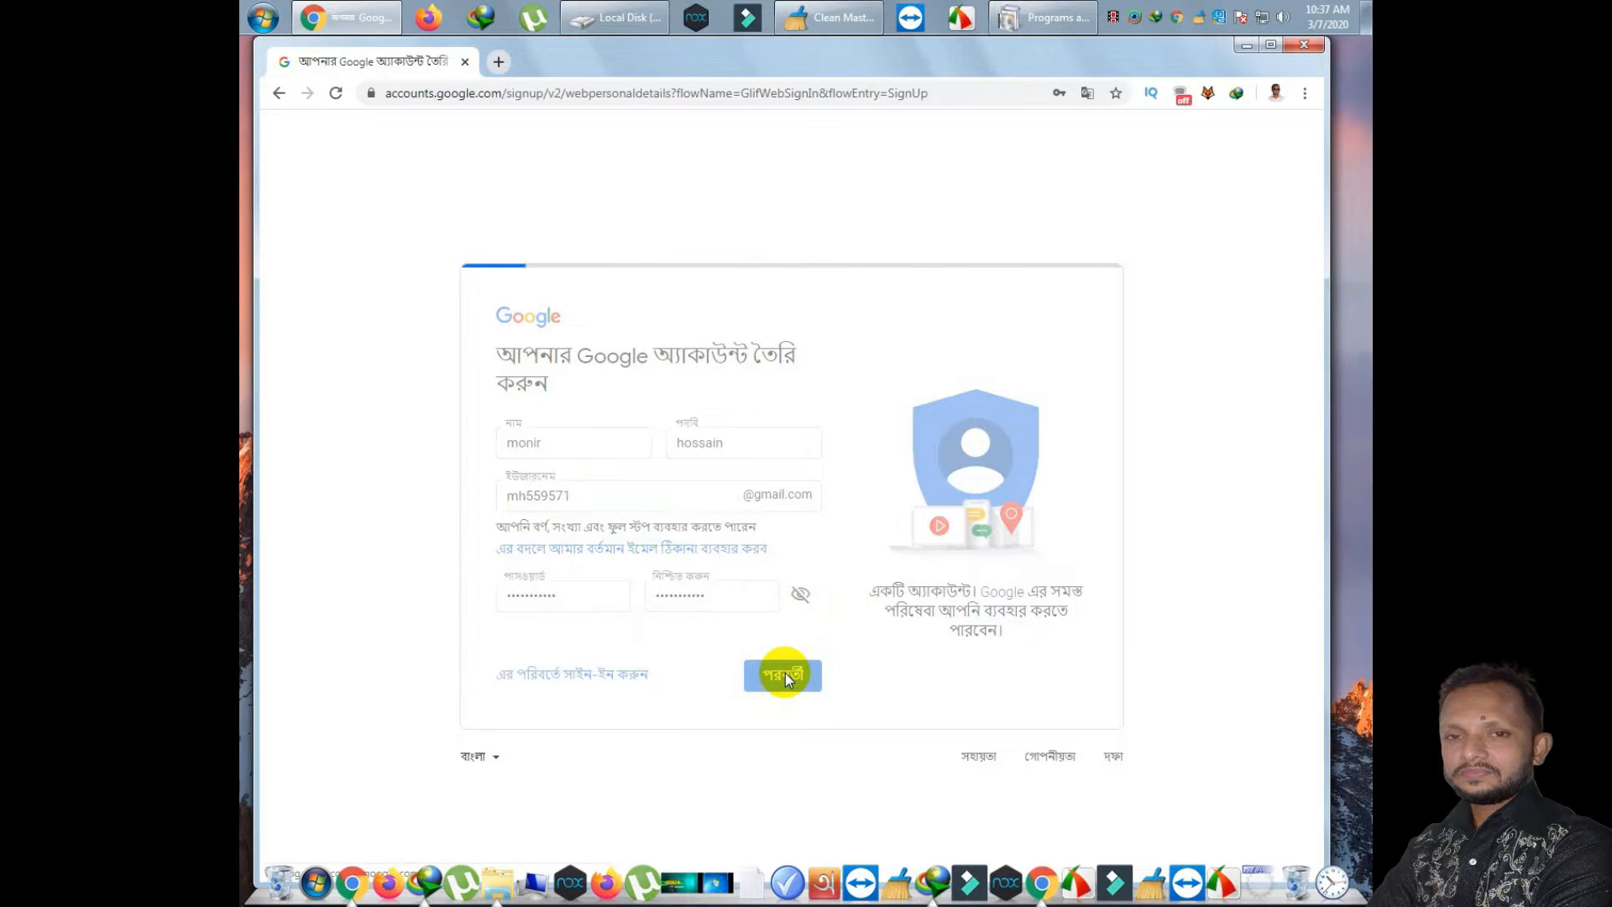
click(782, 674)
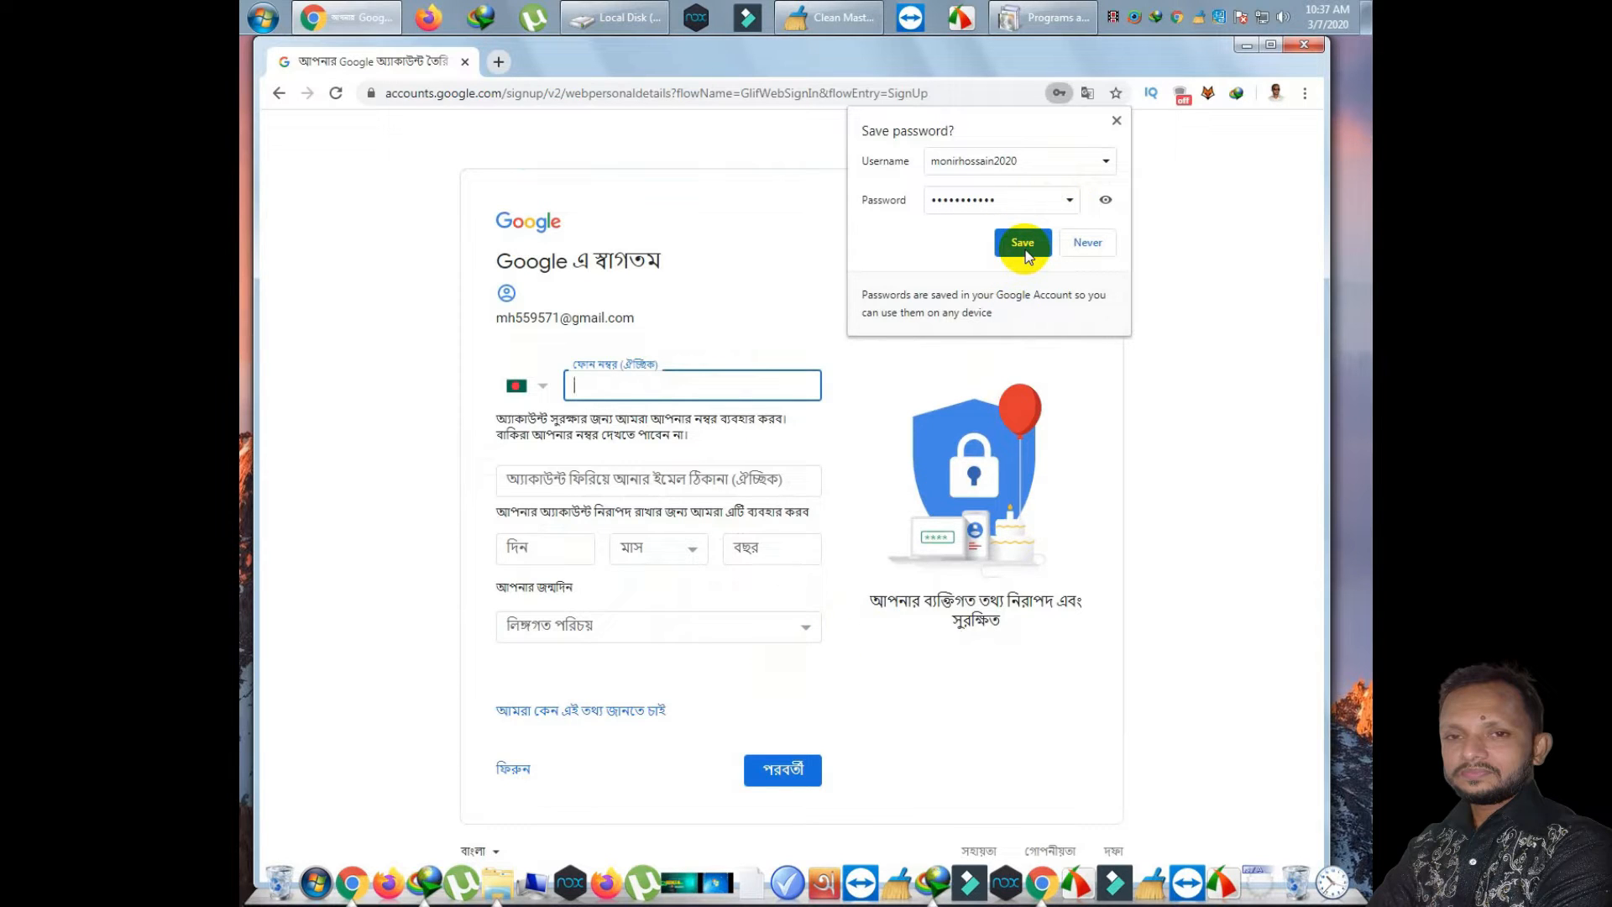
click(1022, 242)
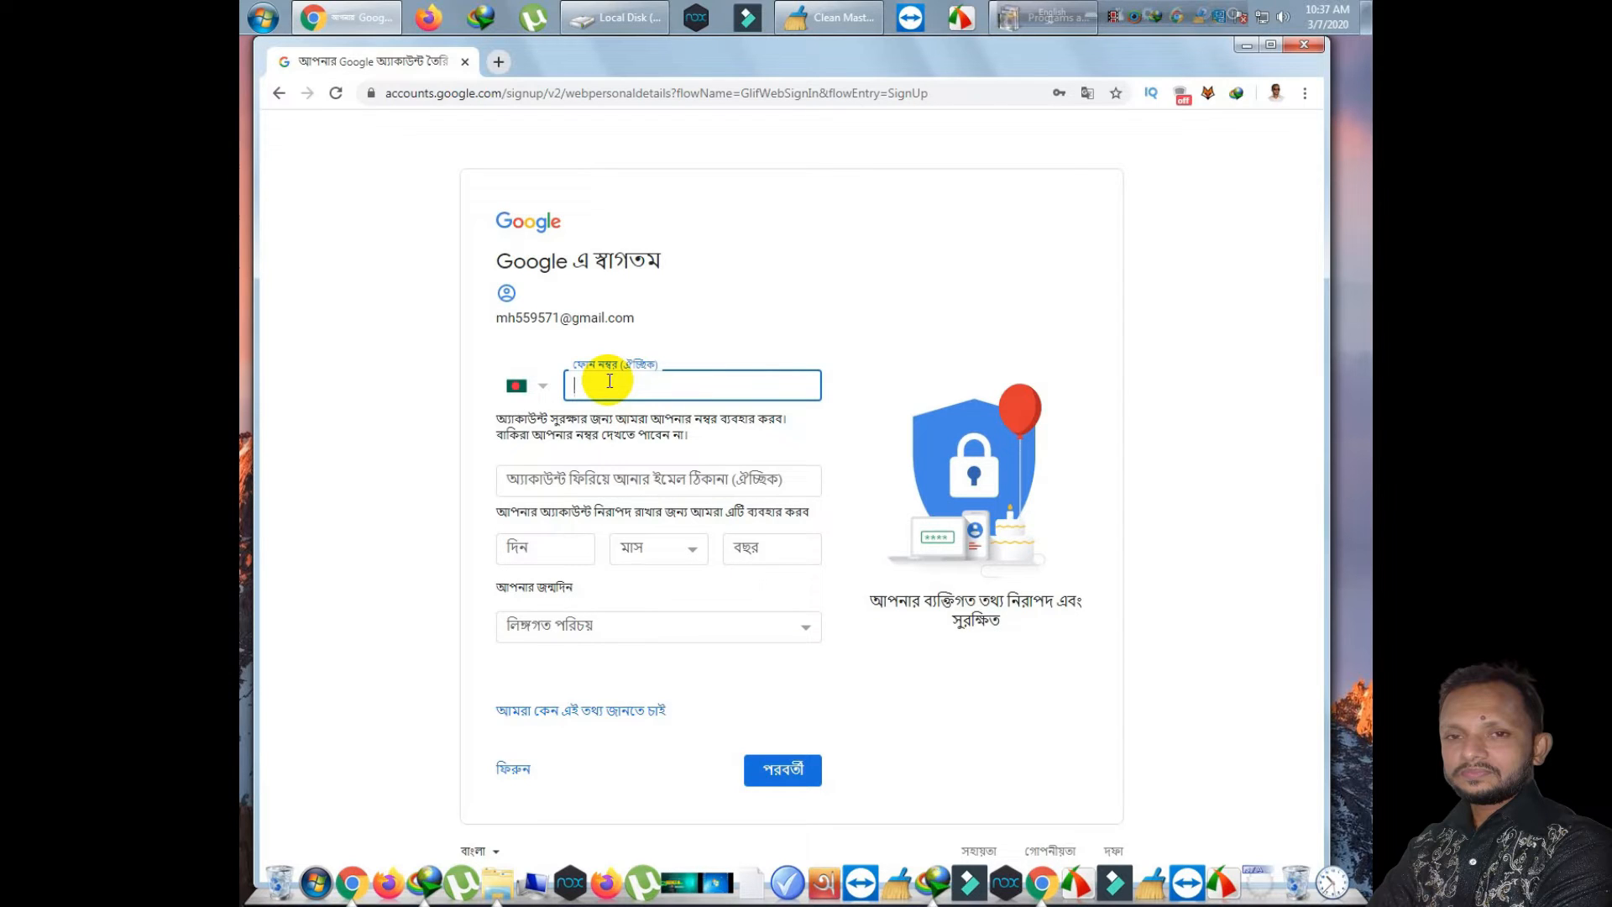
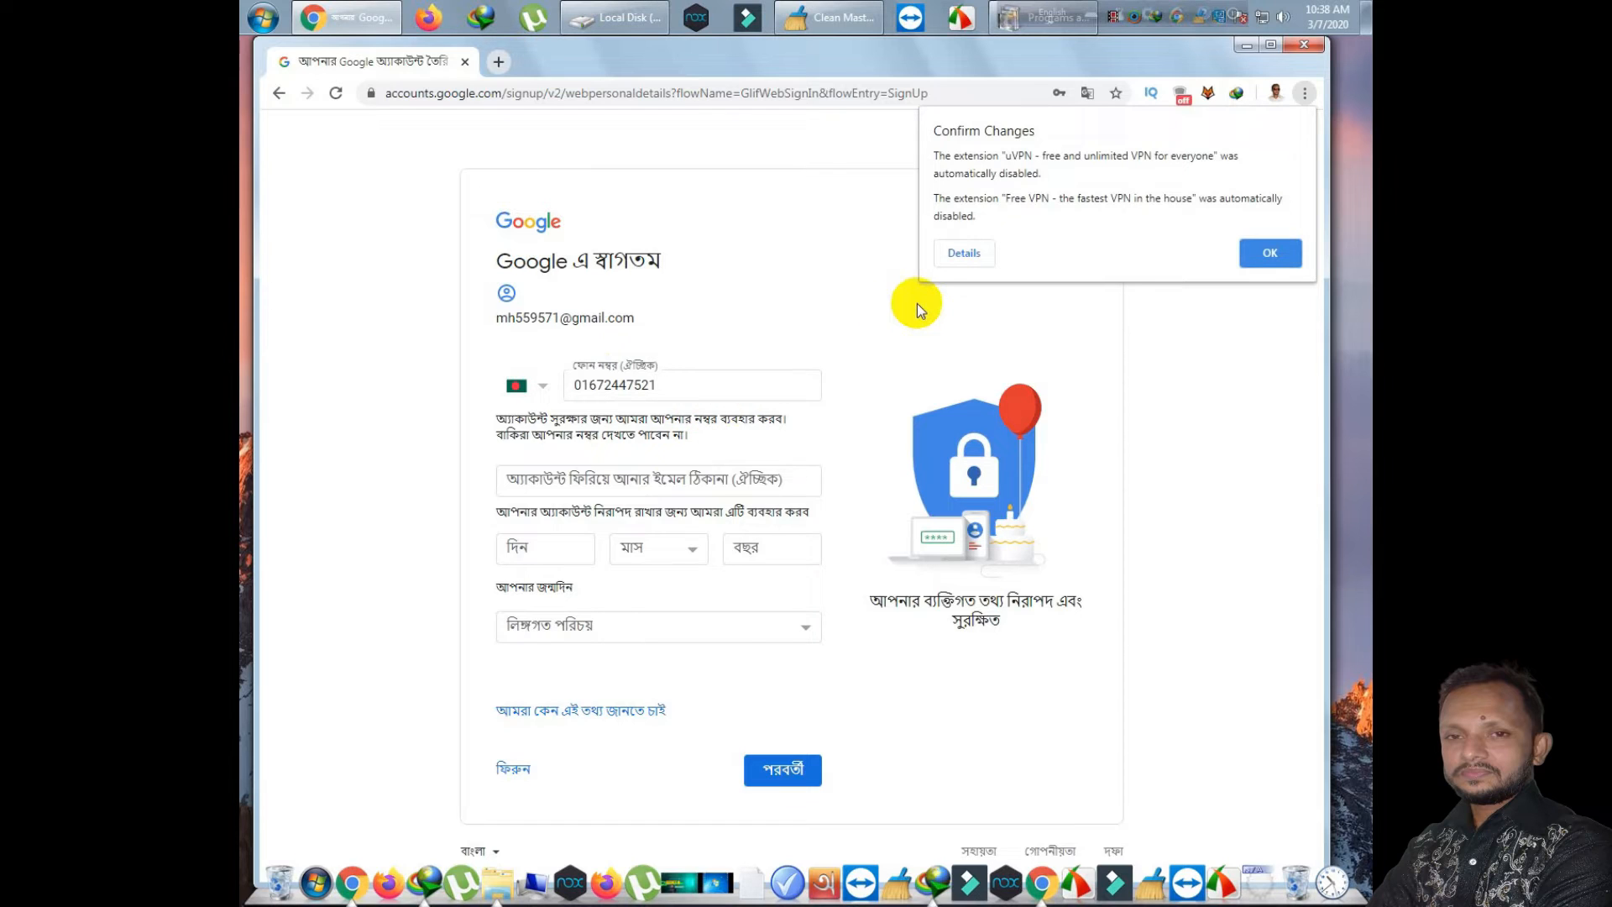
mouse_move(807, 371)
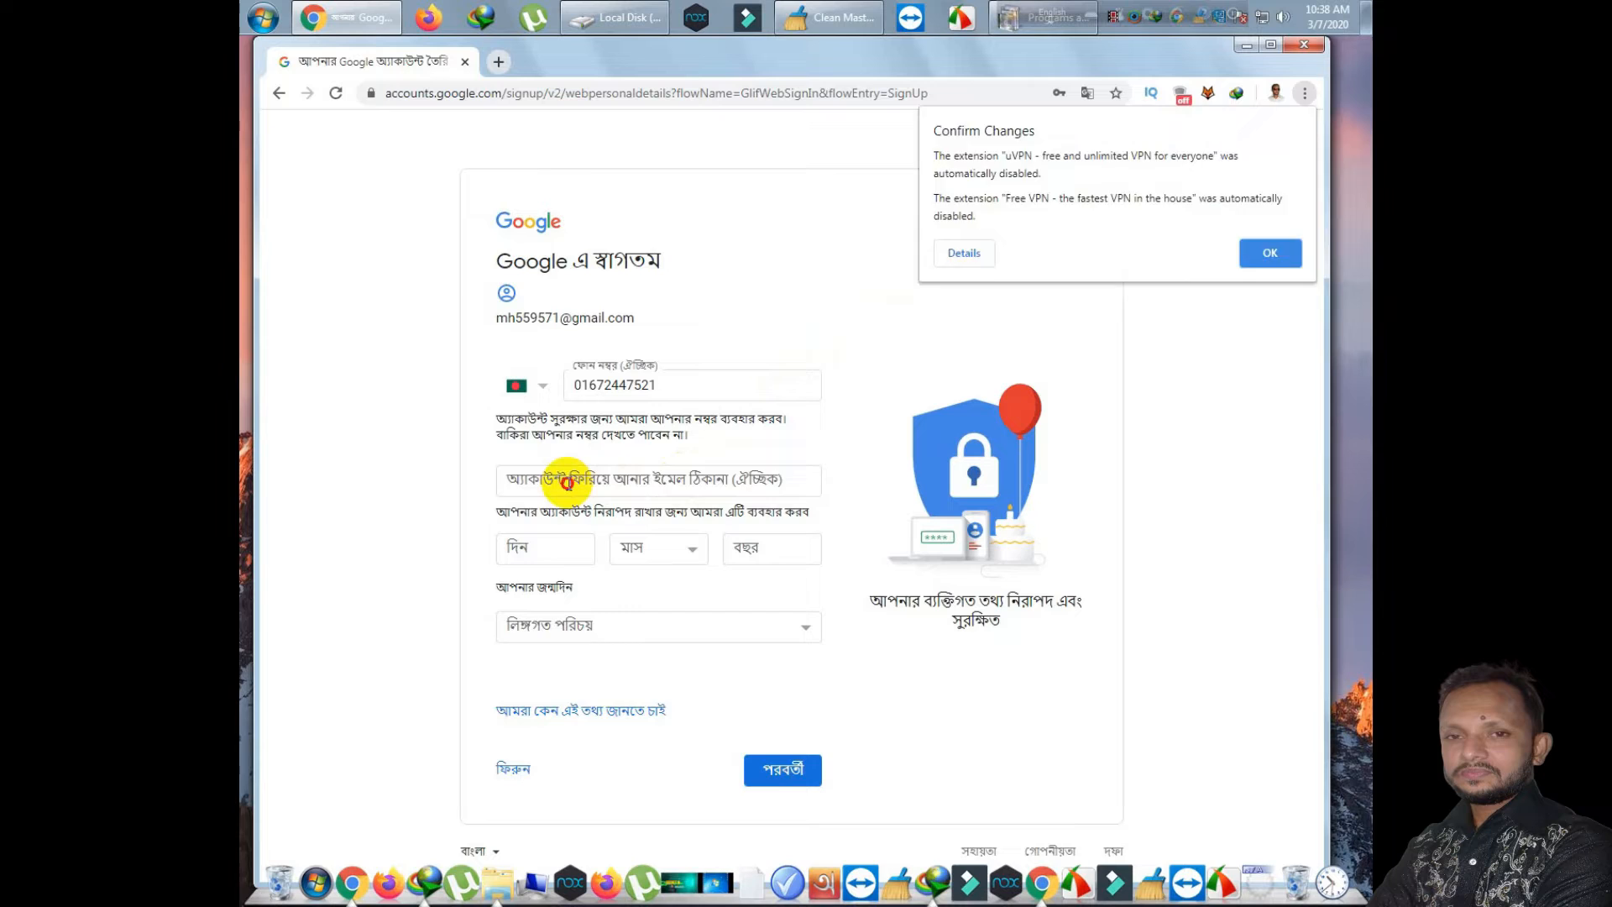
click(1269, 253)
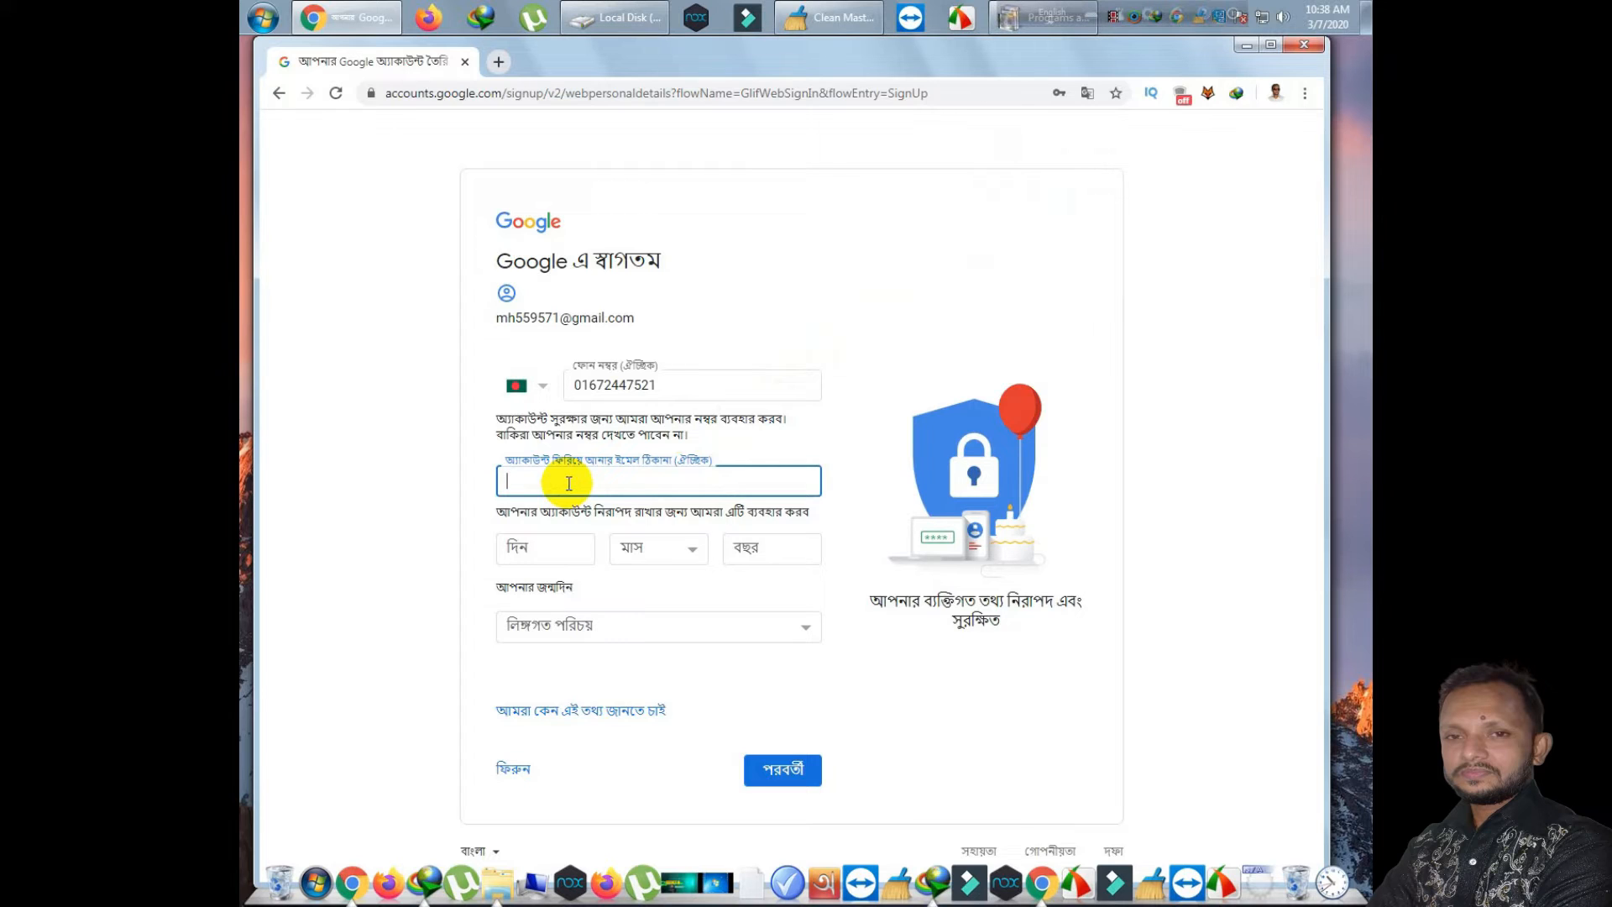
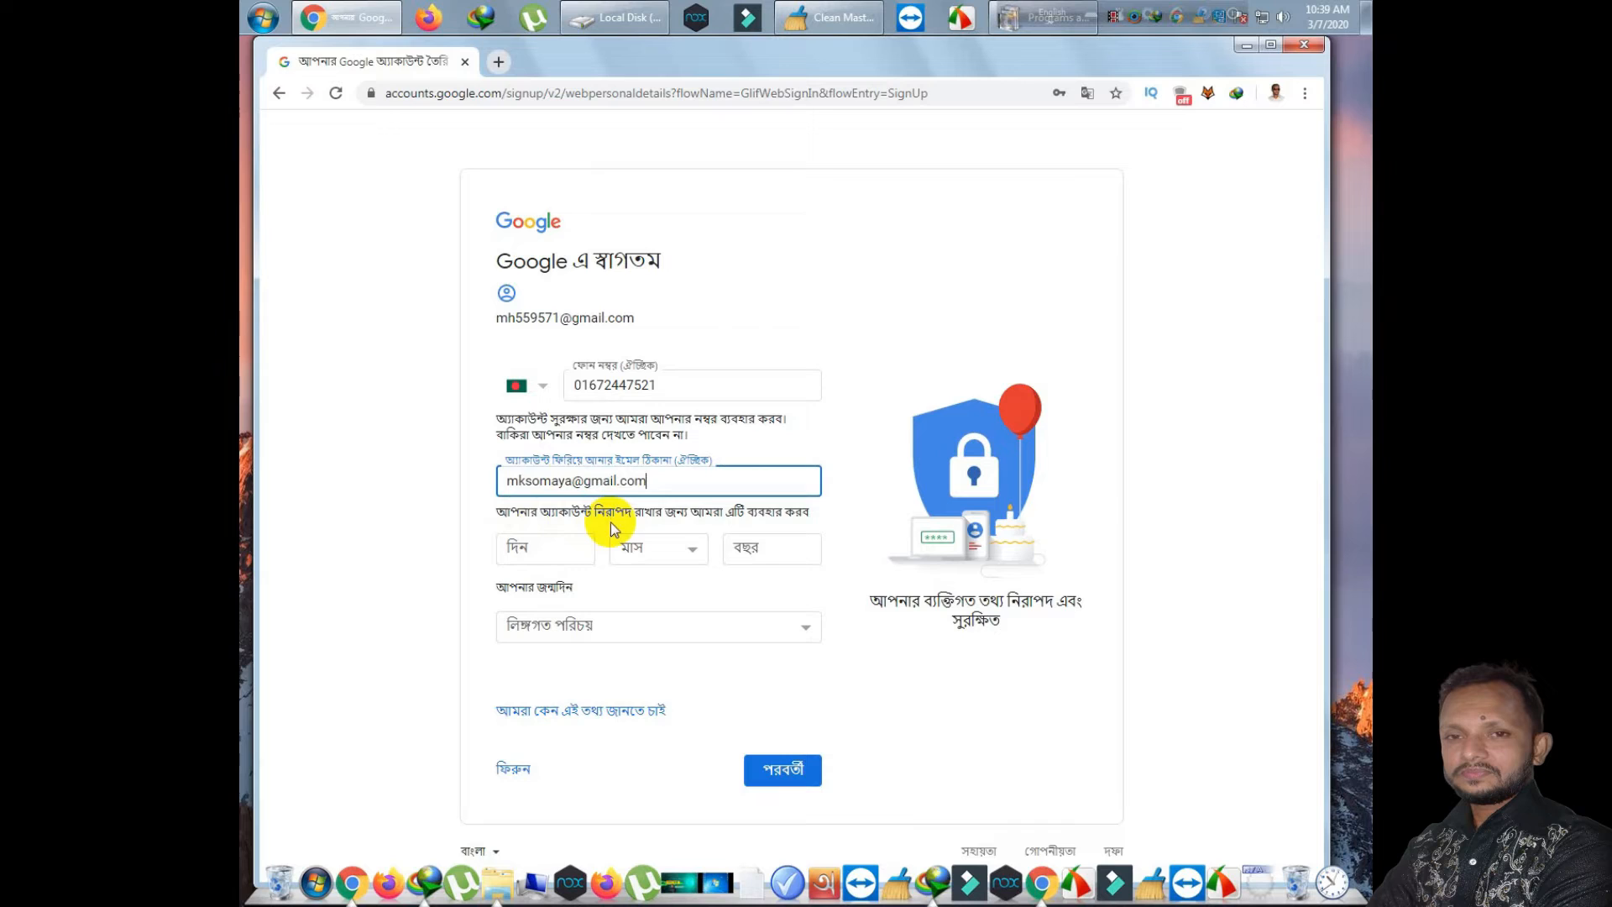
mouse_move(707, 530)
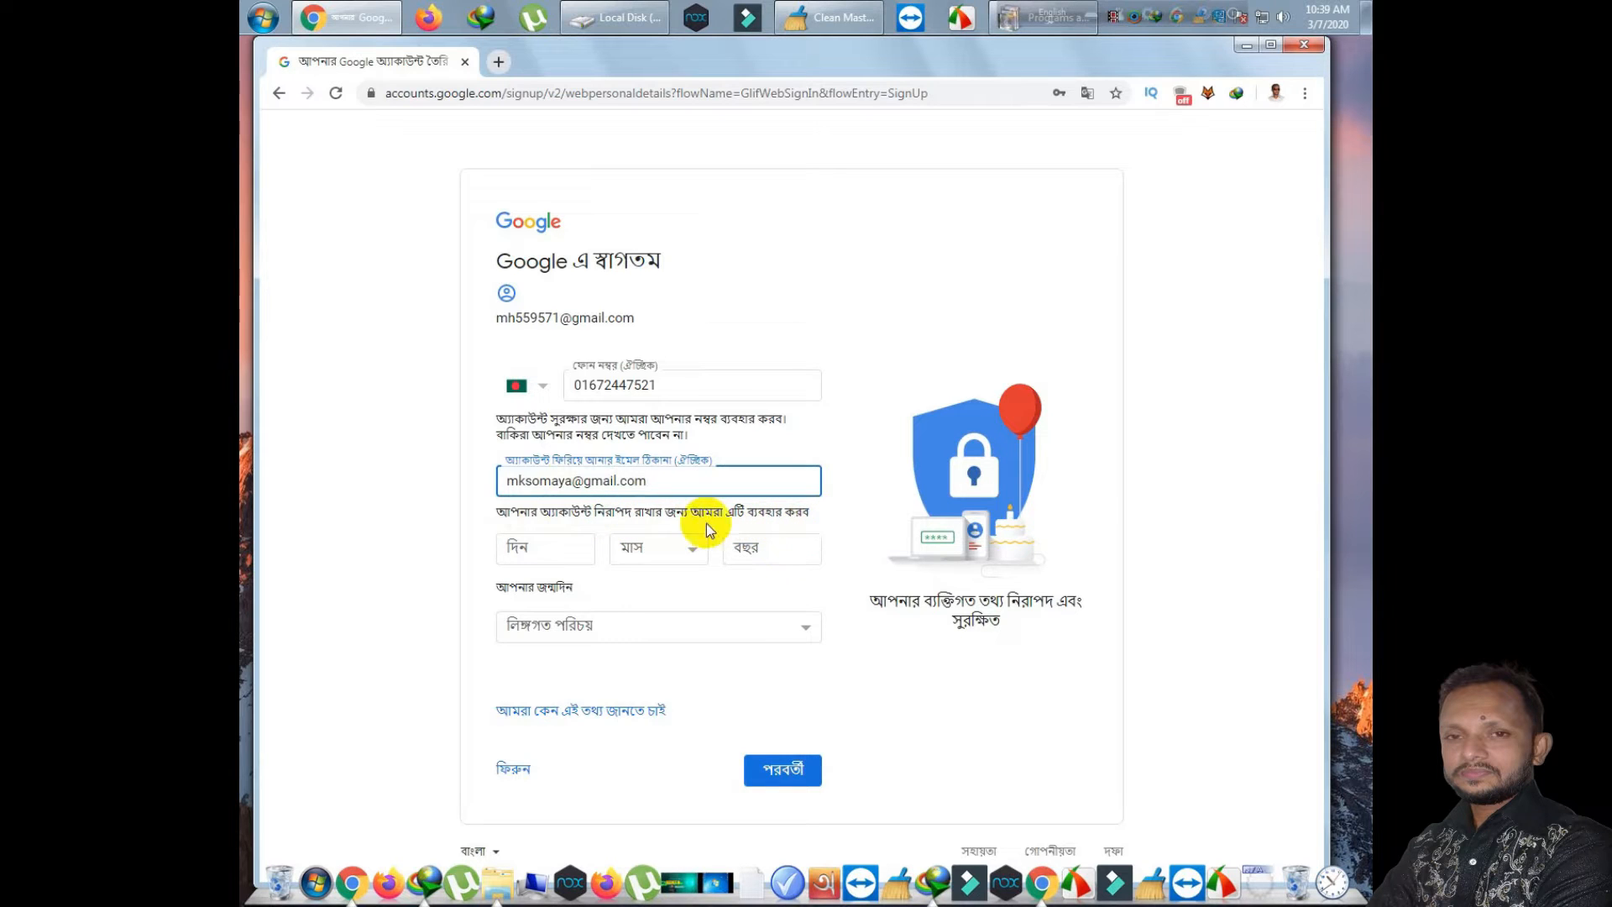
click(545, 548)
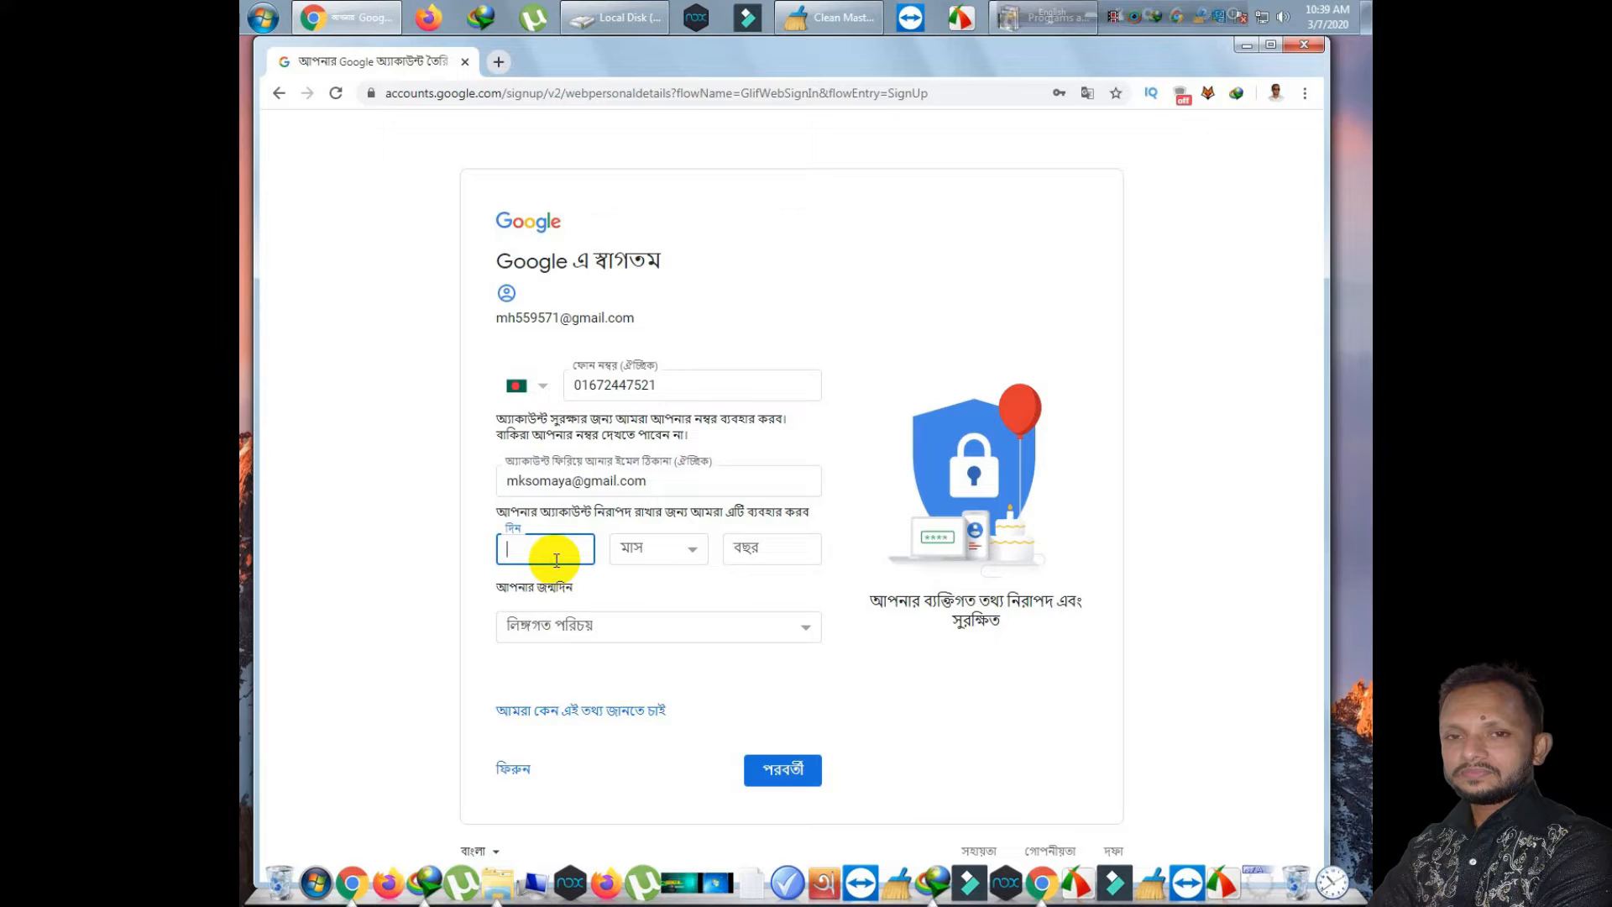
text(2)
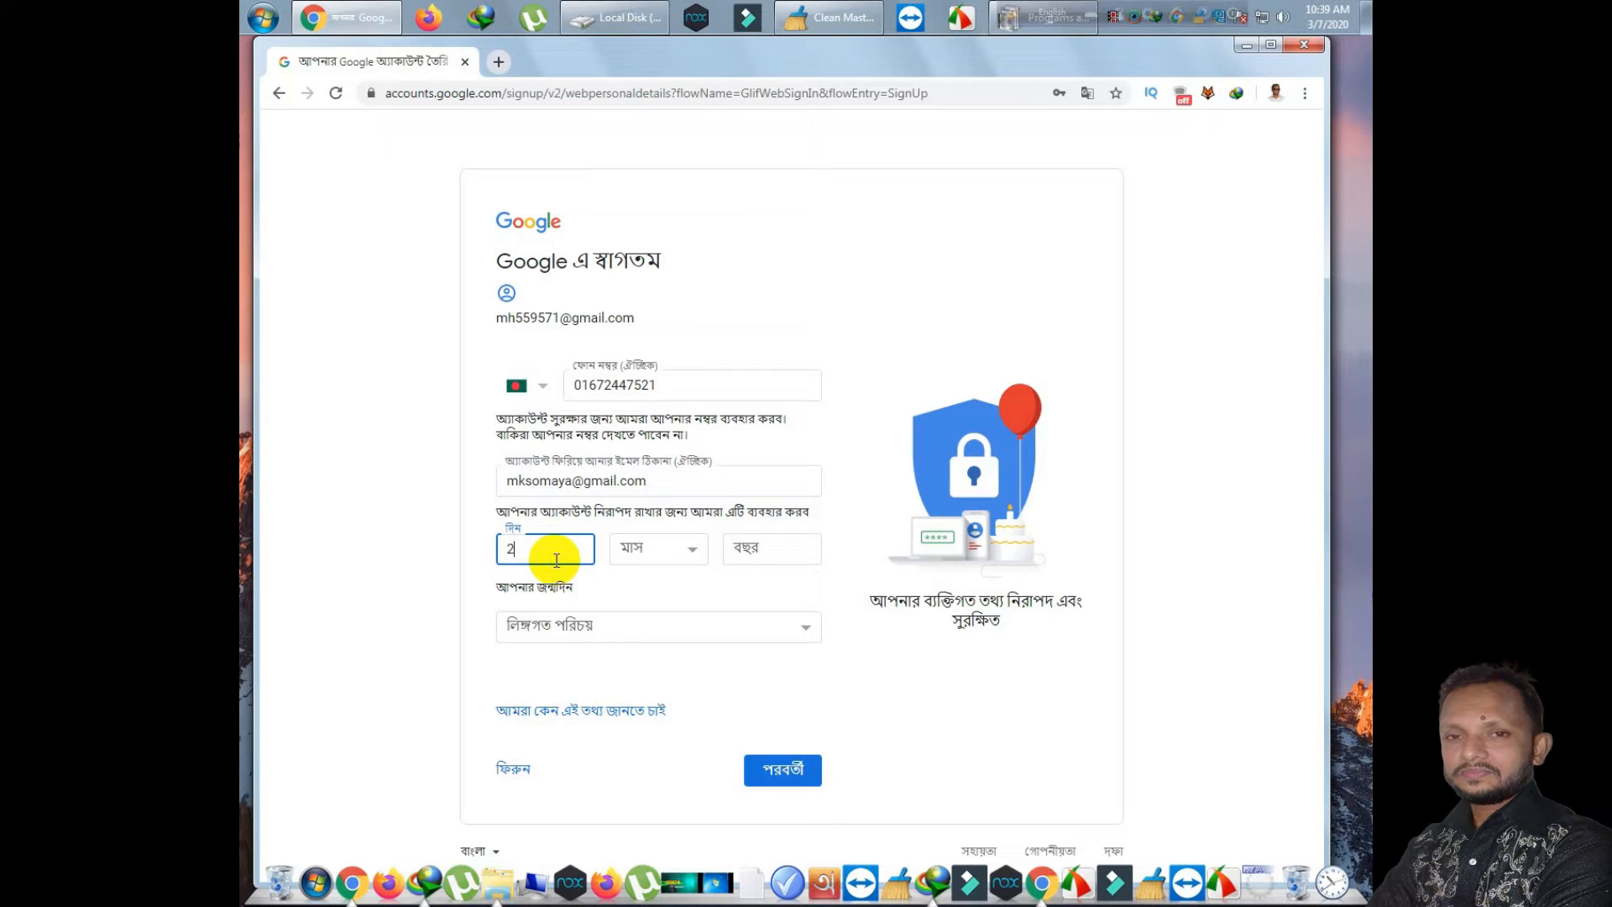
text(5)
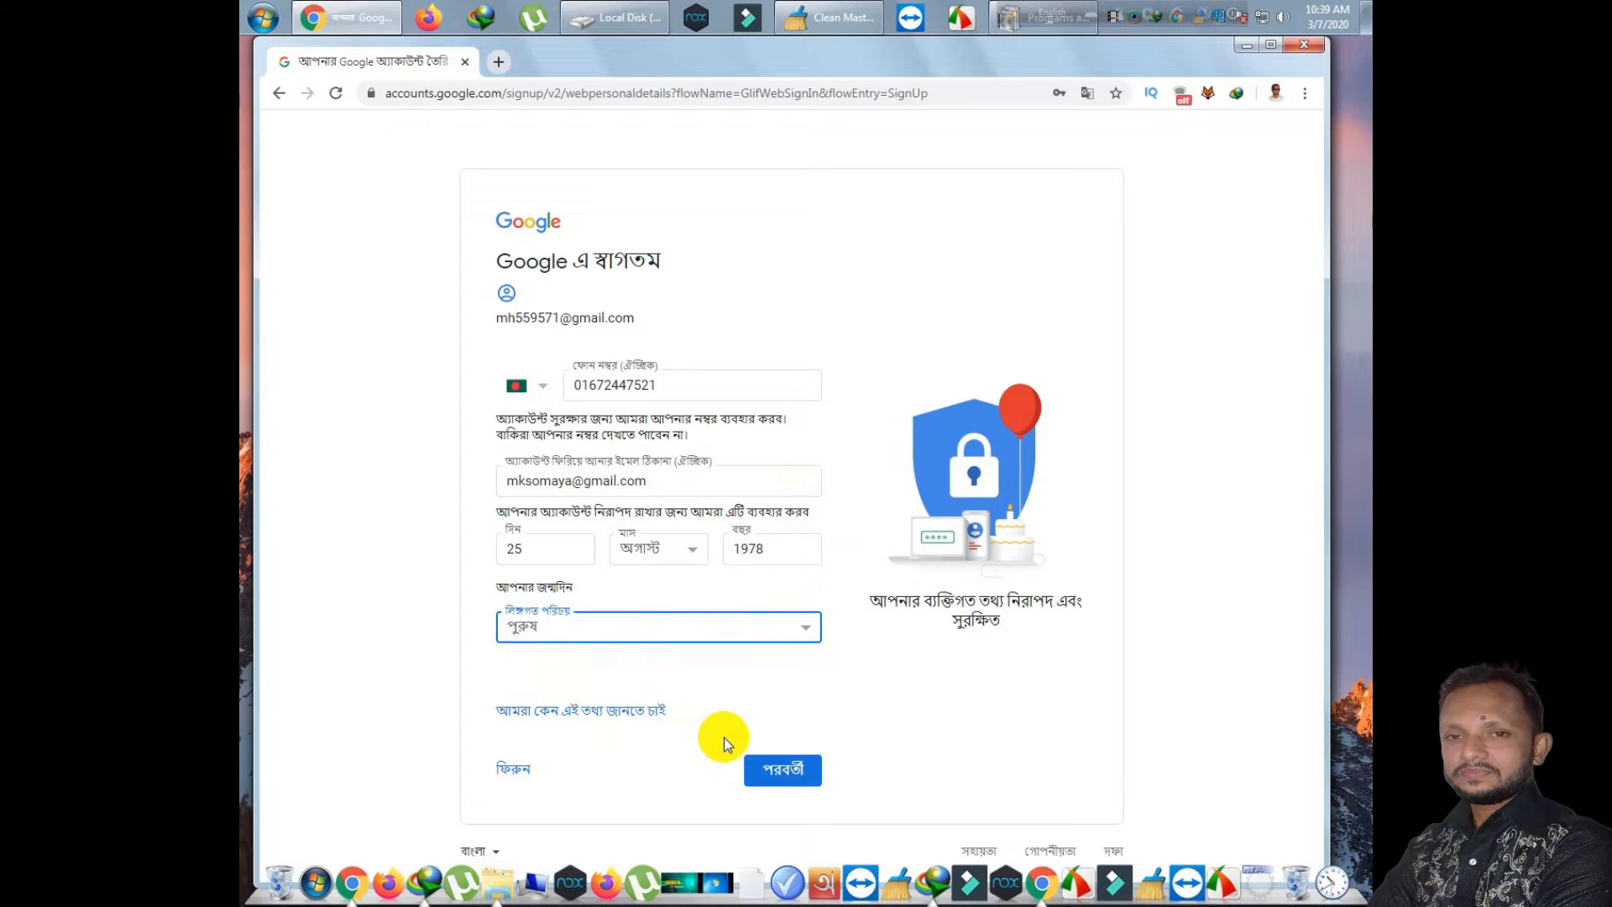
click(782, 770)
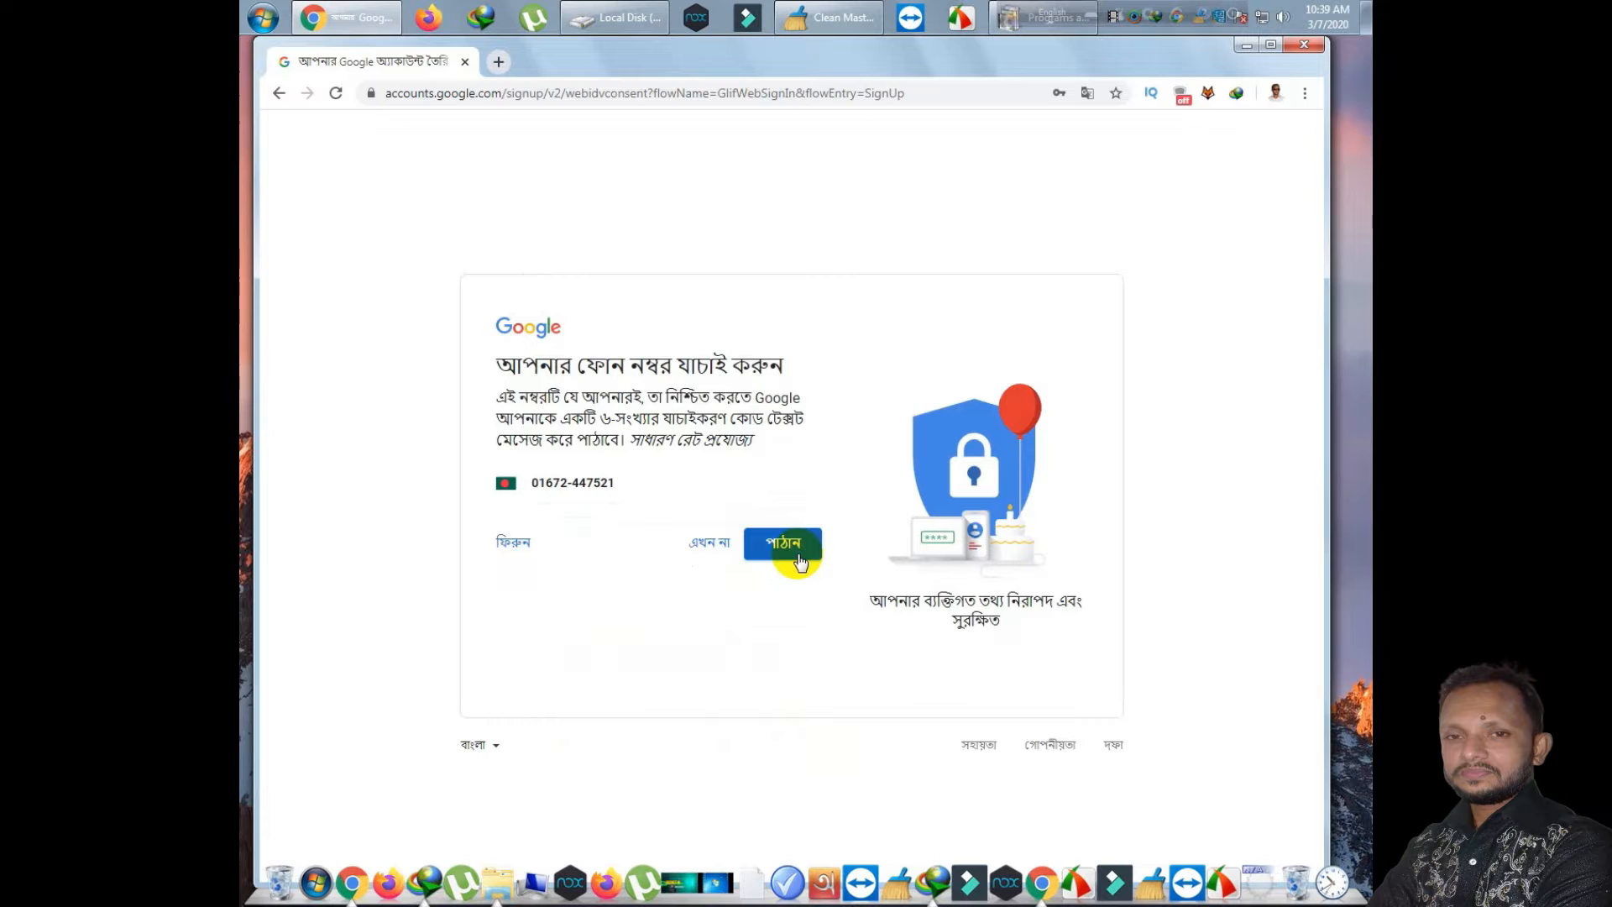
Step: Send a verification SMS, enter the received code, and verify the phone number
click(782, 543)
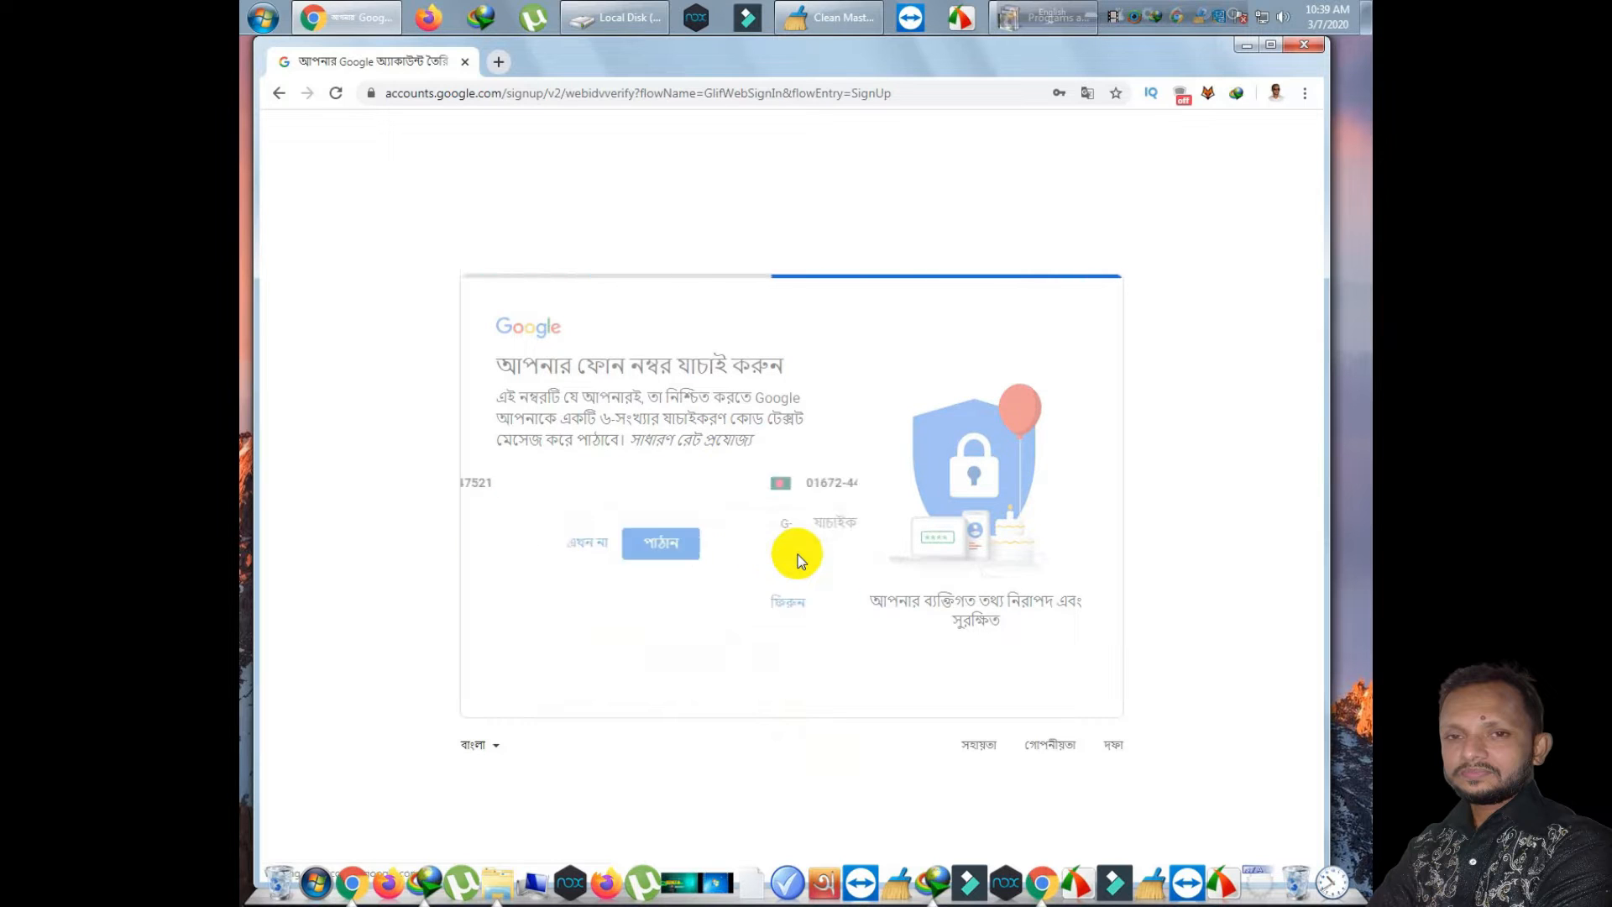
click(660, 543)
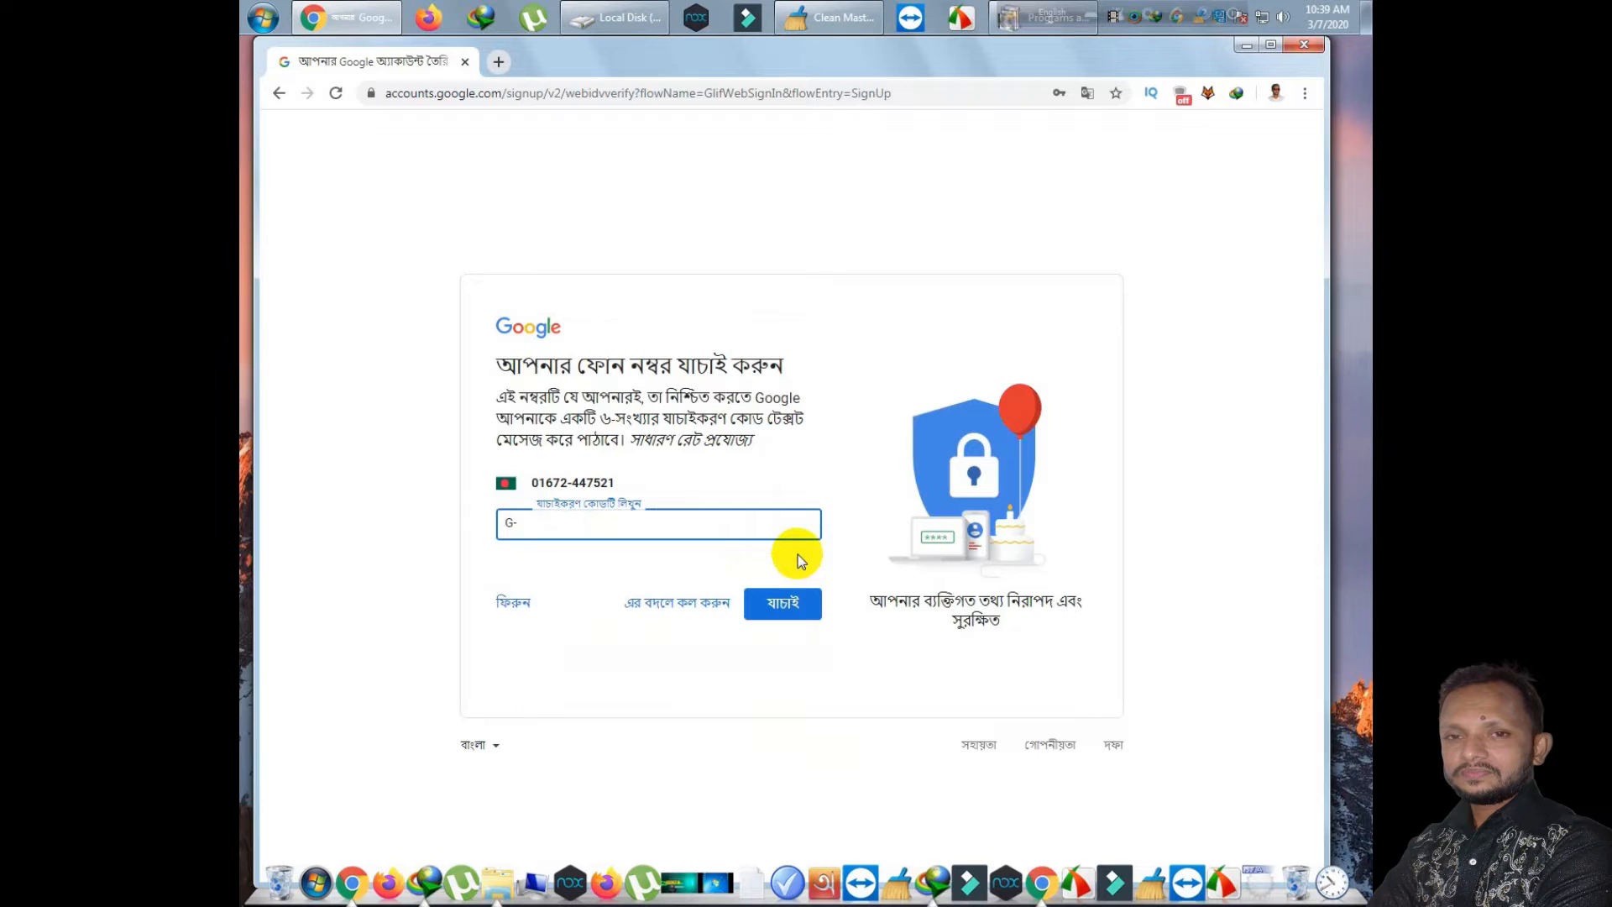
click(658, 522)
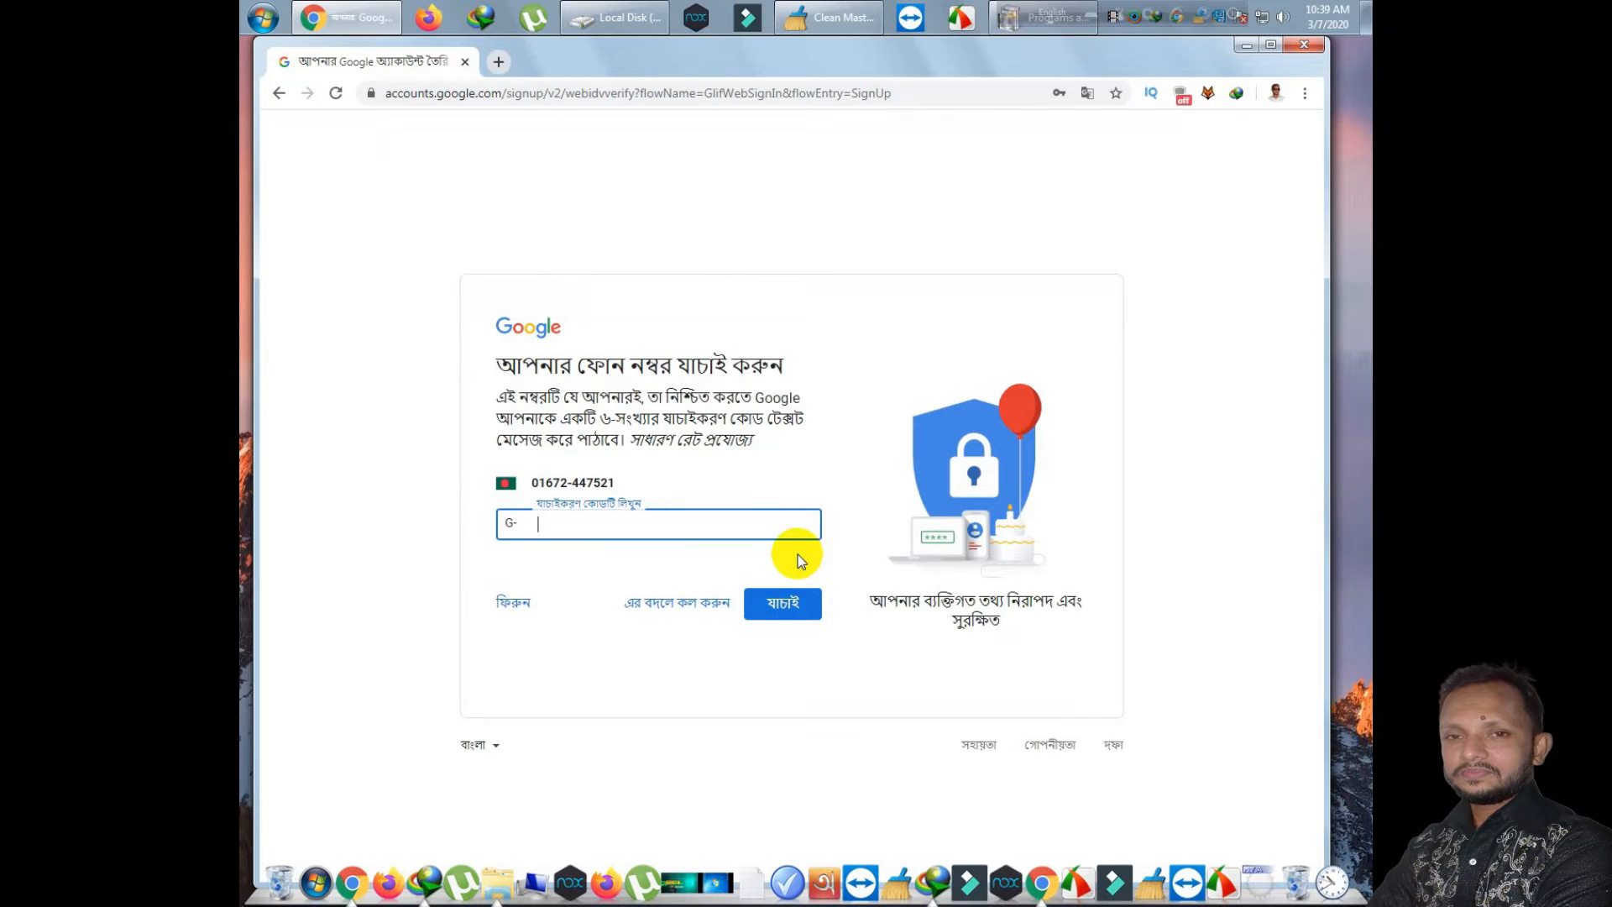
click(781, 603)
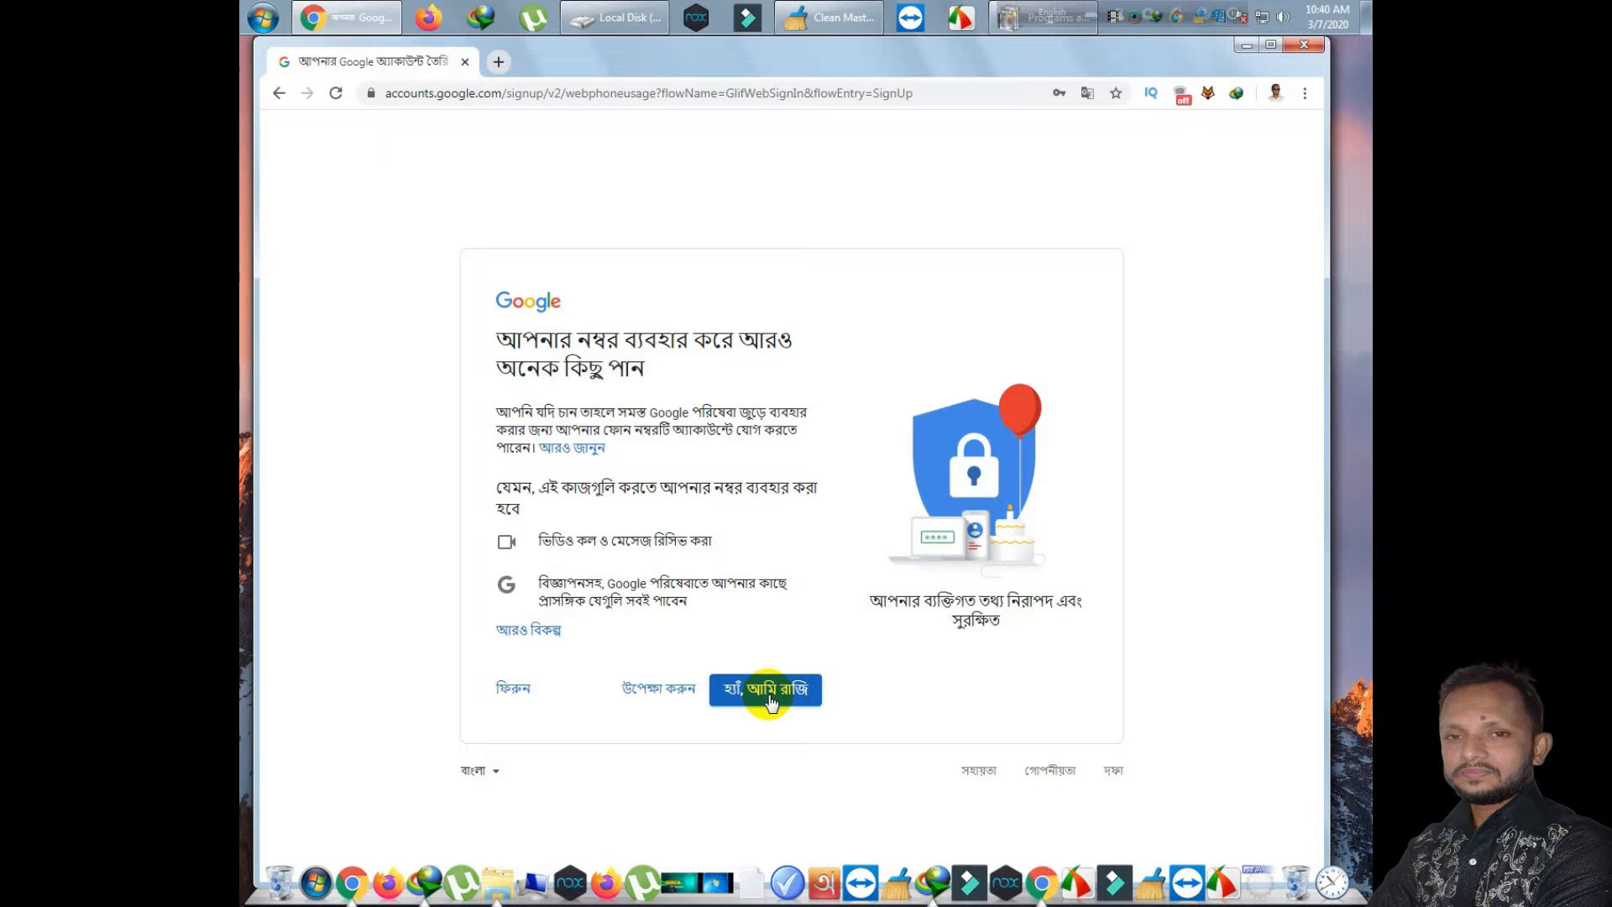
Step: Accept using the number across Google services and agree to the Privacy and Terms
click(765, 688)
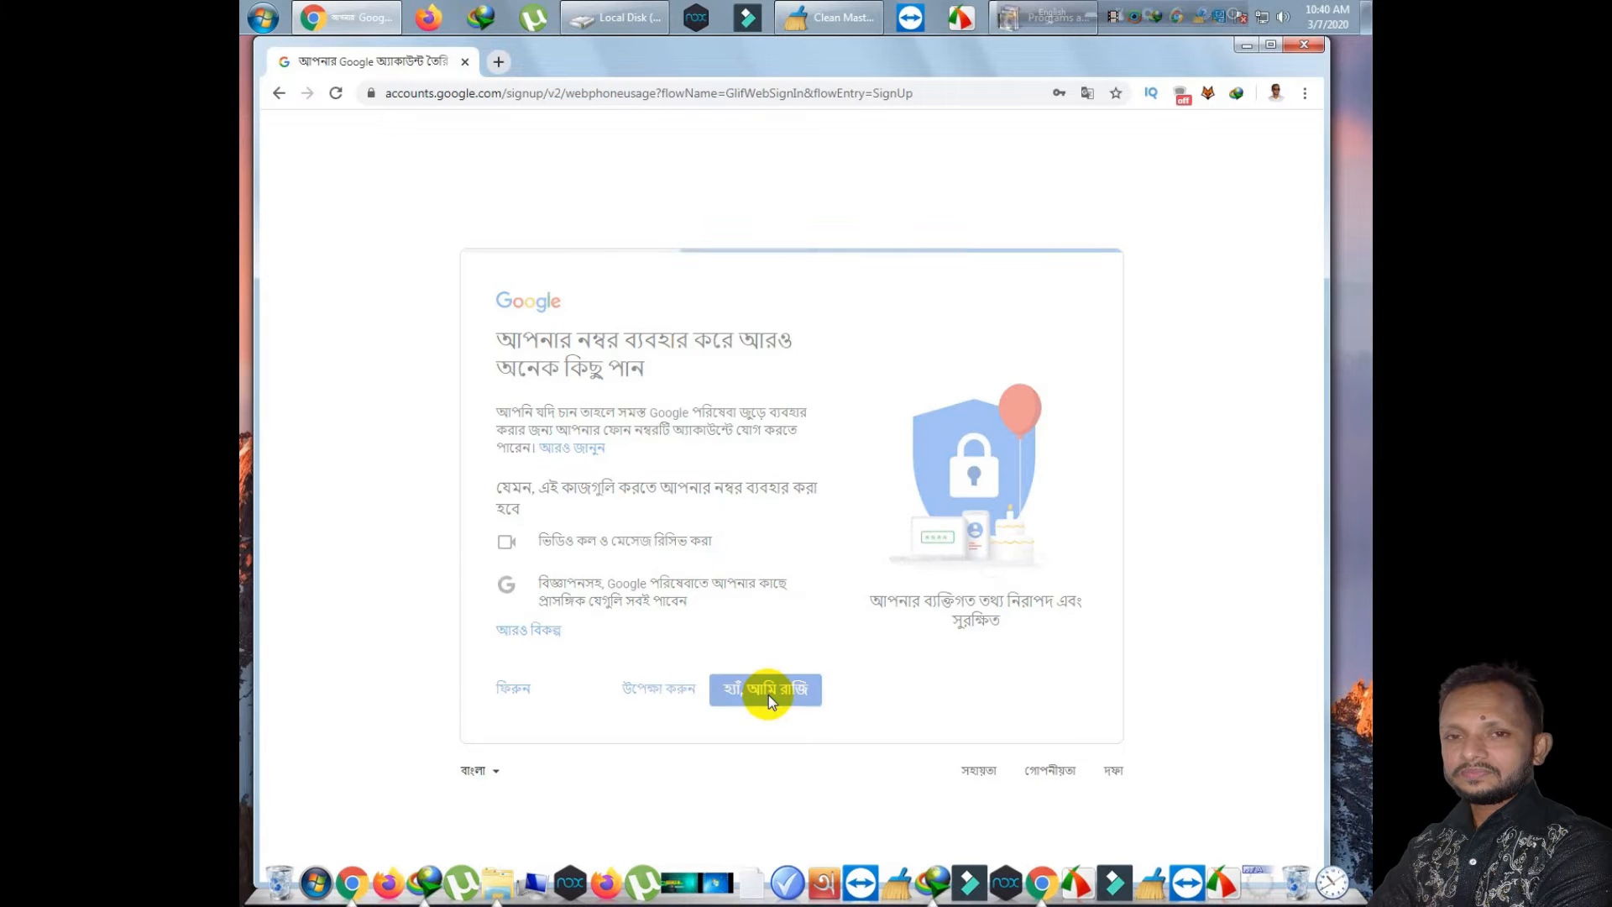
click(764, 688)
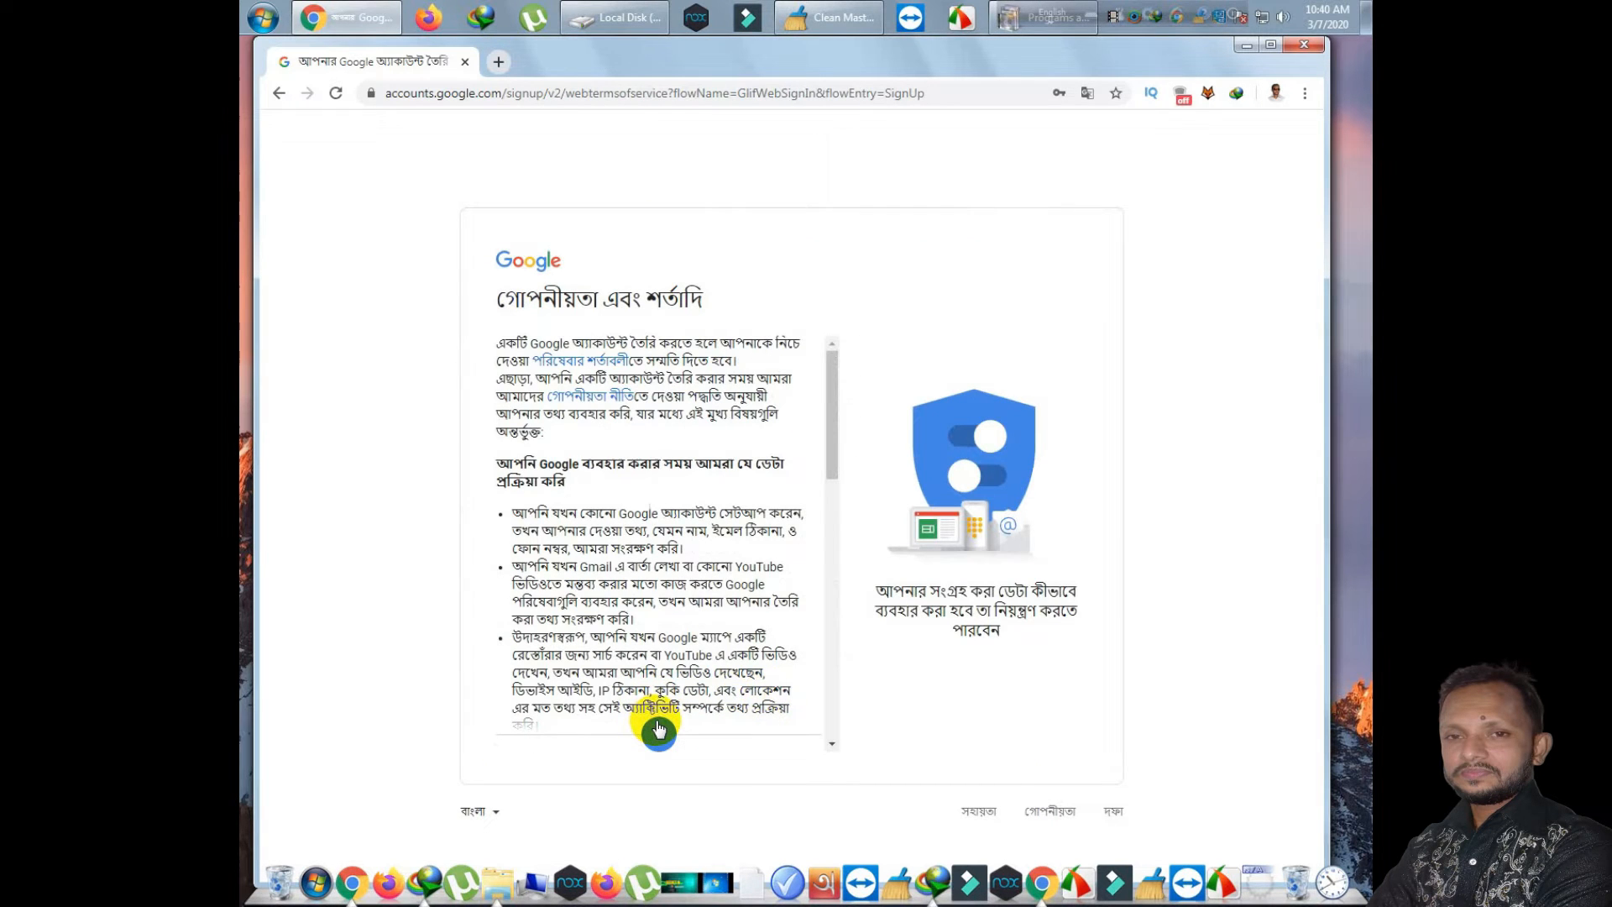
scroll(down, 3)
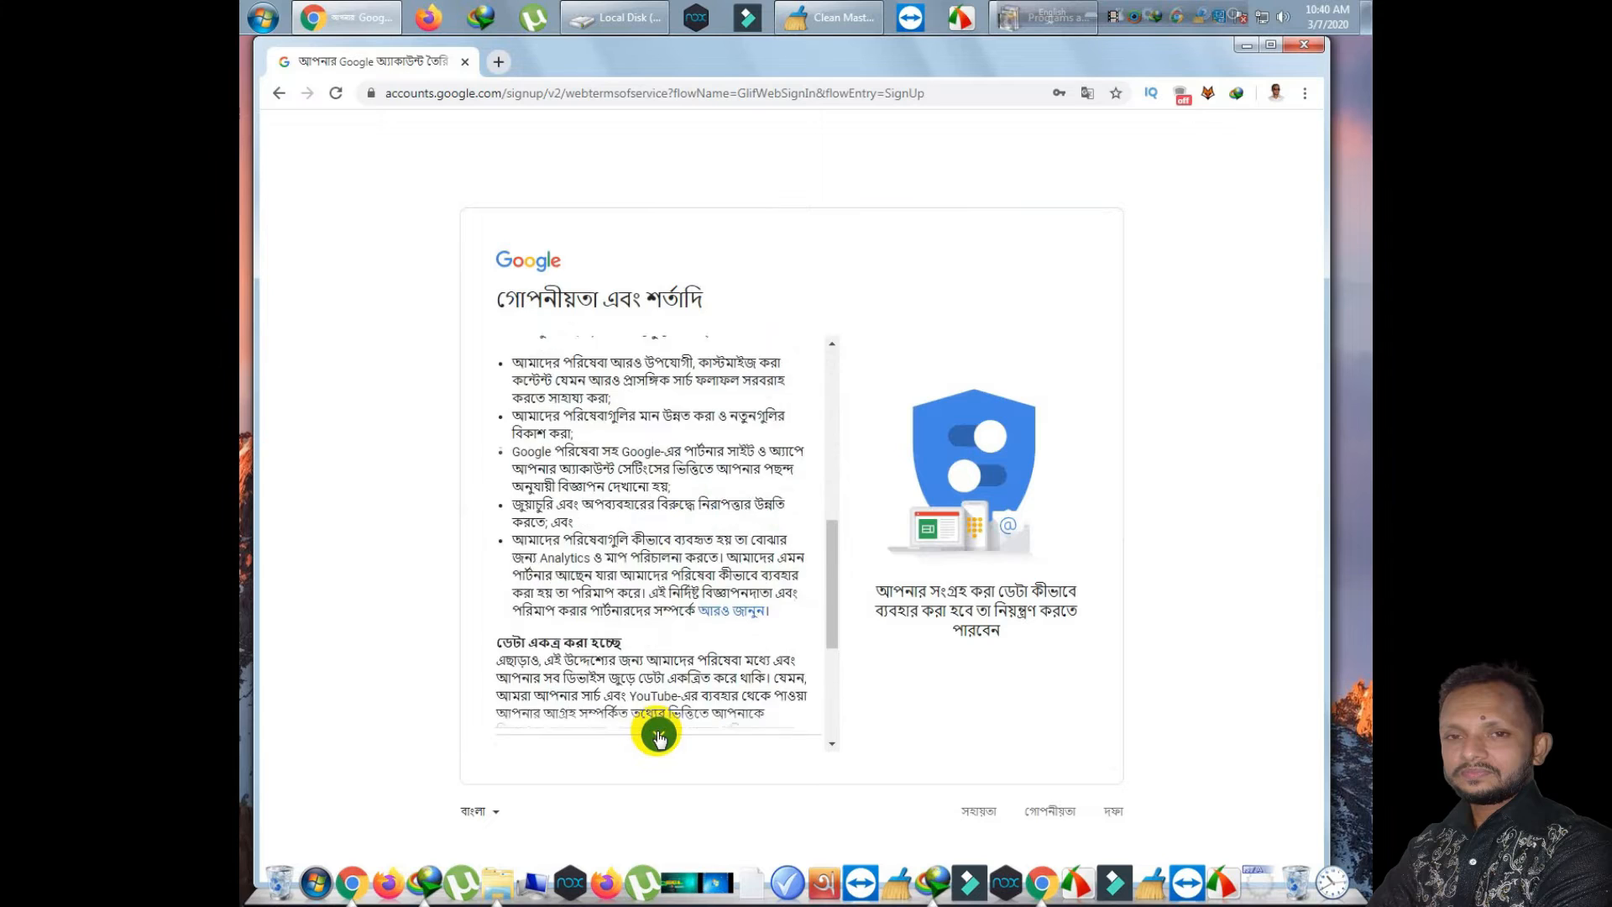
scroll(down, 3)
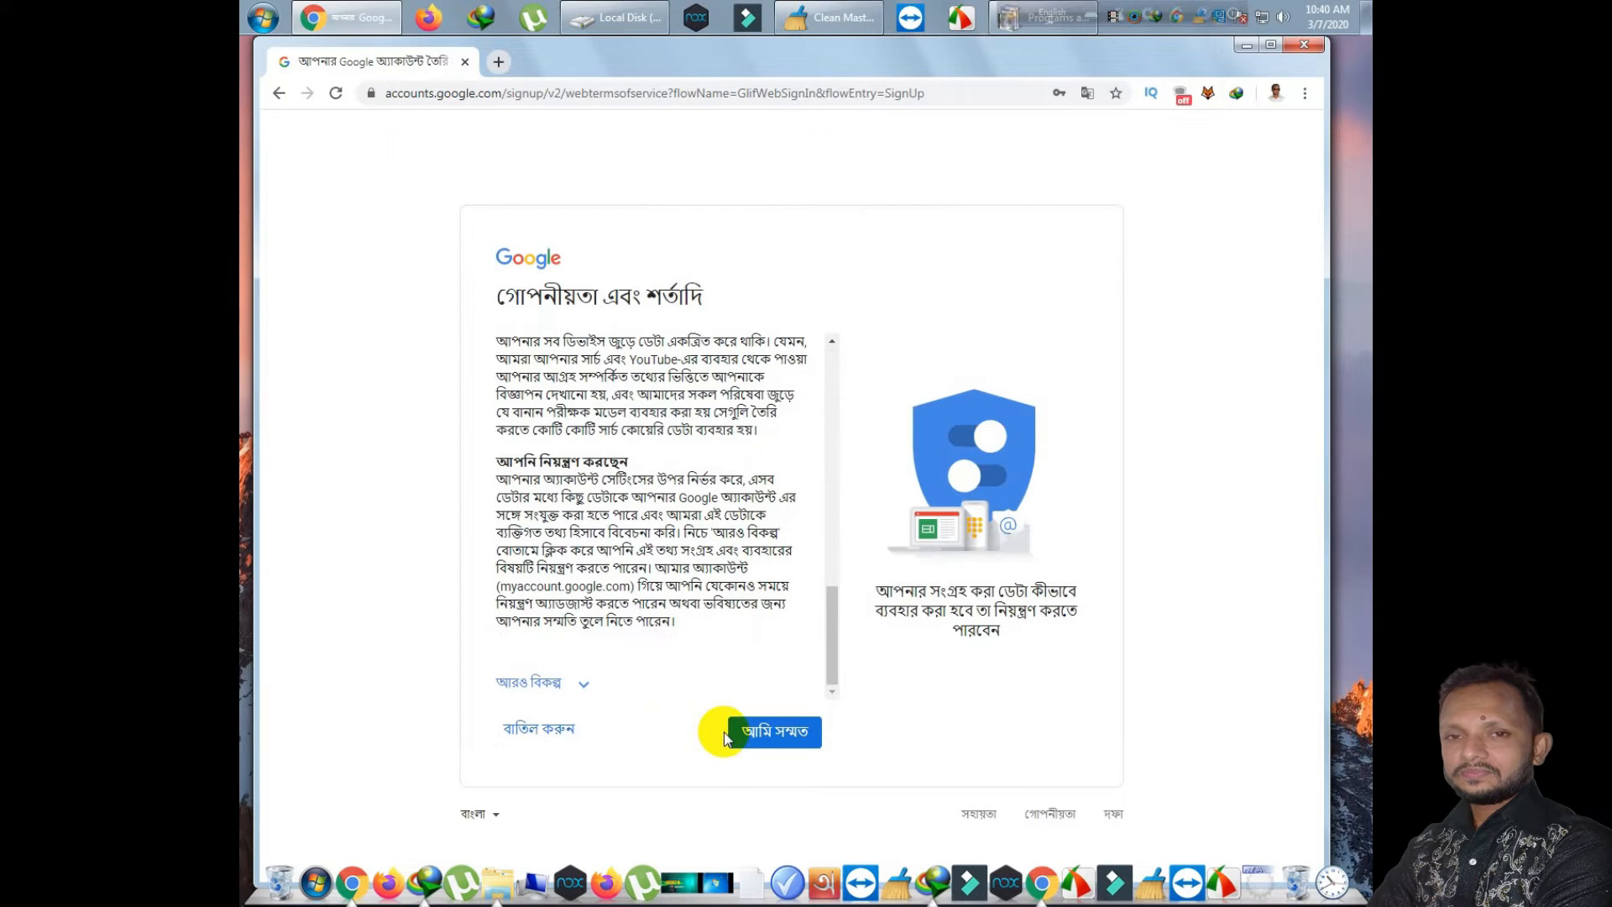
click(773, 732)
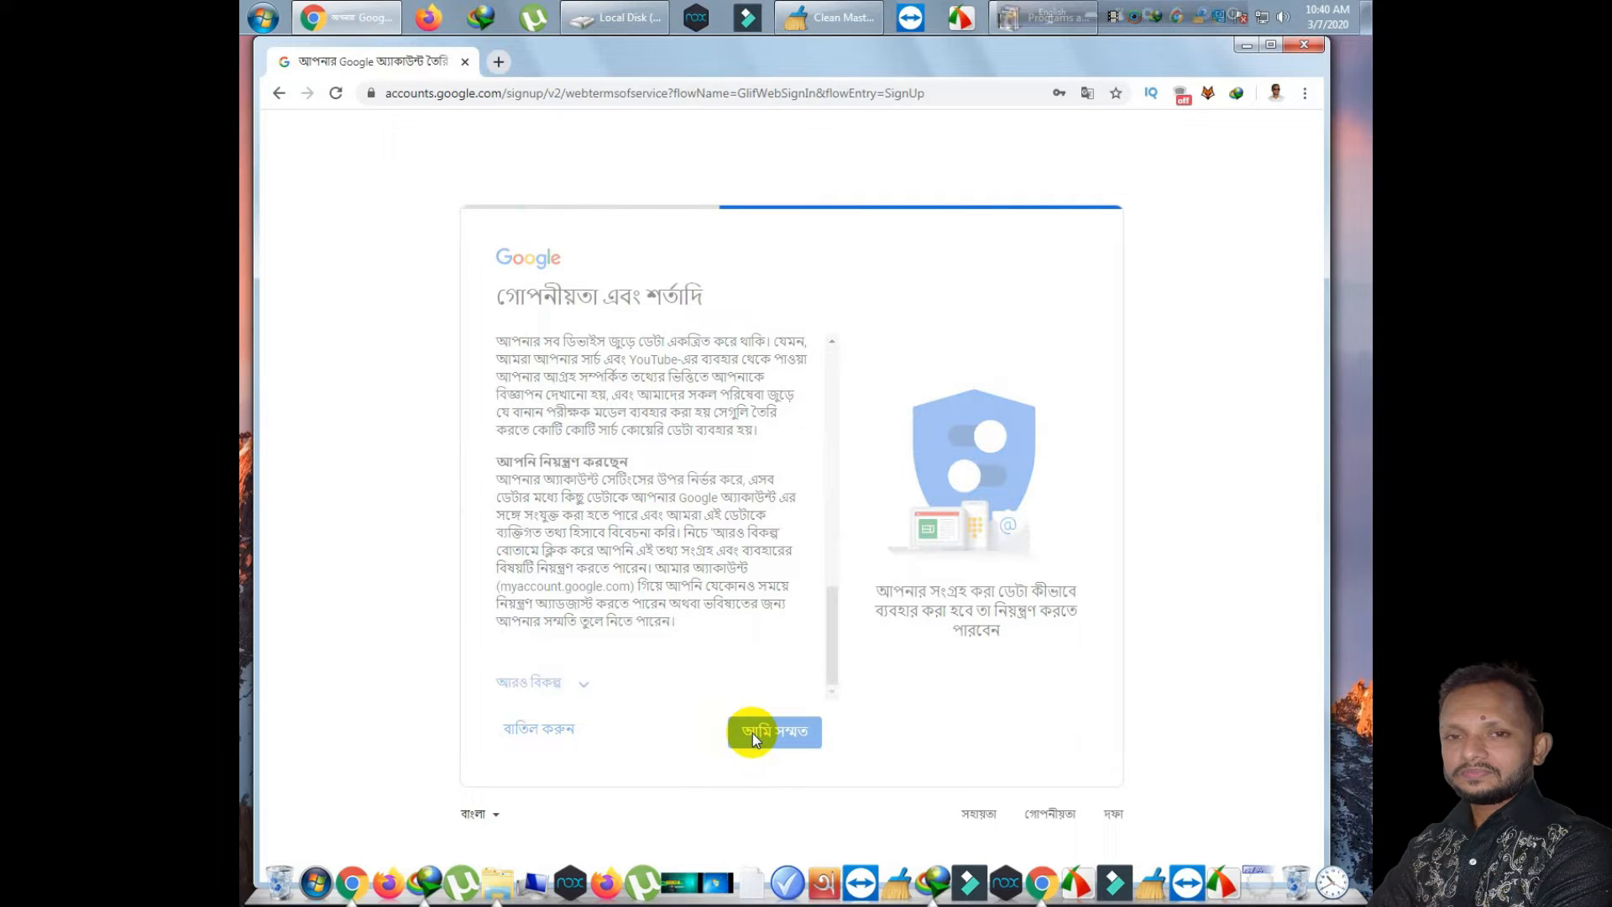
click(773, 732)
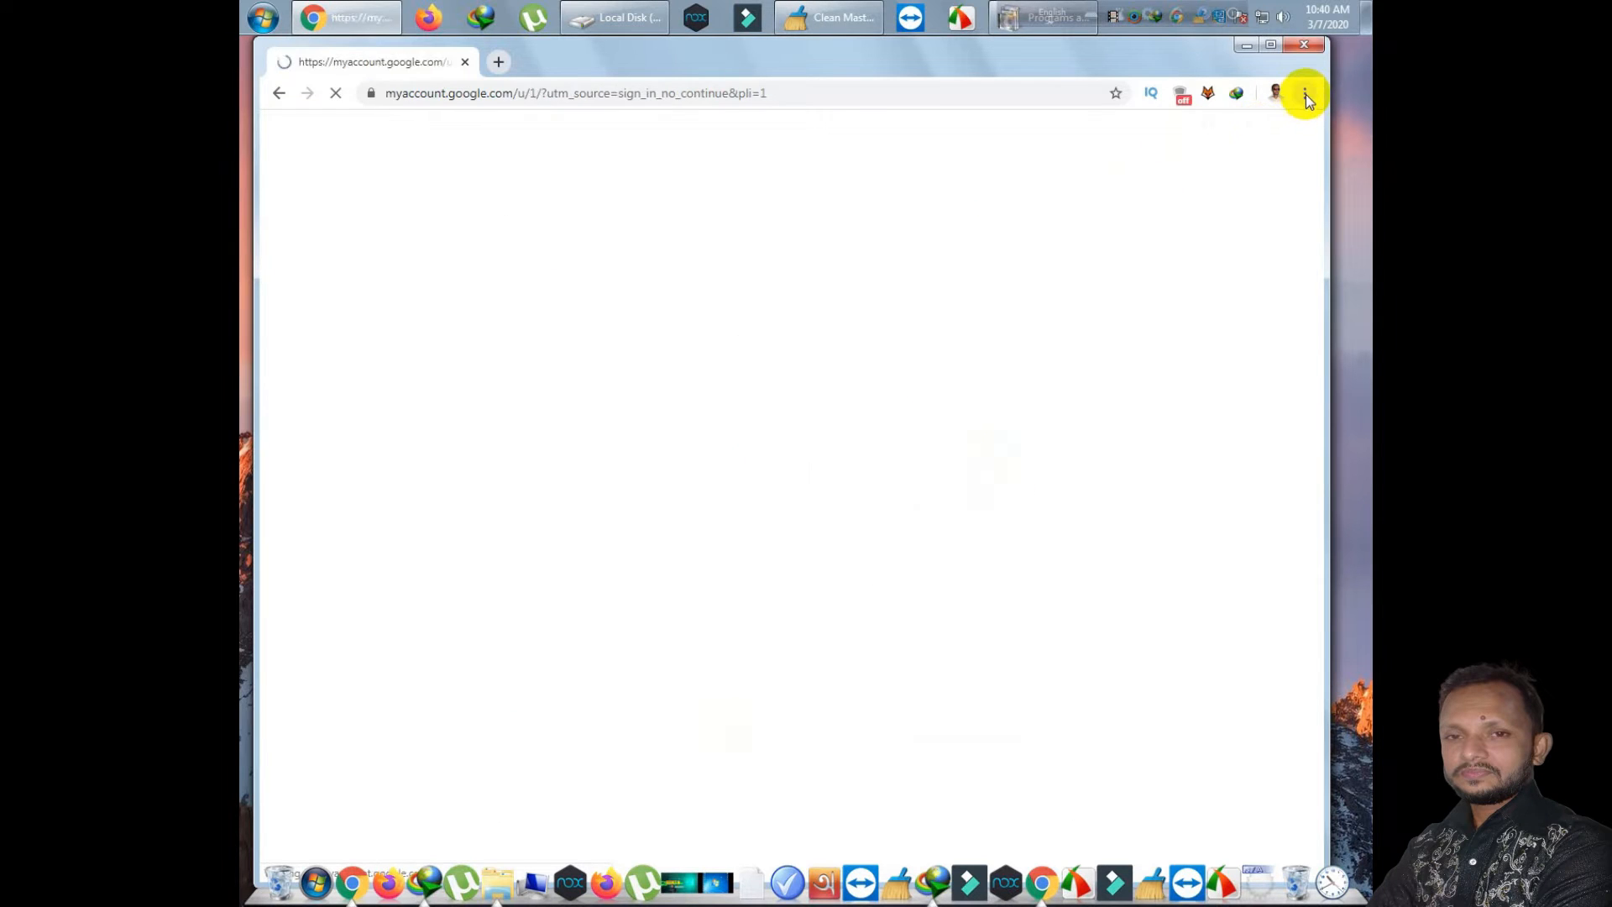
Step: Look through the Google apps grid and home page, then open the account summary panel
click(1235, 138)
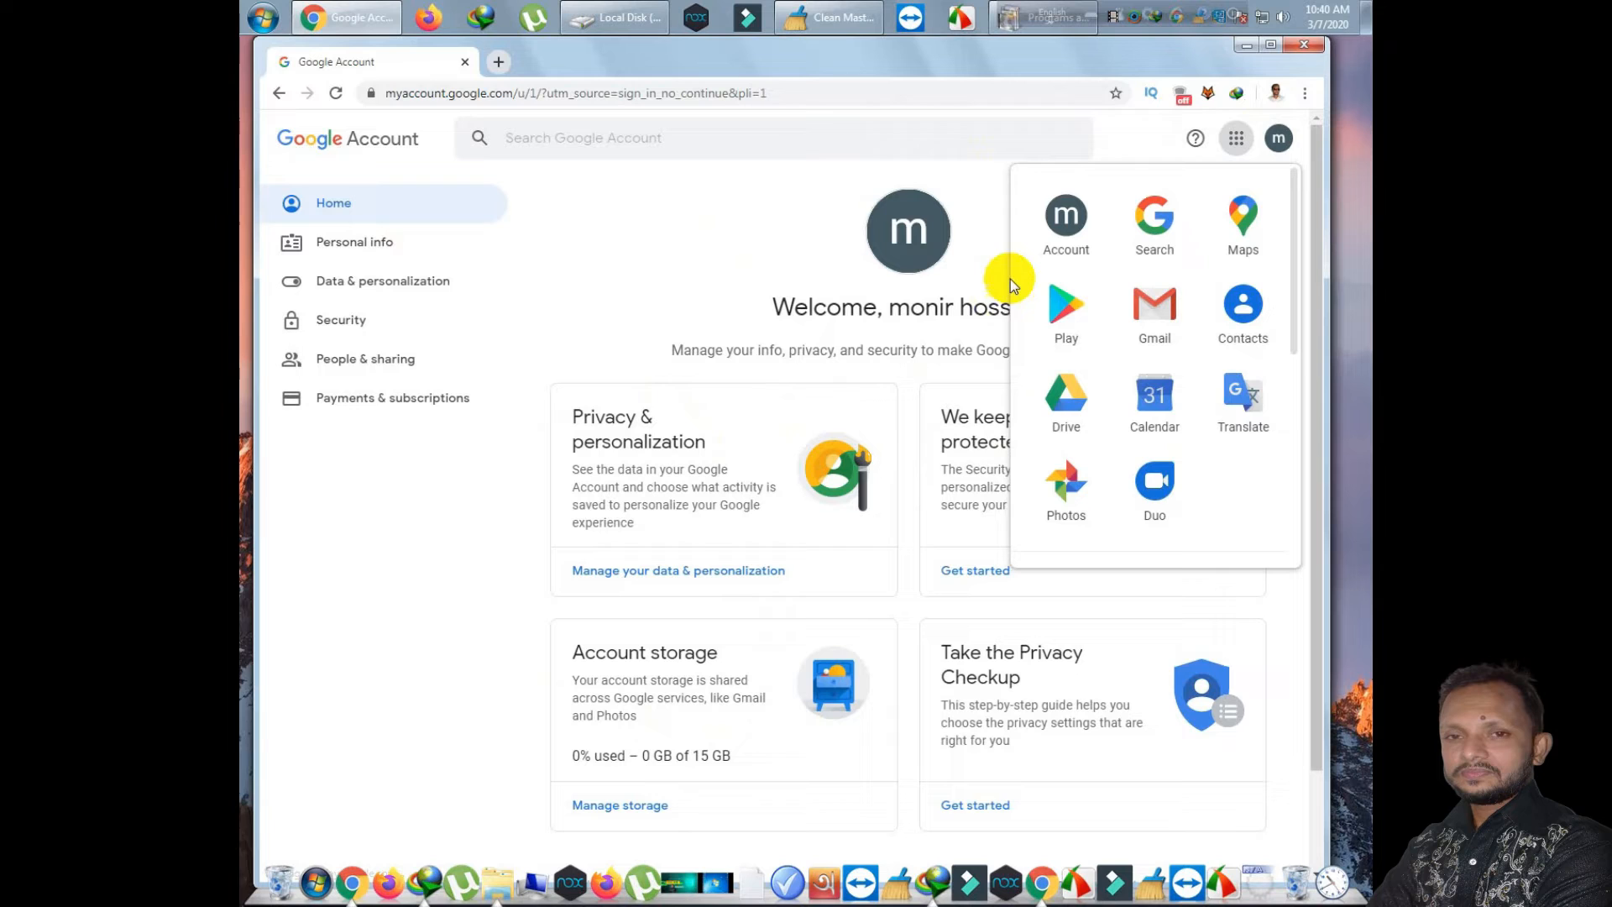
mouse_move(1158, 362)
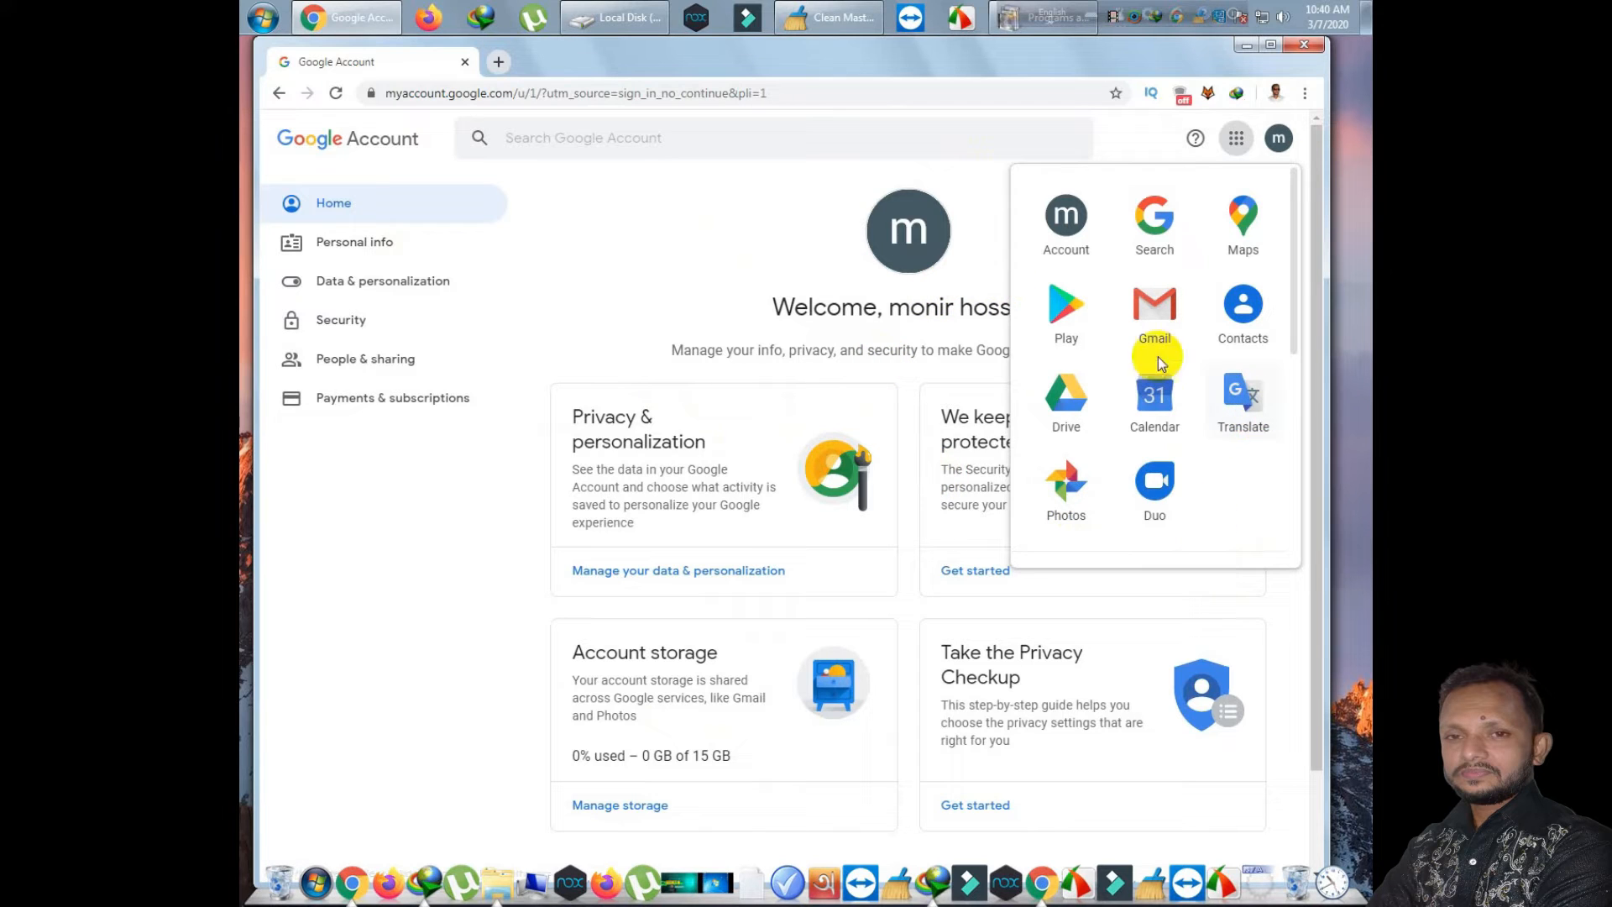
click(382, 280)
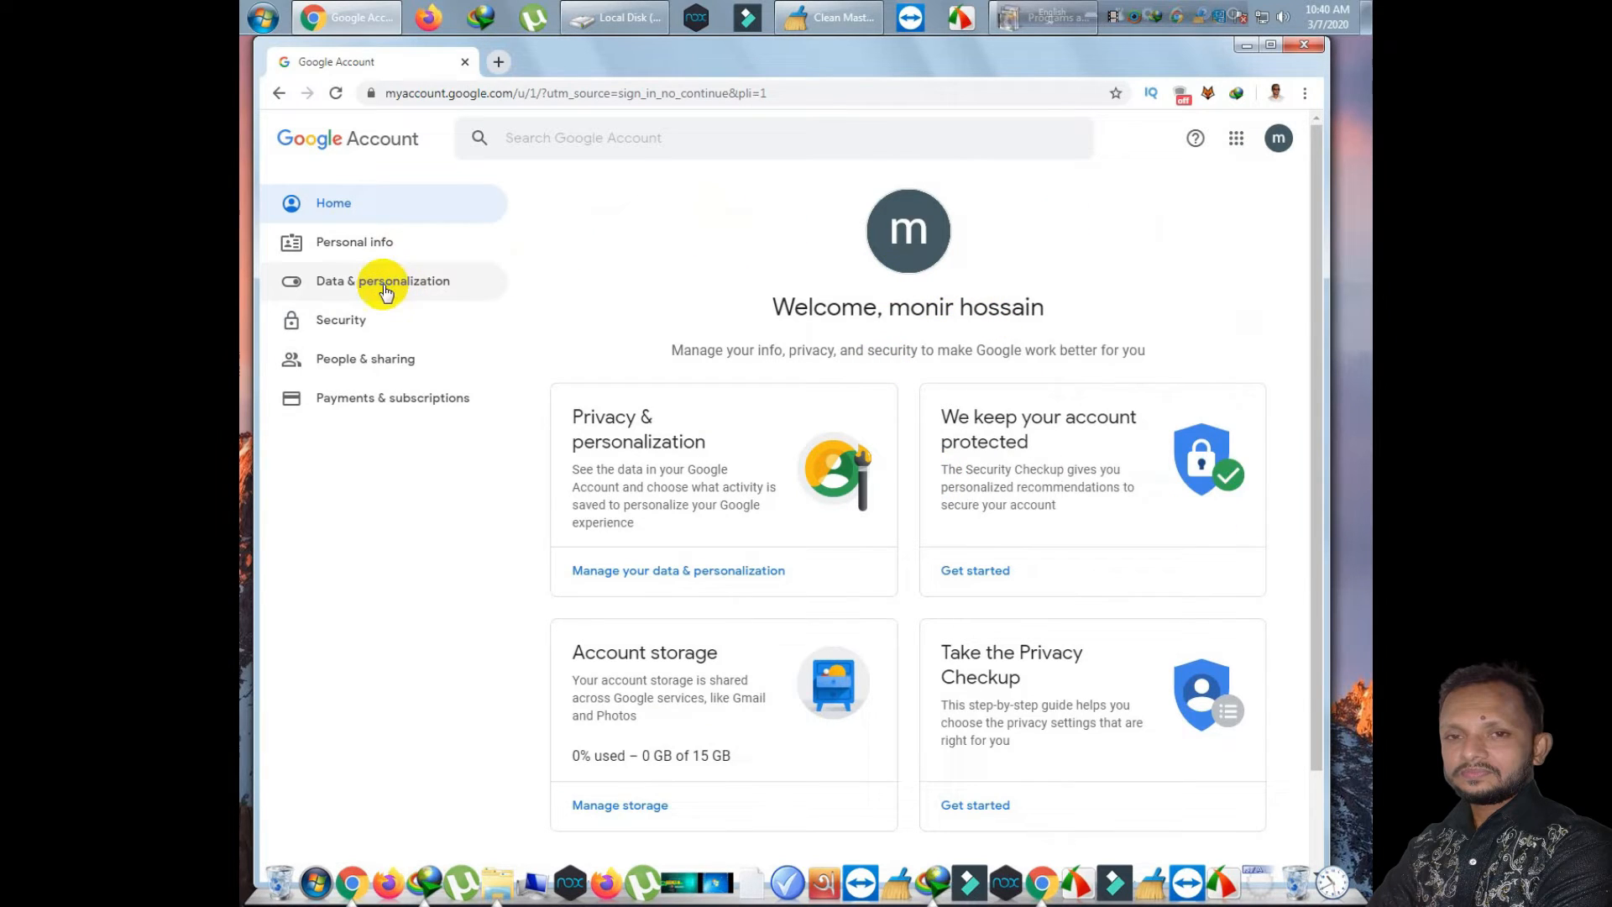
mouse_move(665, 231)
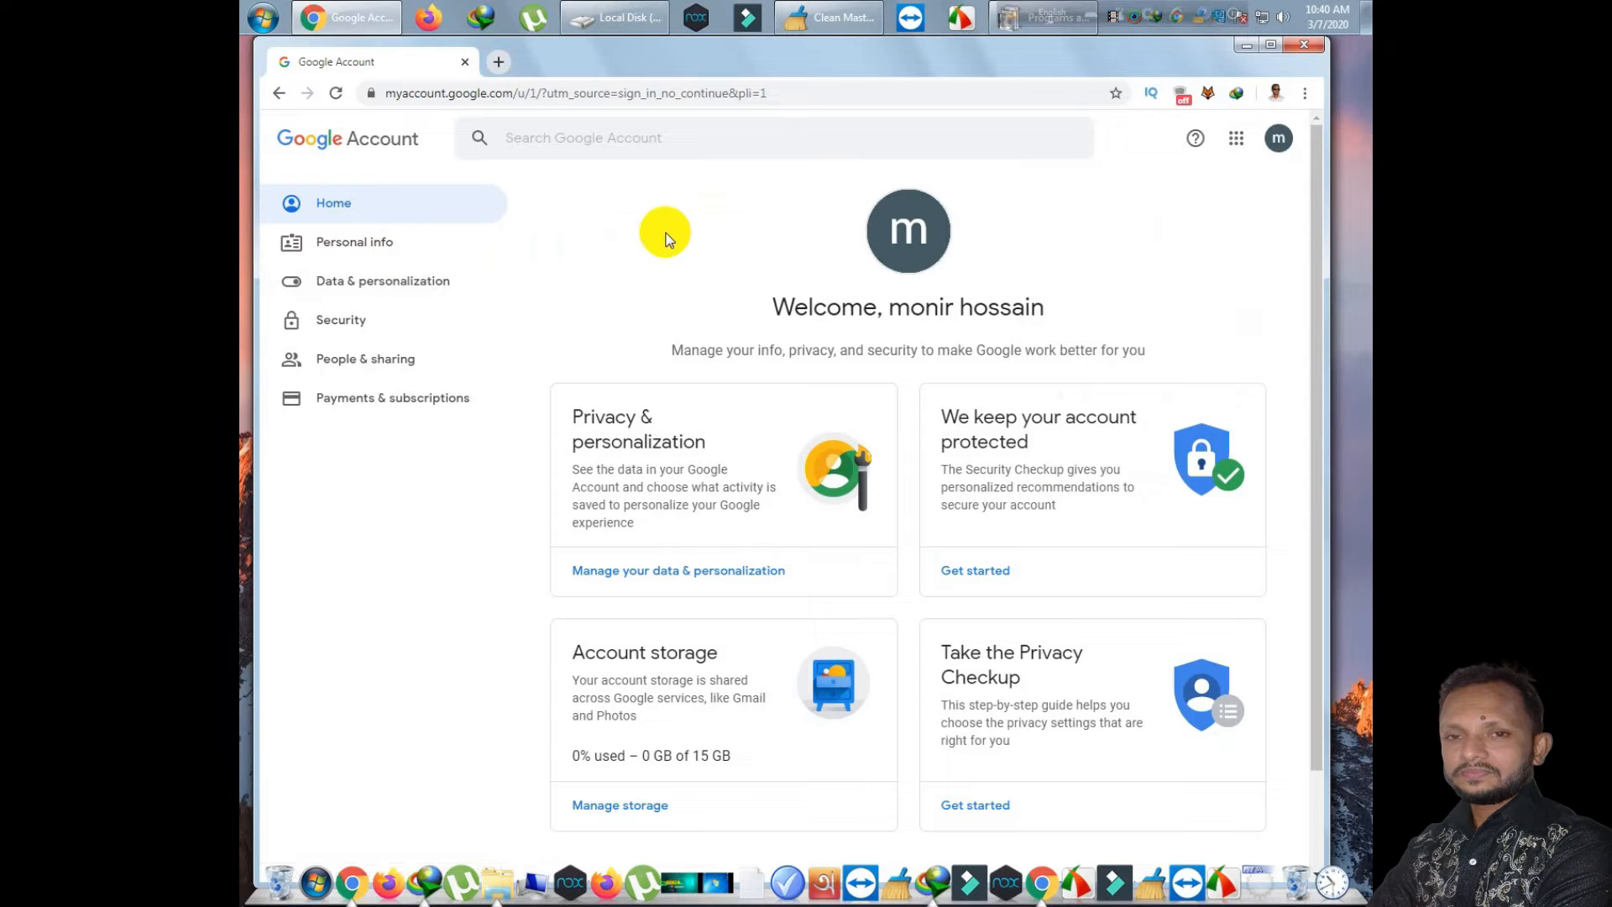
scroll(down, 3)
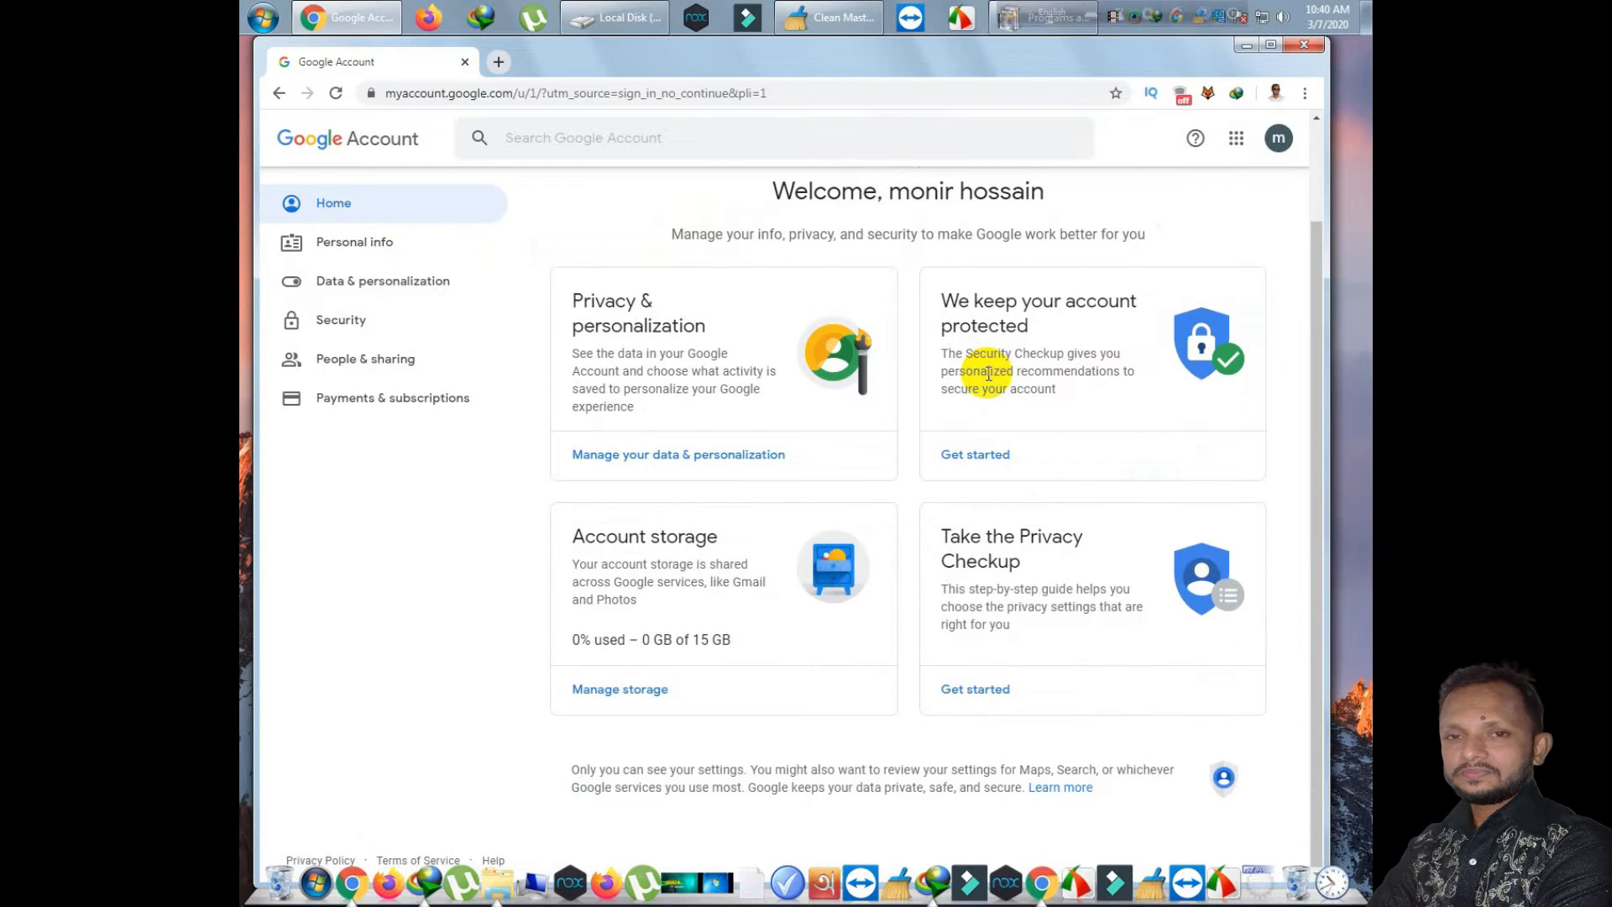
scroll(up, 3)
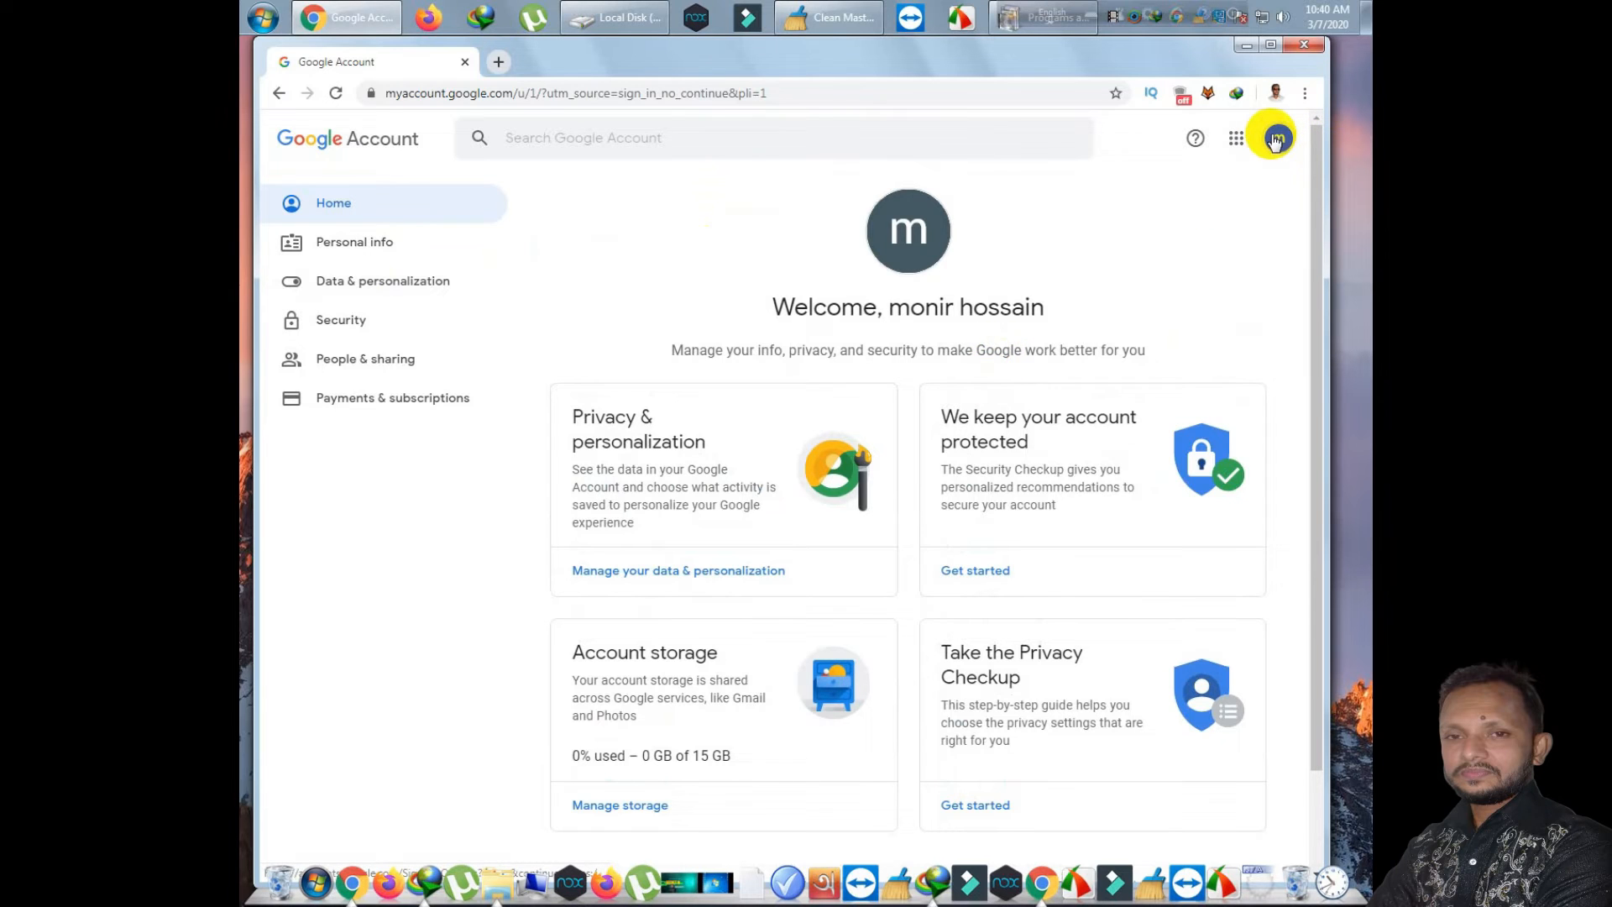
click(1275, 136)
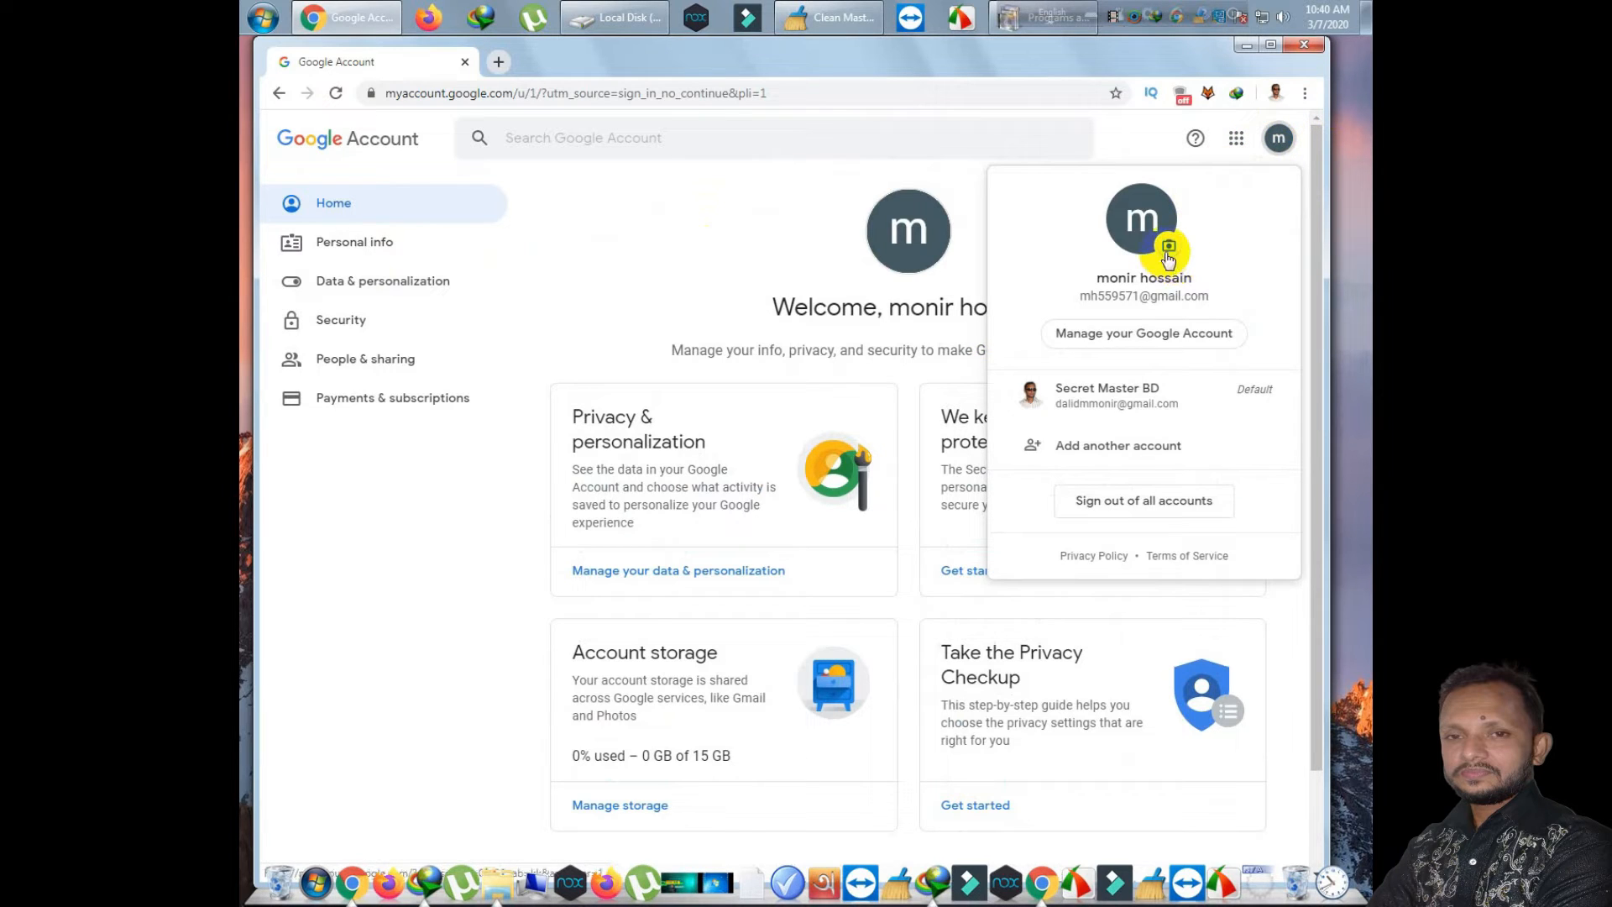
Step: Open Select profile photo and choose to upload a photo from the computer
click(1168, 254)
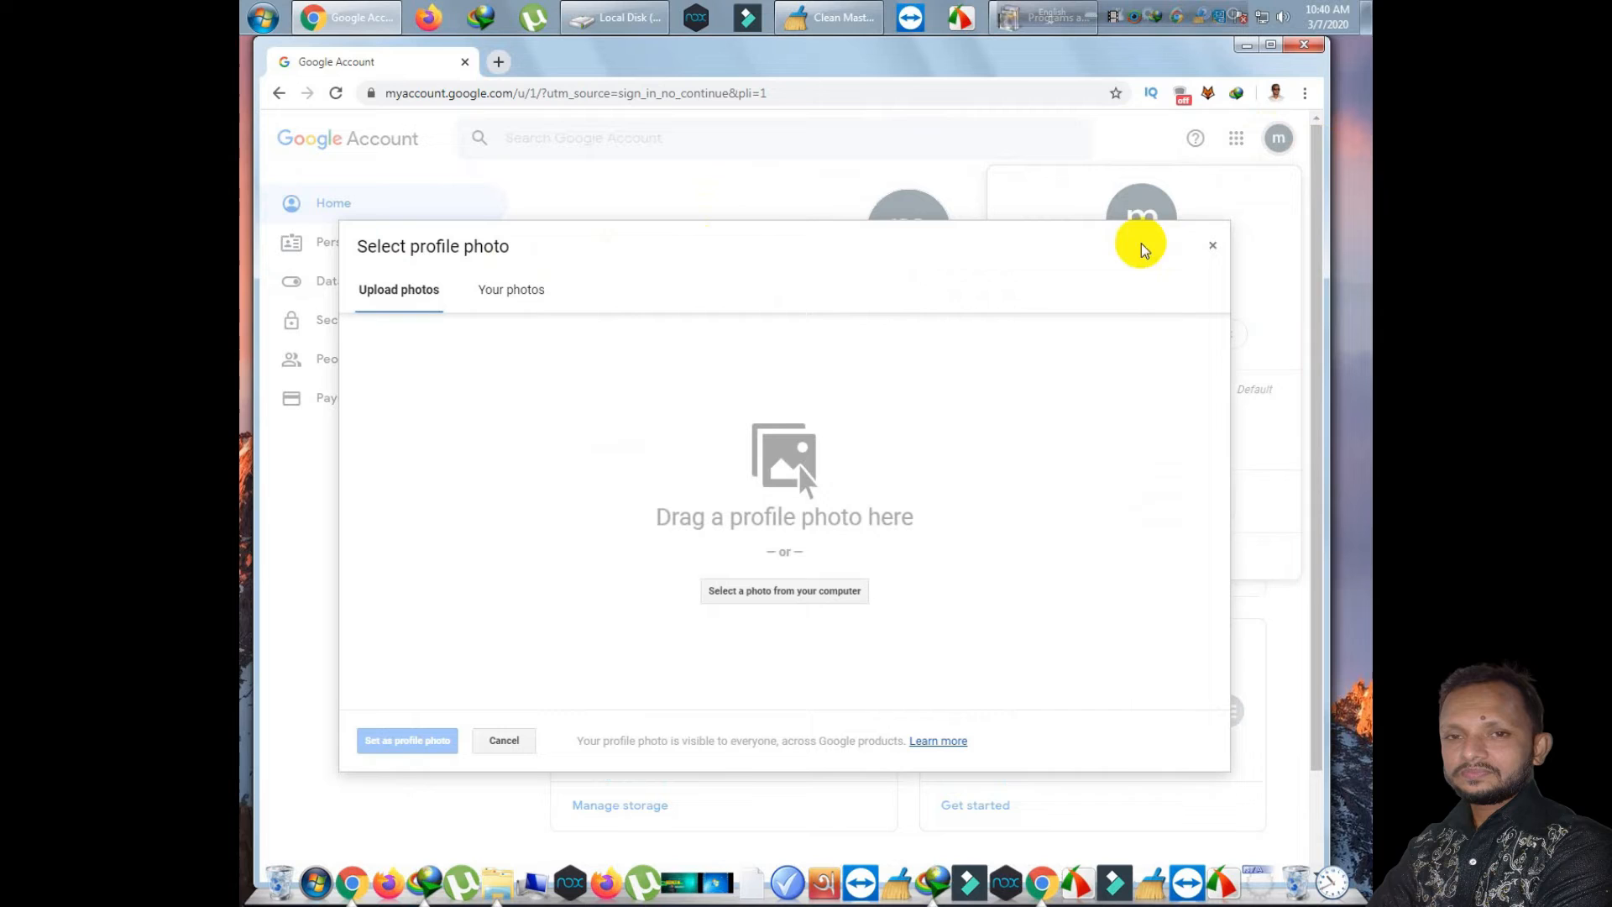
mouse_move(398, 298)
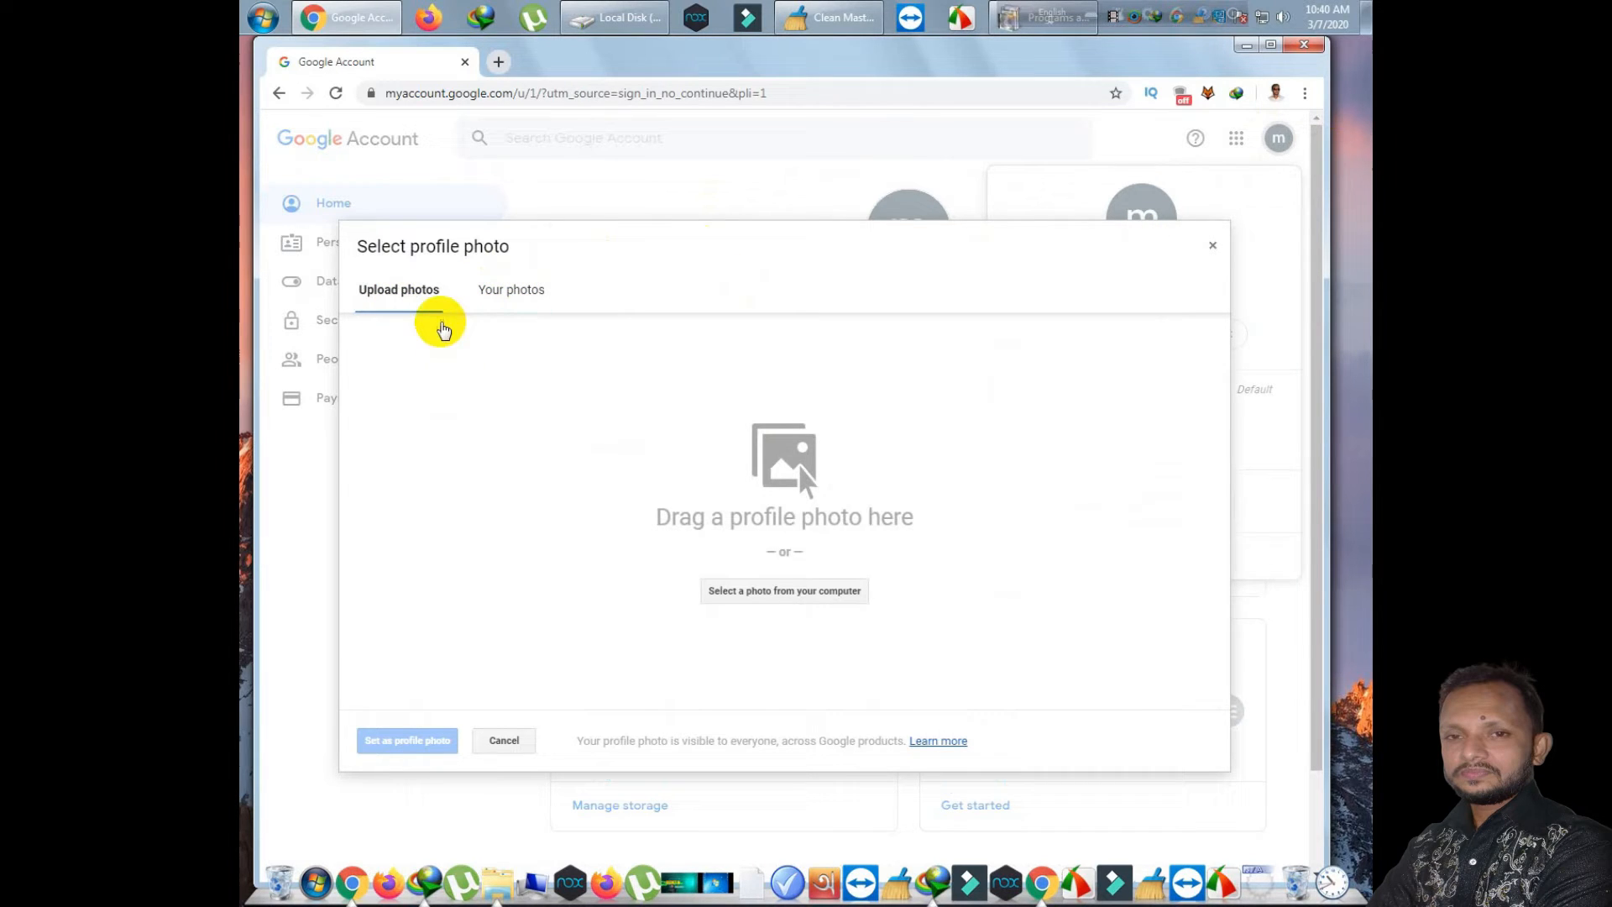
mouse_move(785, 590)
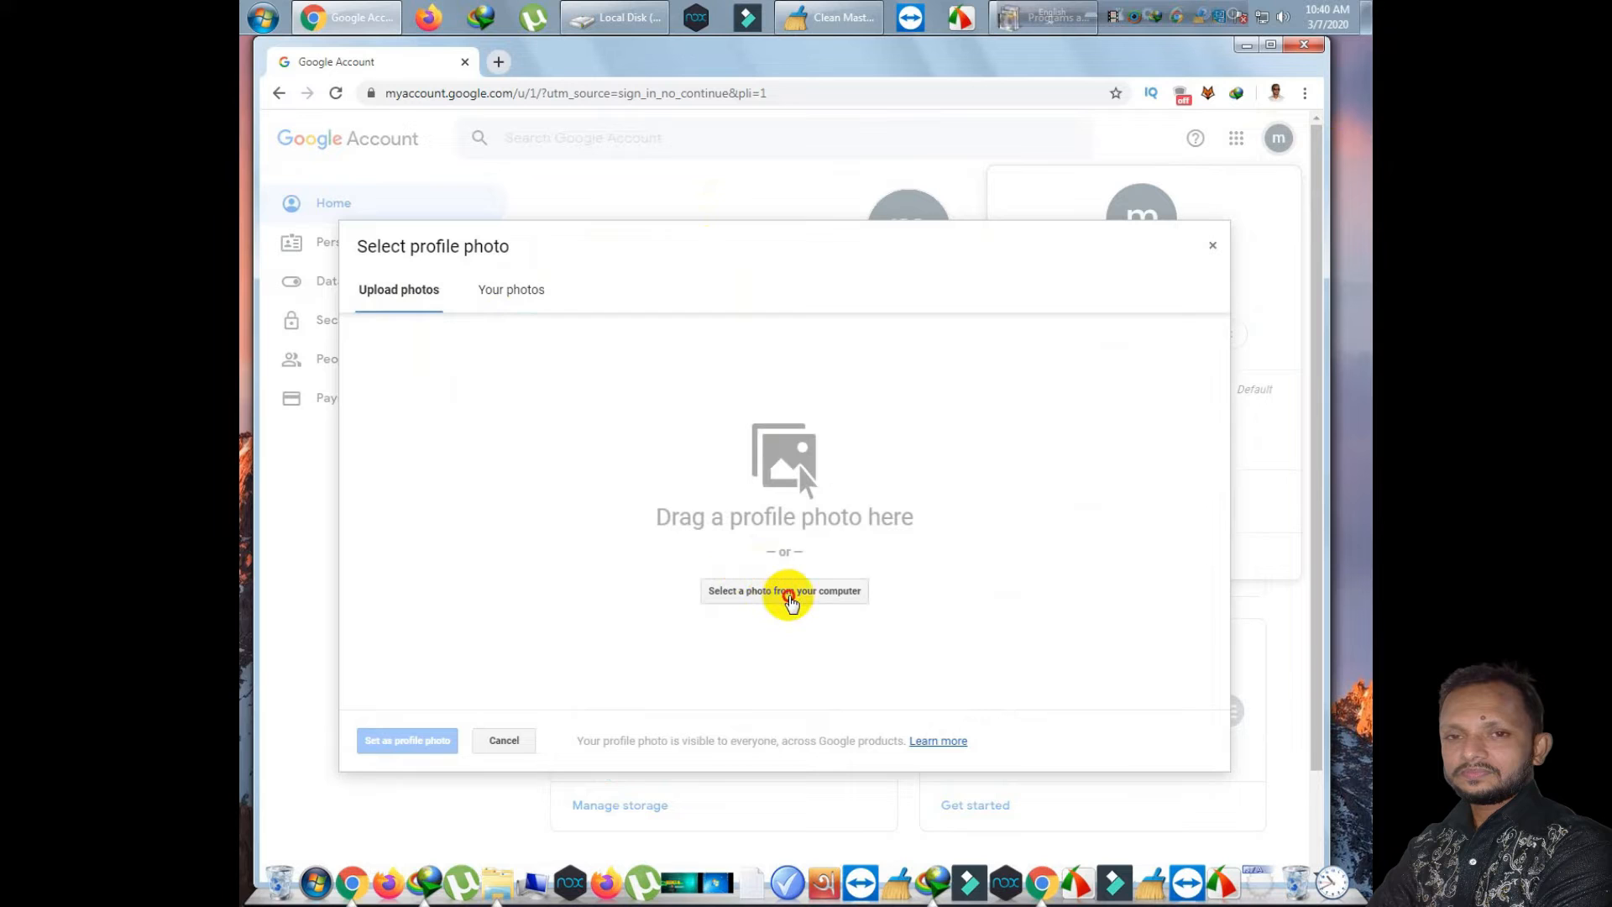
click(783, 591)
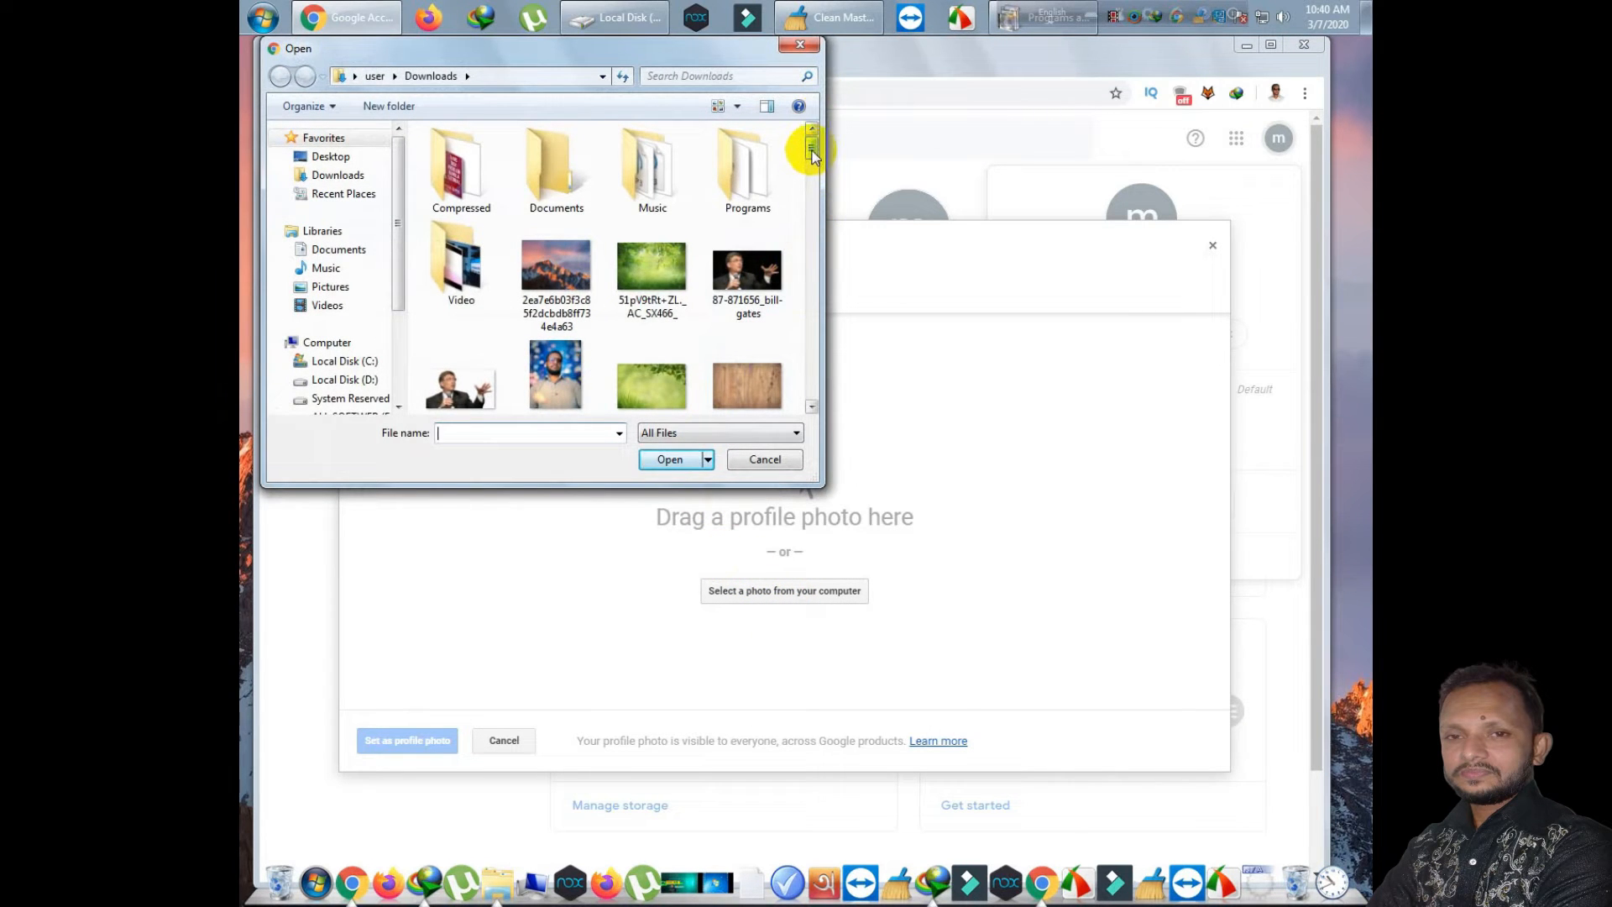
Step: Pick the blue-shirted IMG_20200131 portrait from Downloads and open it for upload
scroll(down, 3)
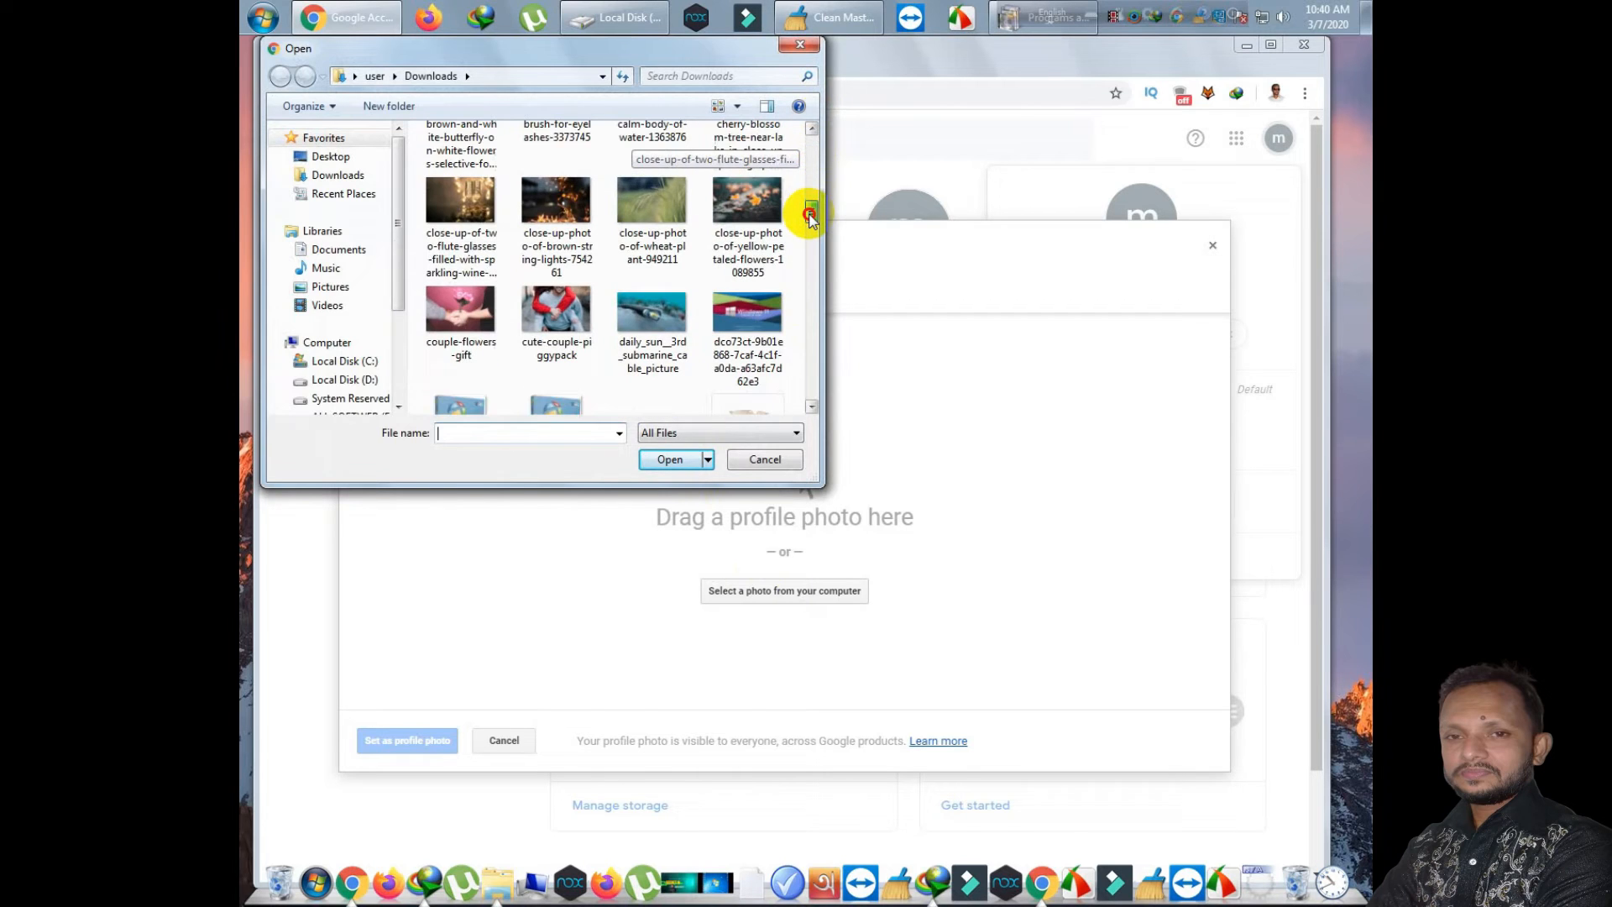
scroll(down, 3)
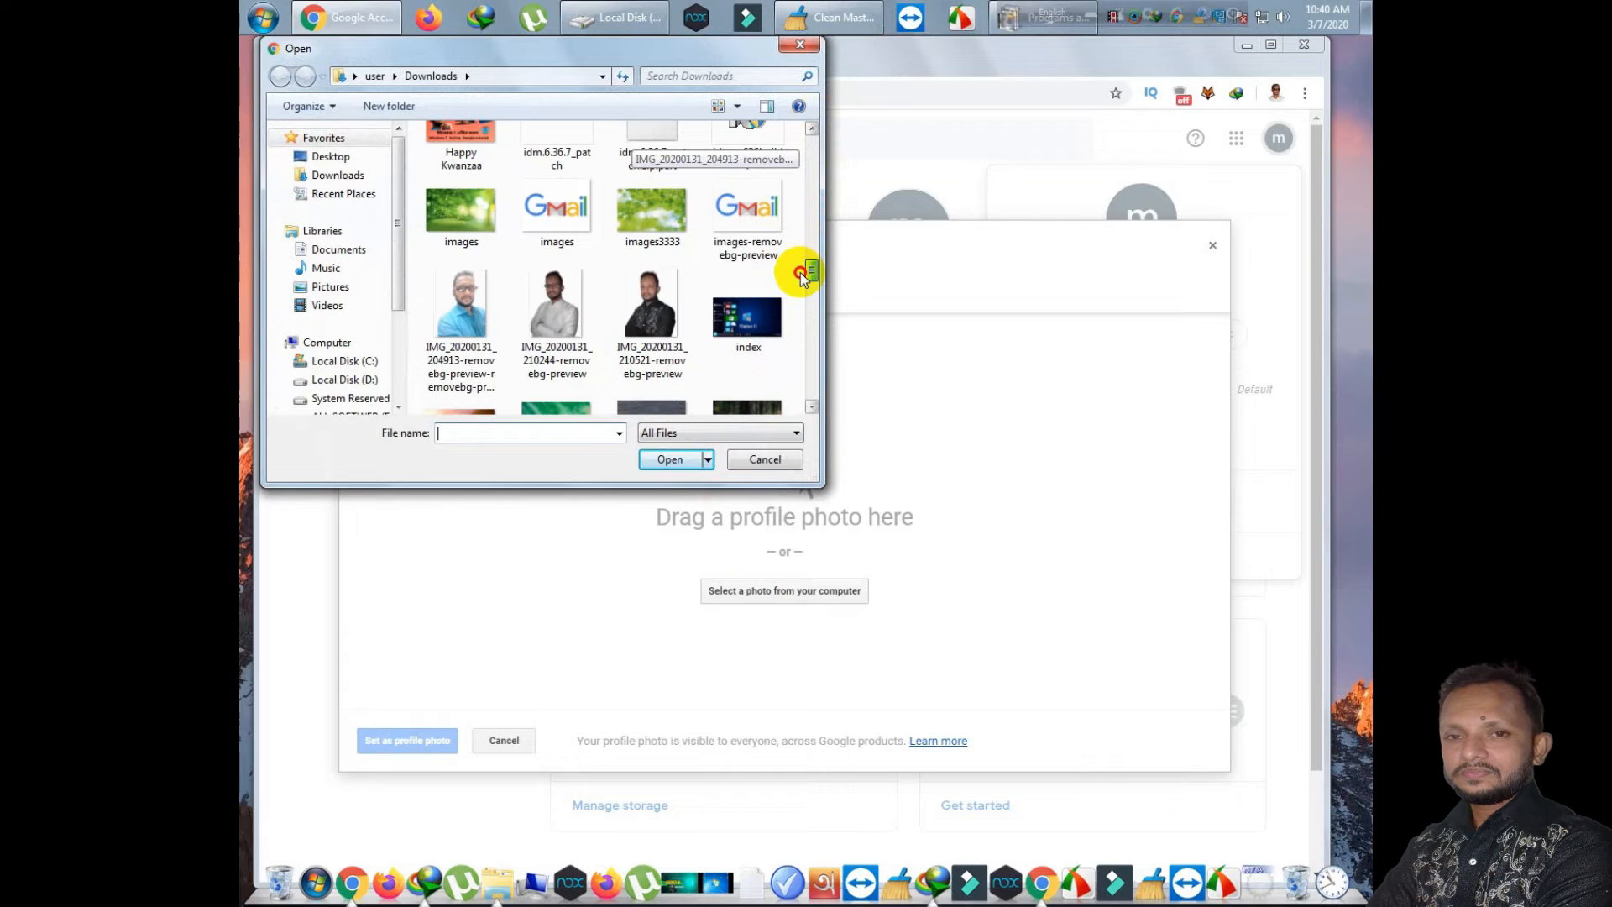
click(461, 301)
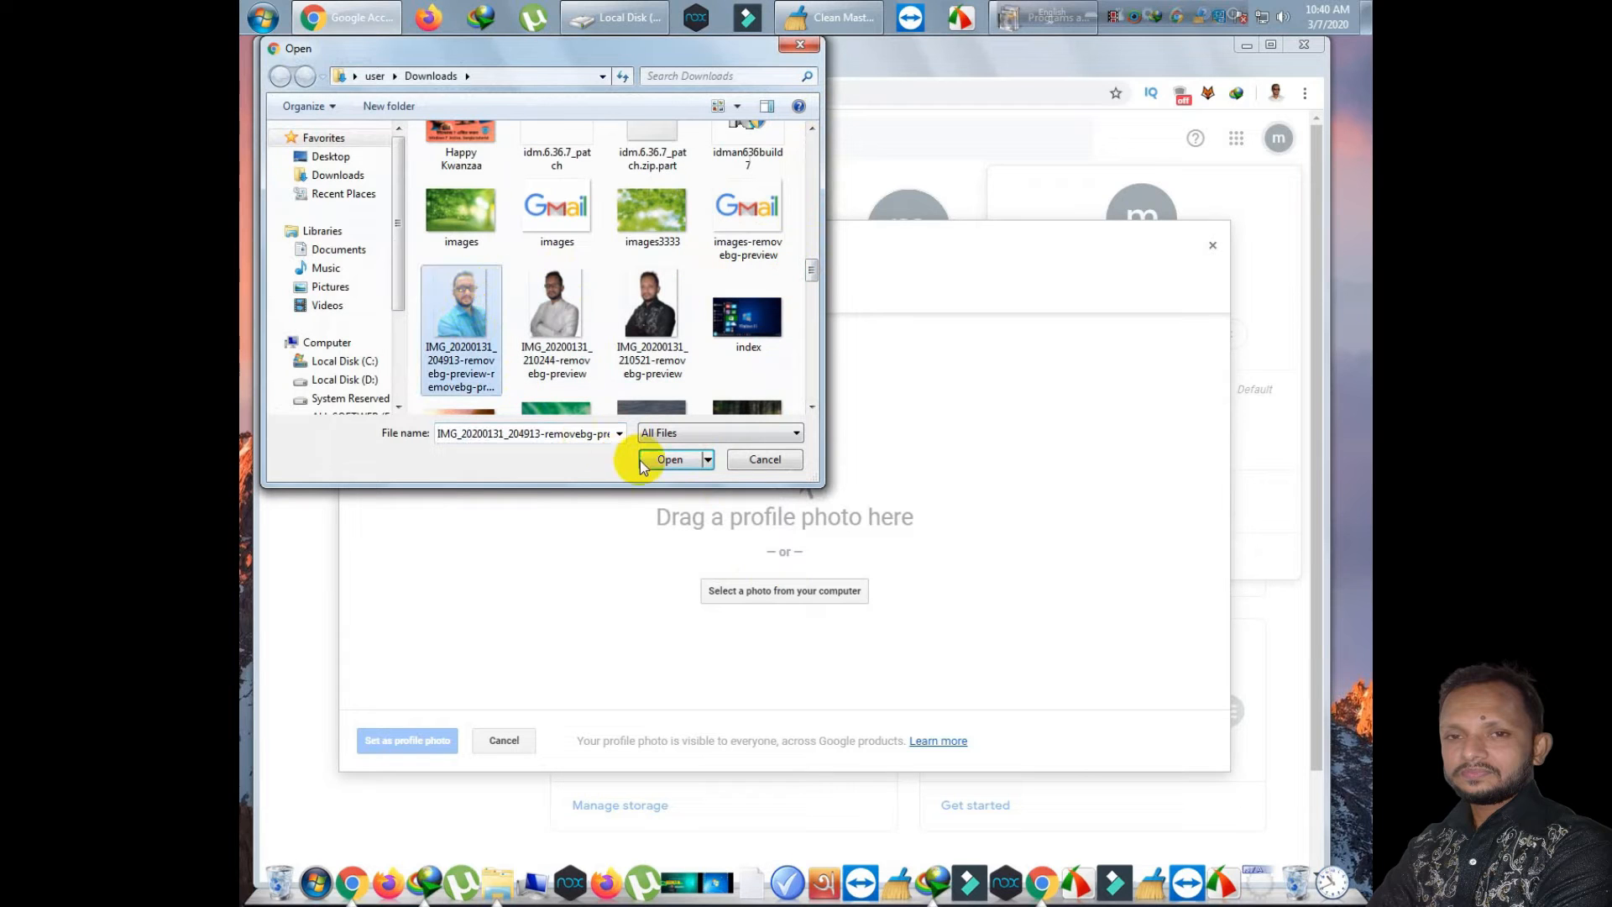
click(670, 459)
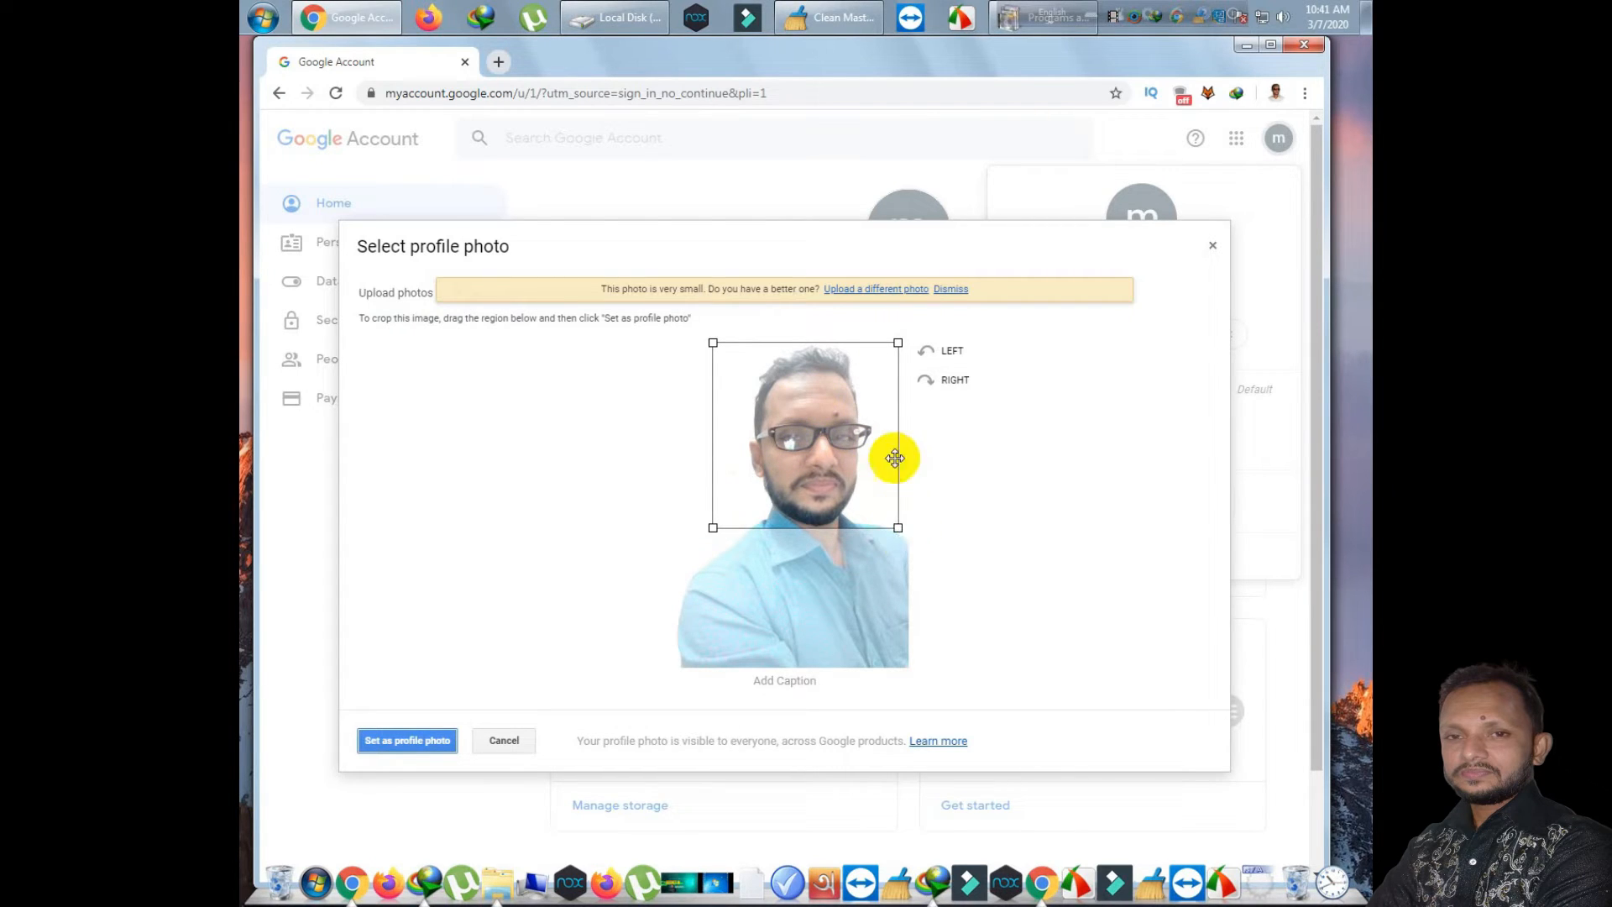
mouse_move(963, 398)
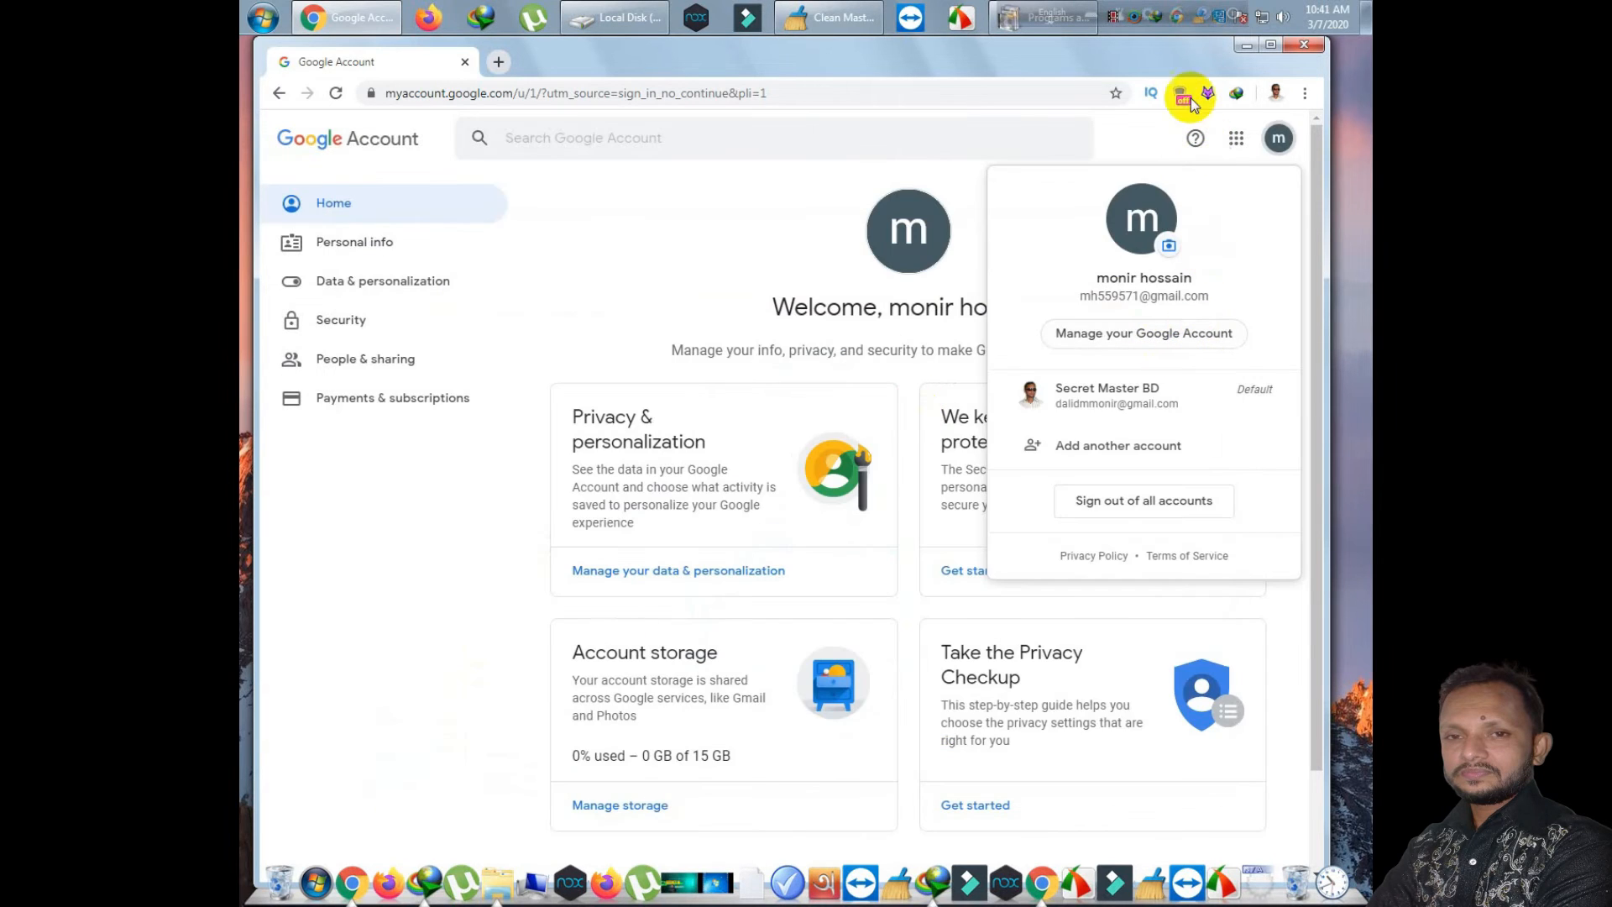
mouse_move(1138, 221)
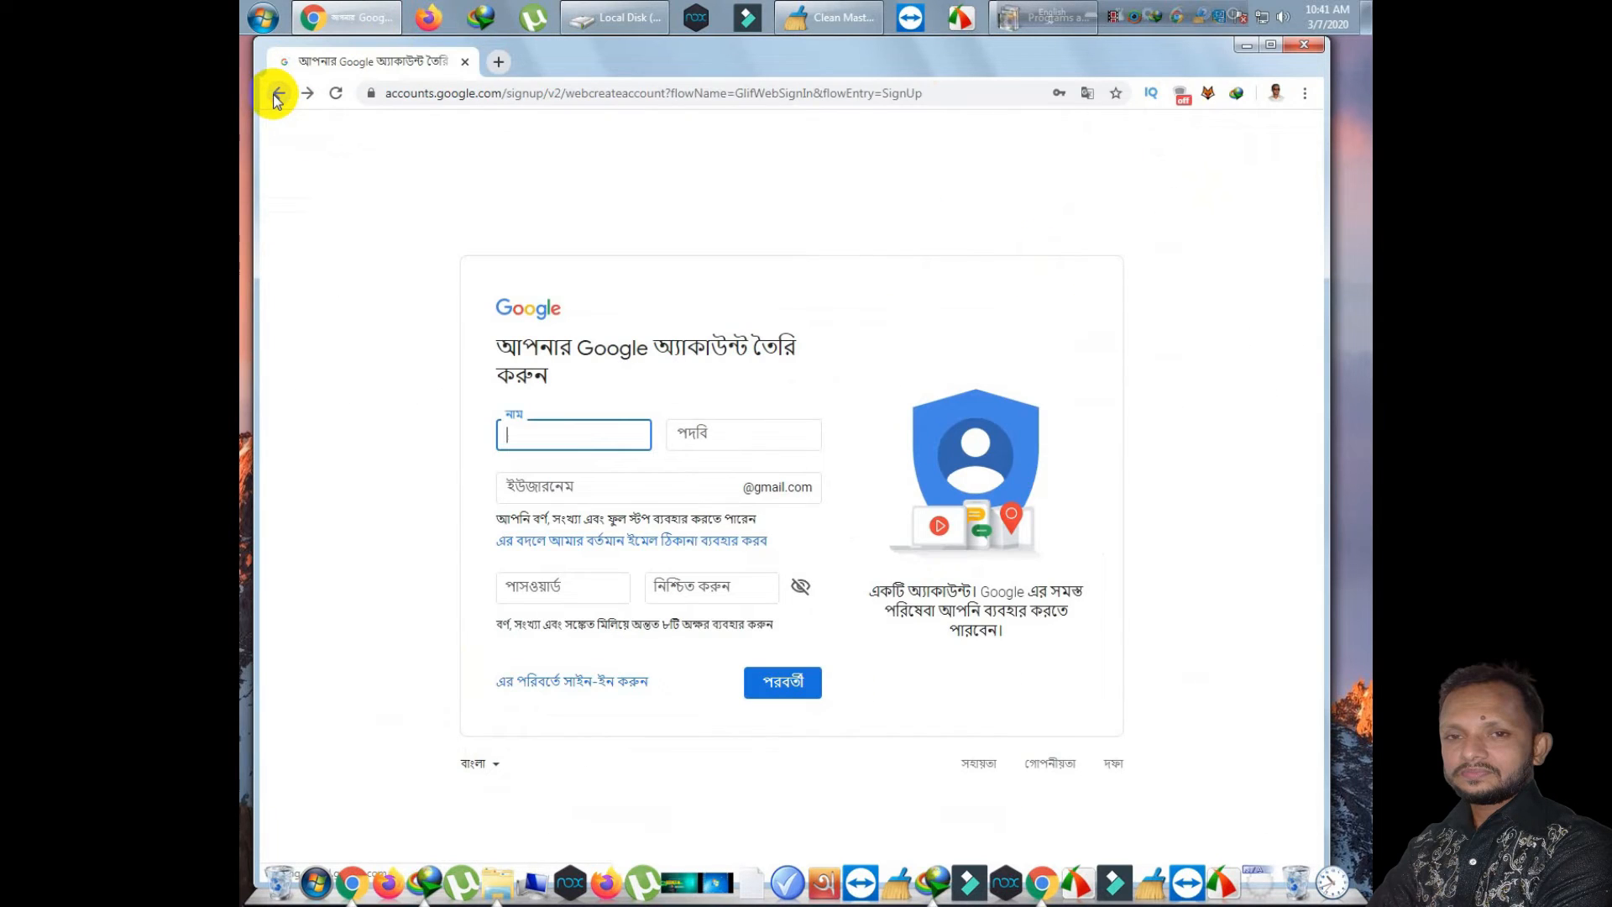
Step: Leave the sign-up form, bring Chrome to the front, and open Gmail from Google's homepage
click(1302, 44)
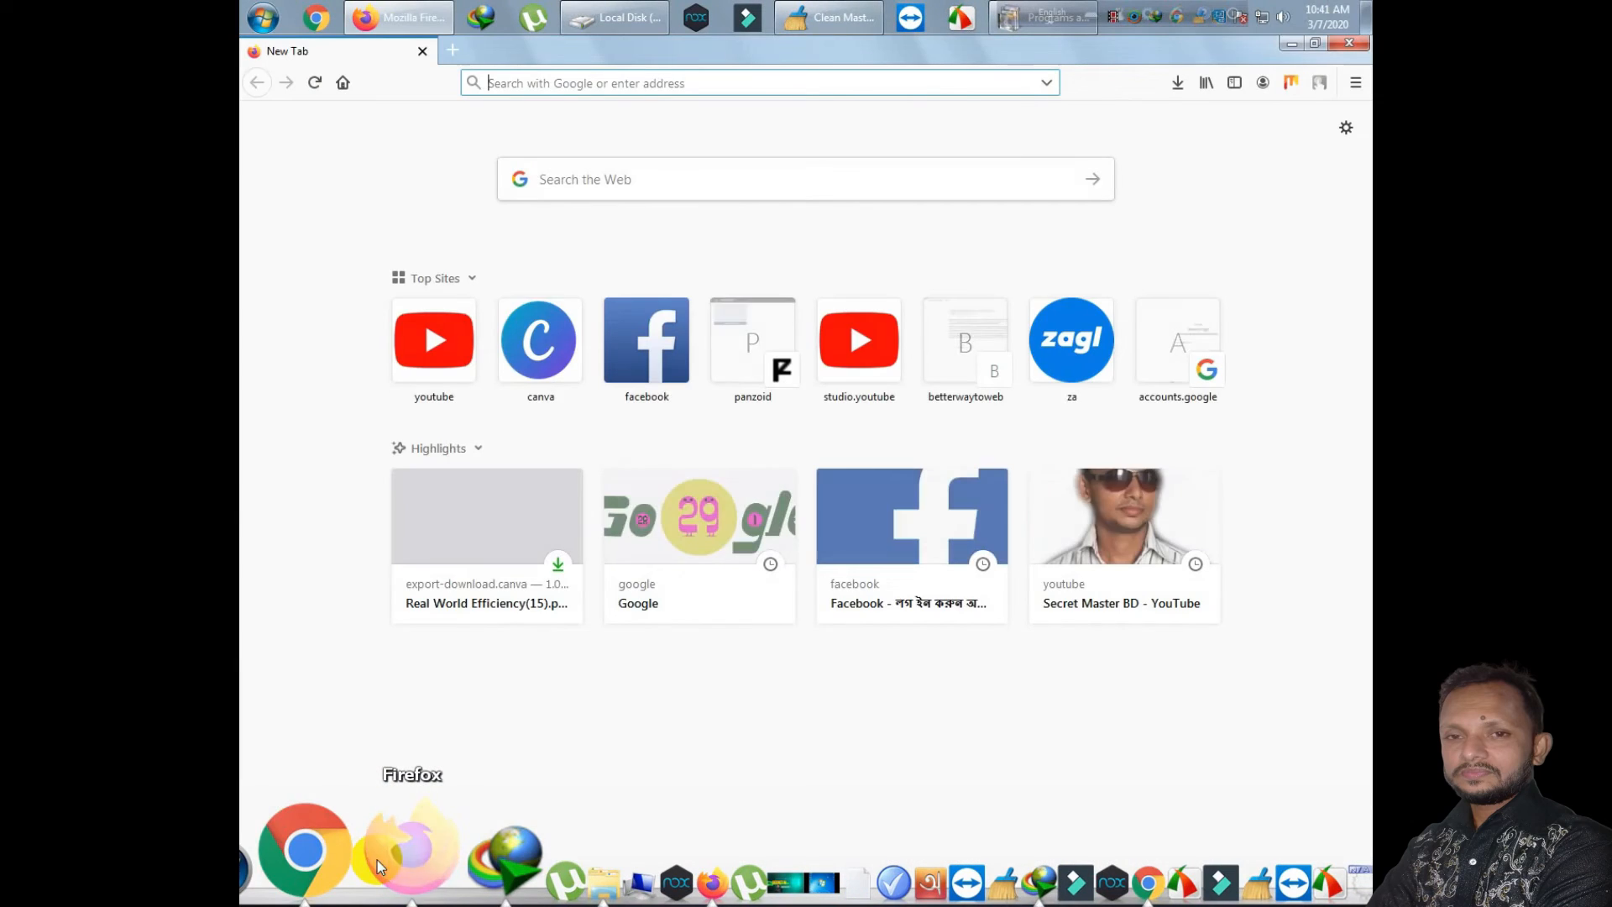
click(302, 848)
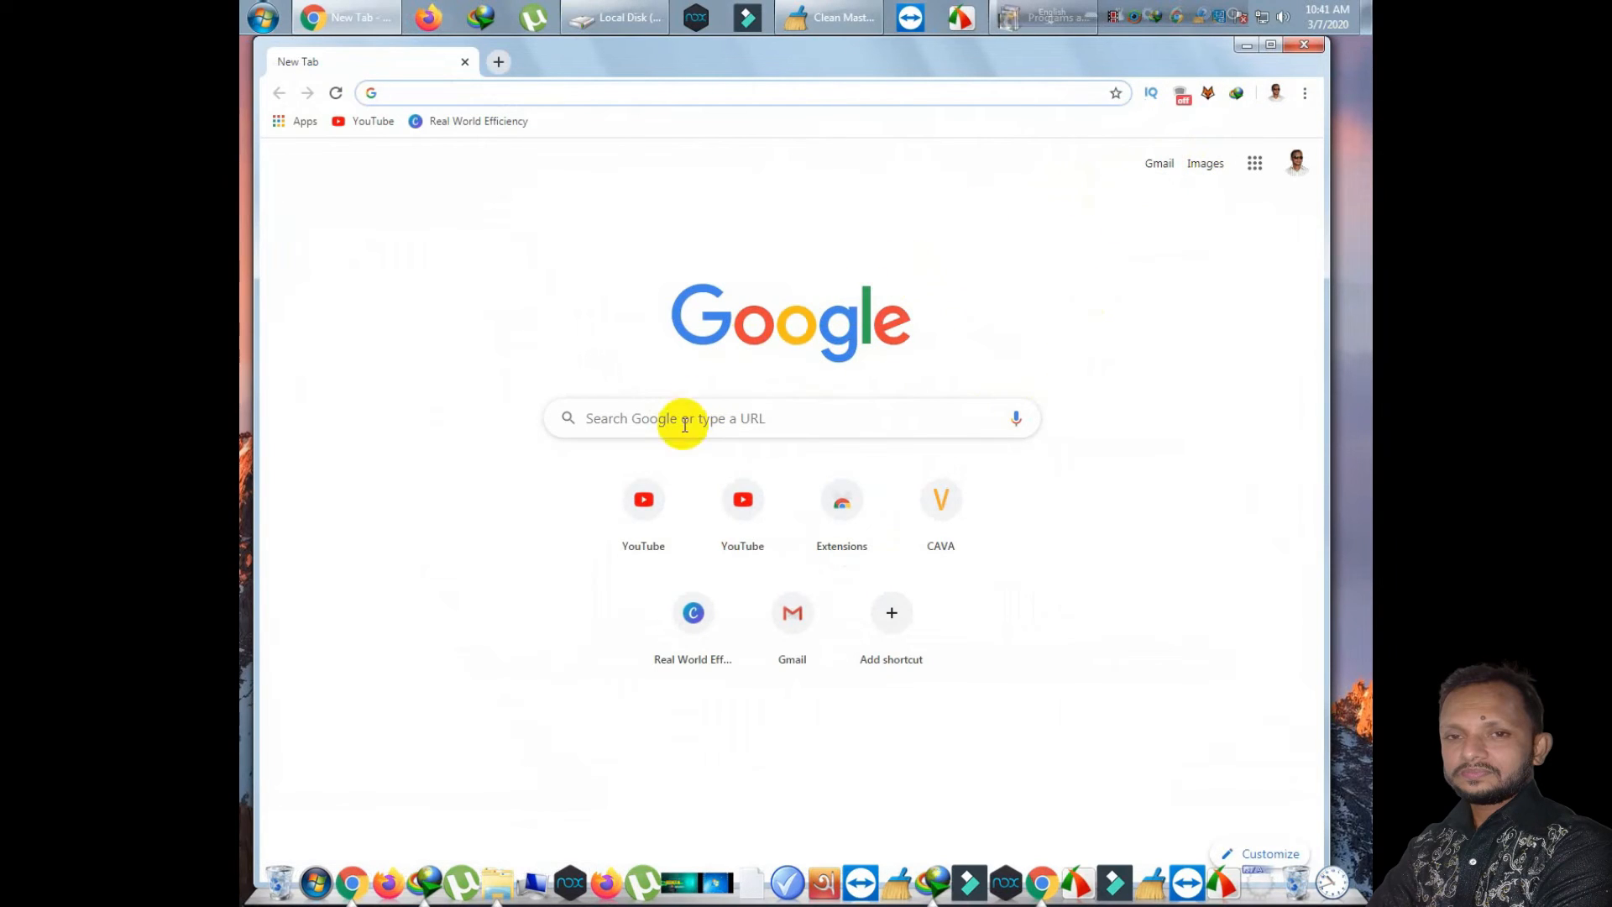
mouse_move(1278, 166)
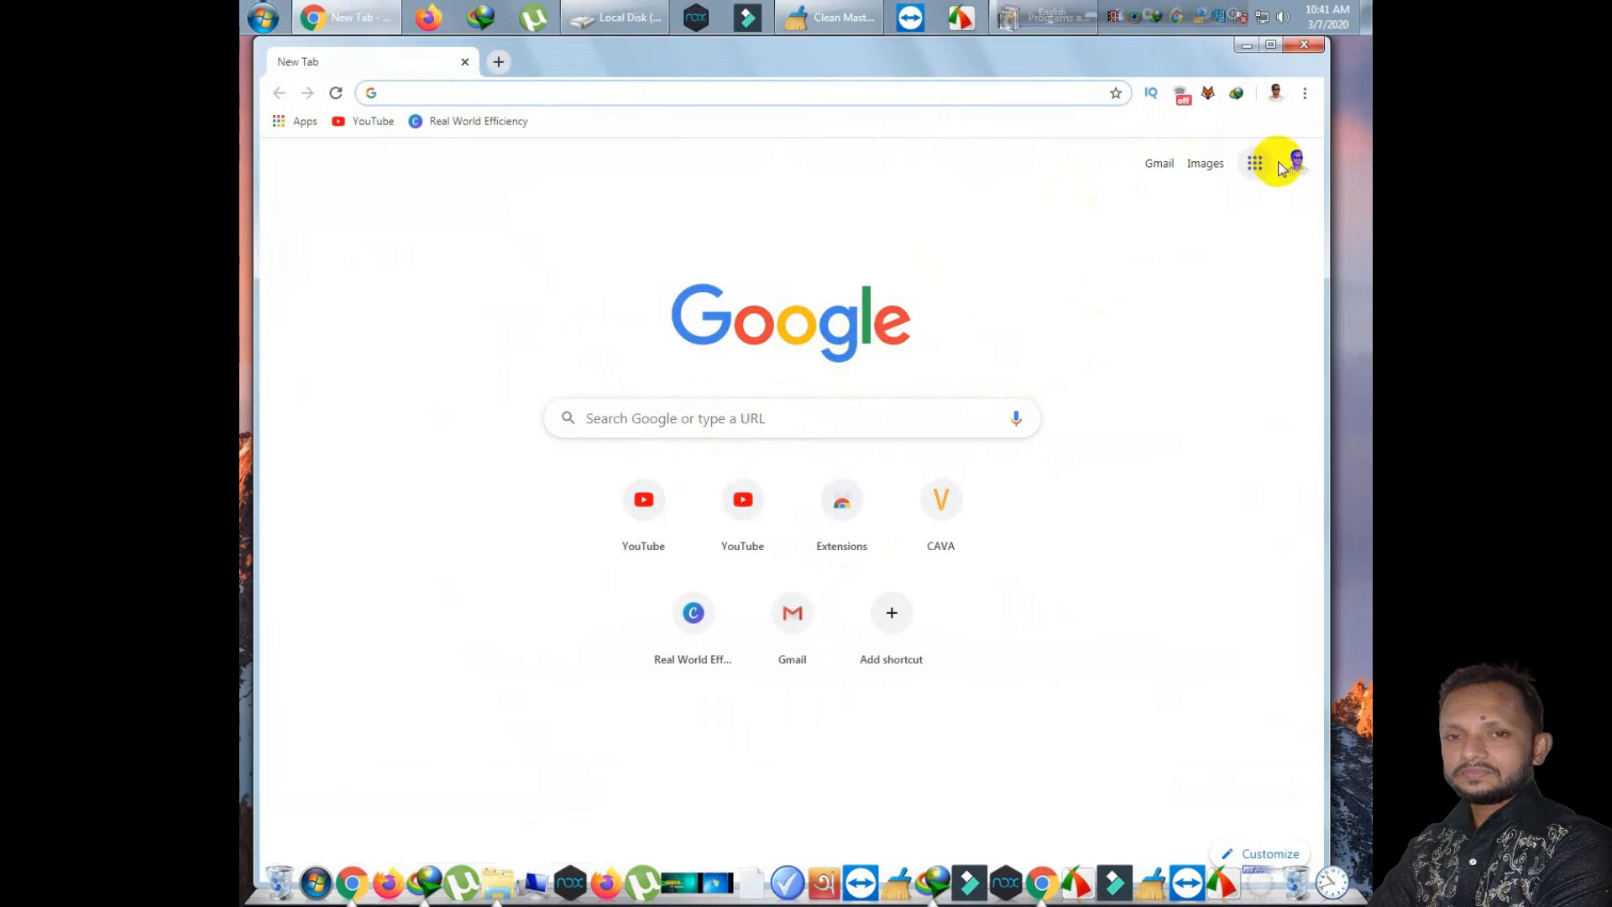
click(1295, 162)
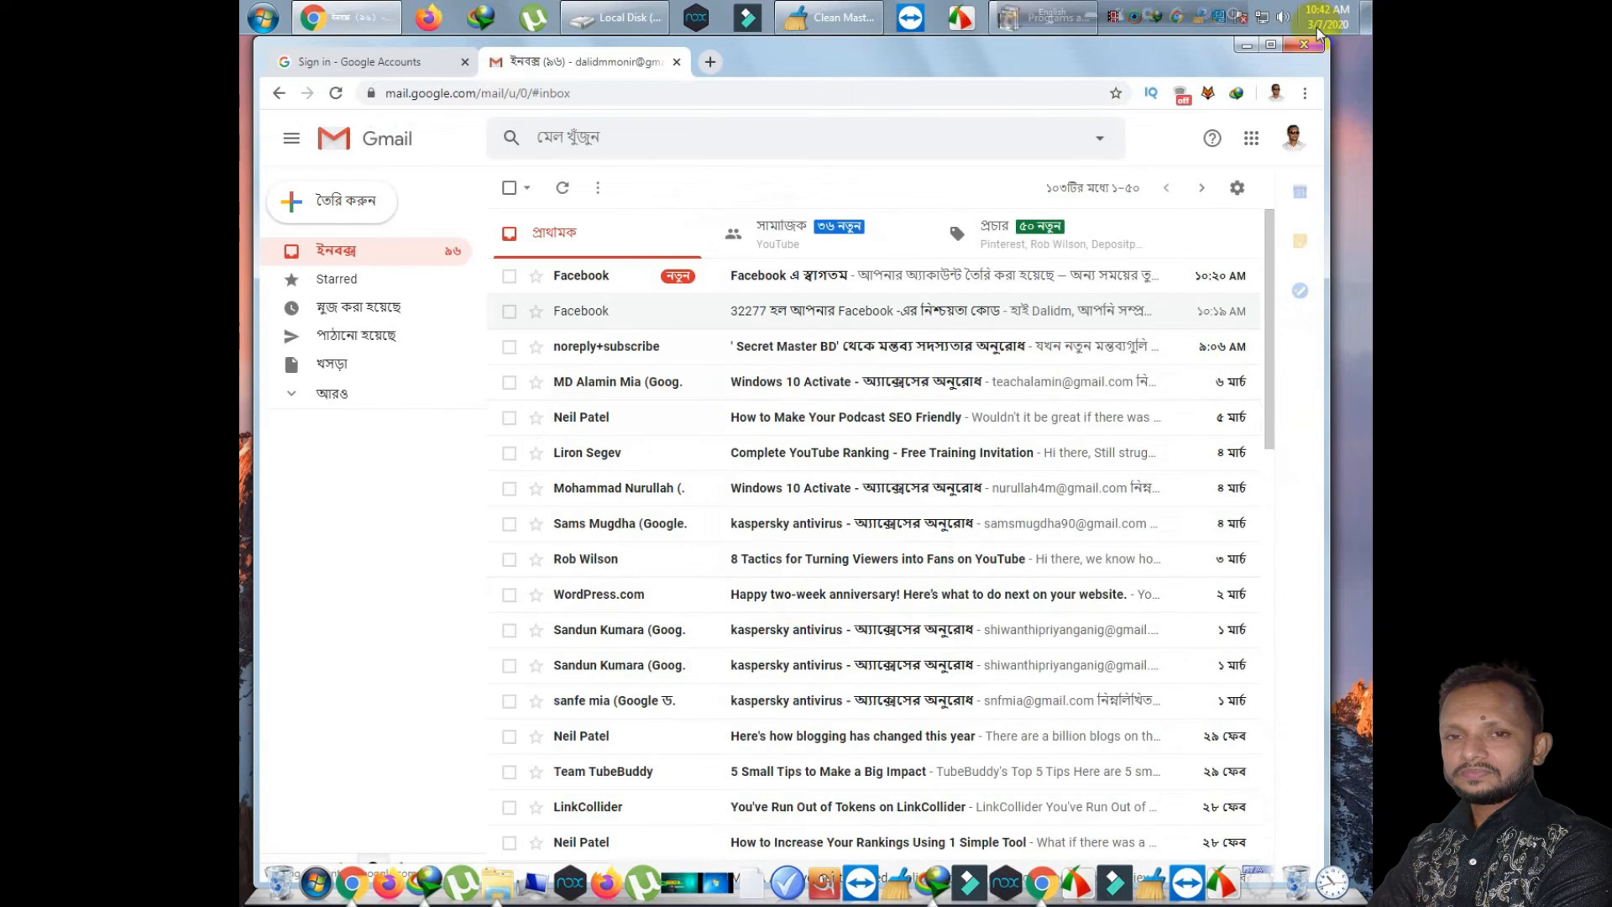
Step: Switch Gmail to the newly created account and accept the default inbox view
click(1292, 137)
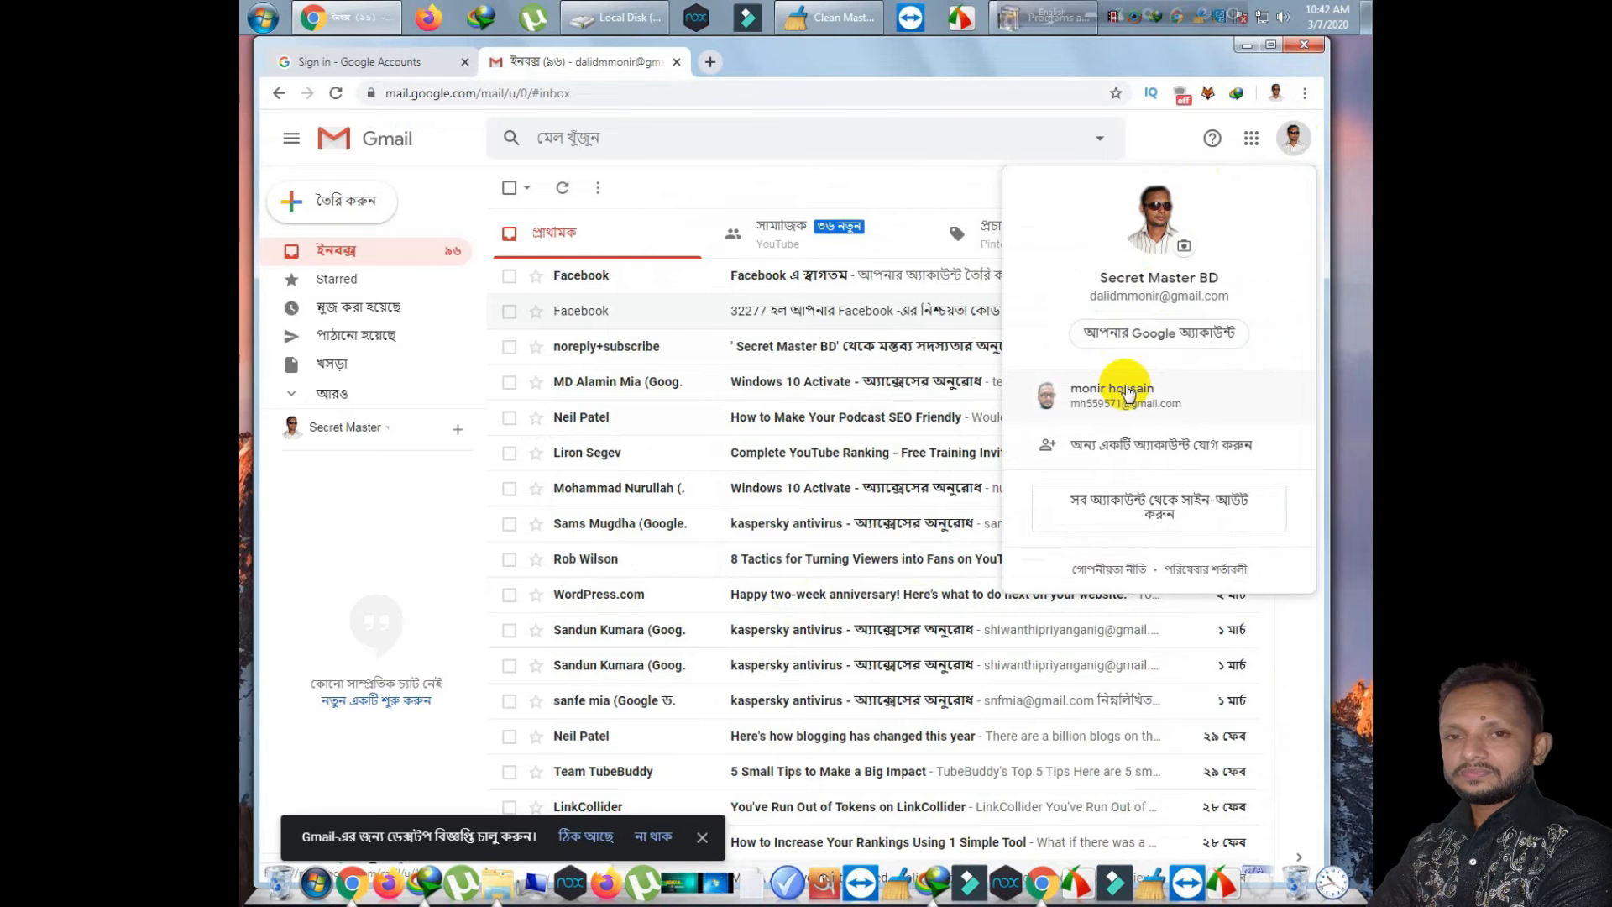
click(1110, 395)
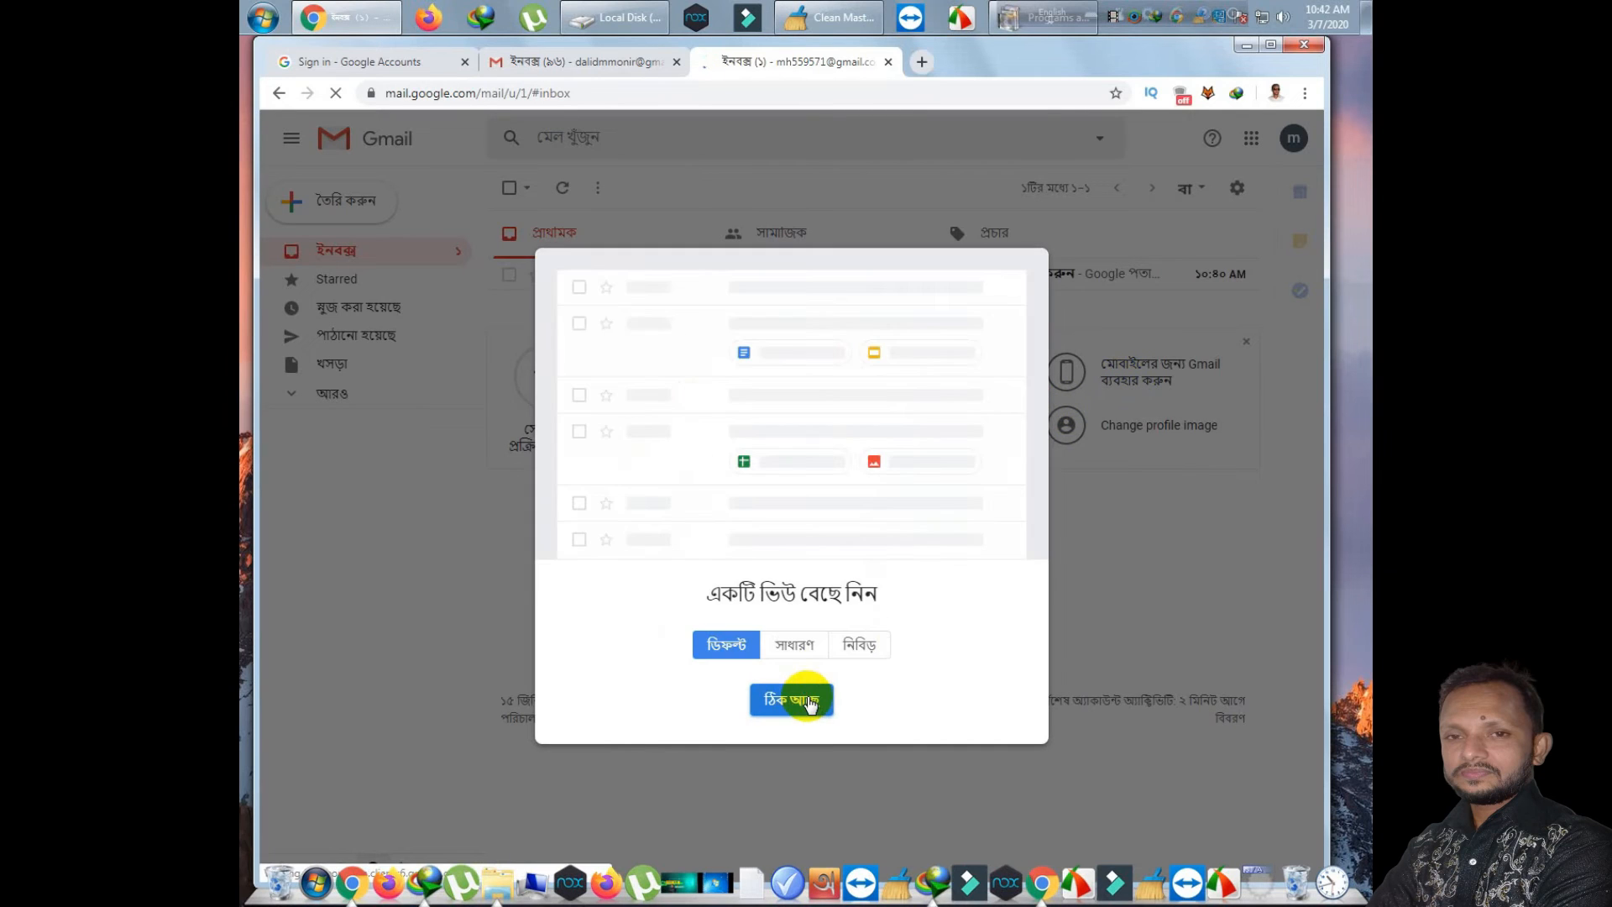
click(791, 699)
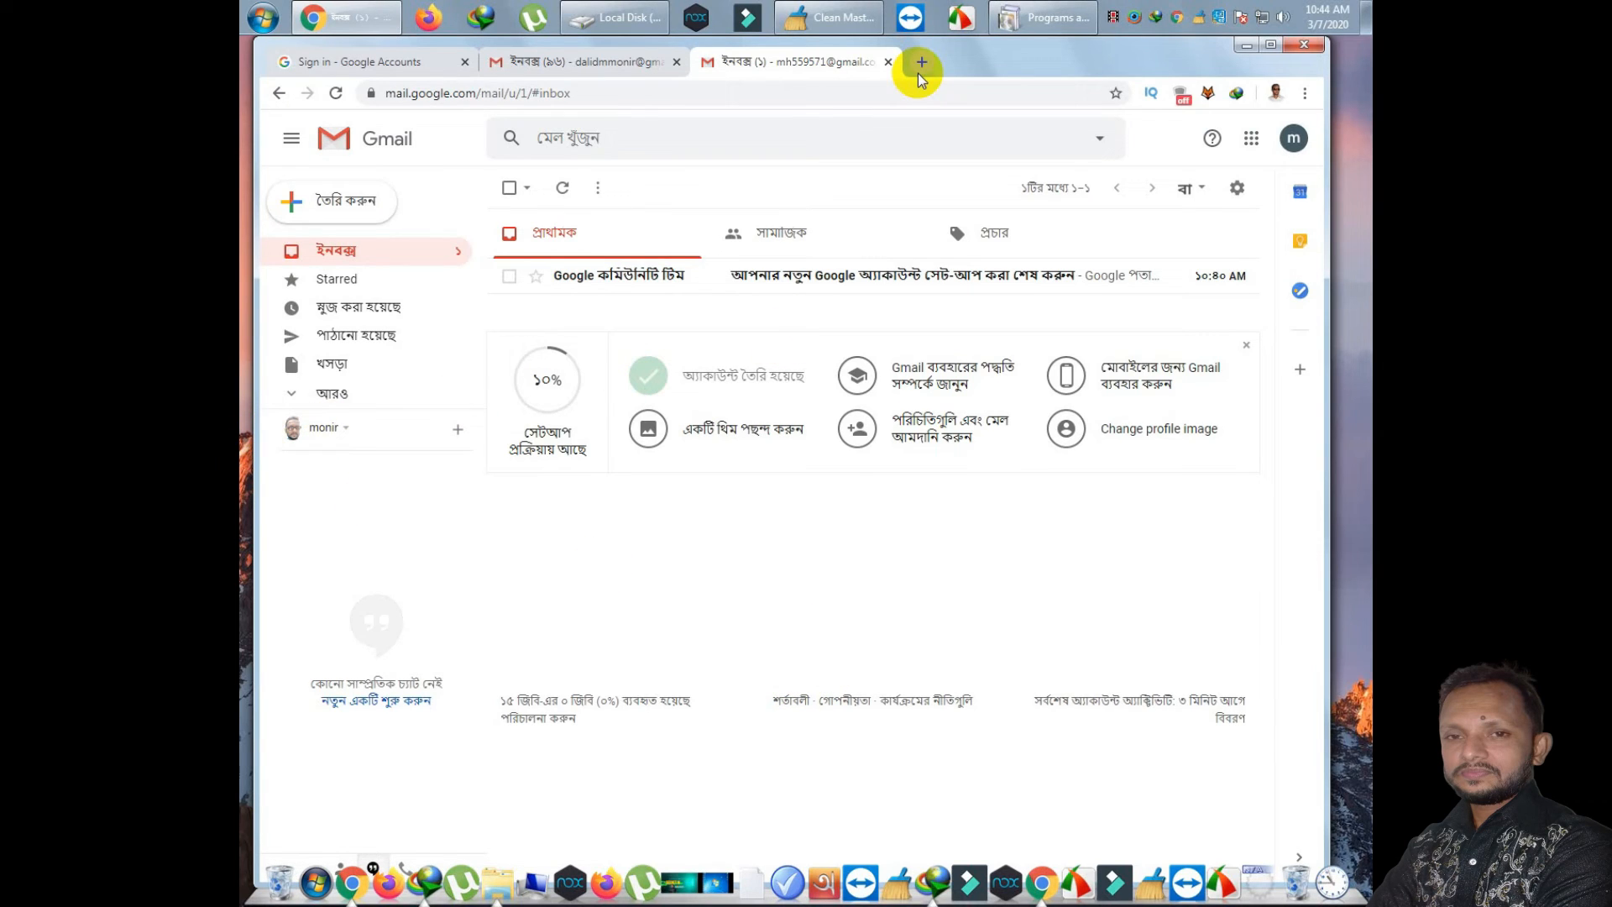
mouse_move(1299, 6)
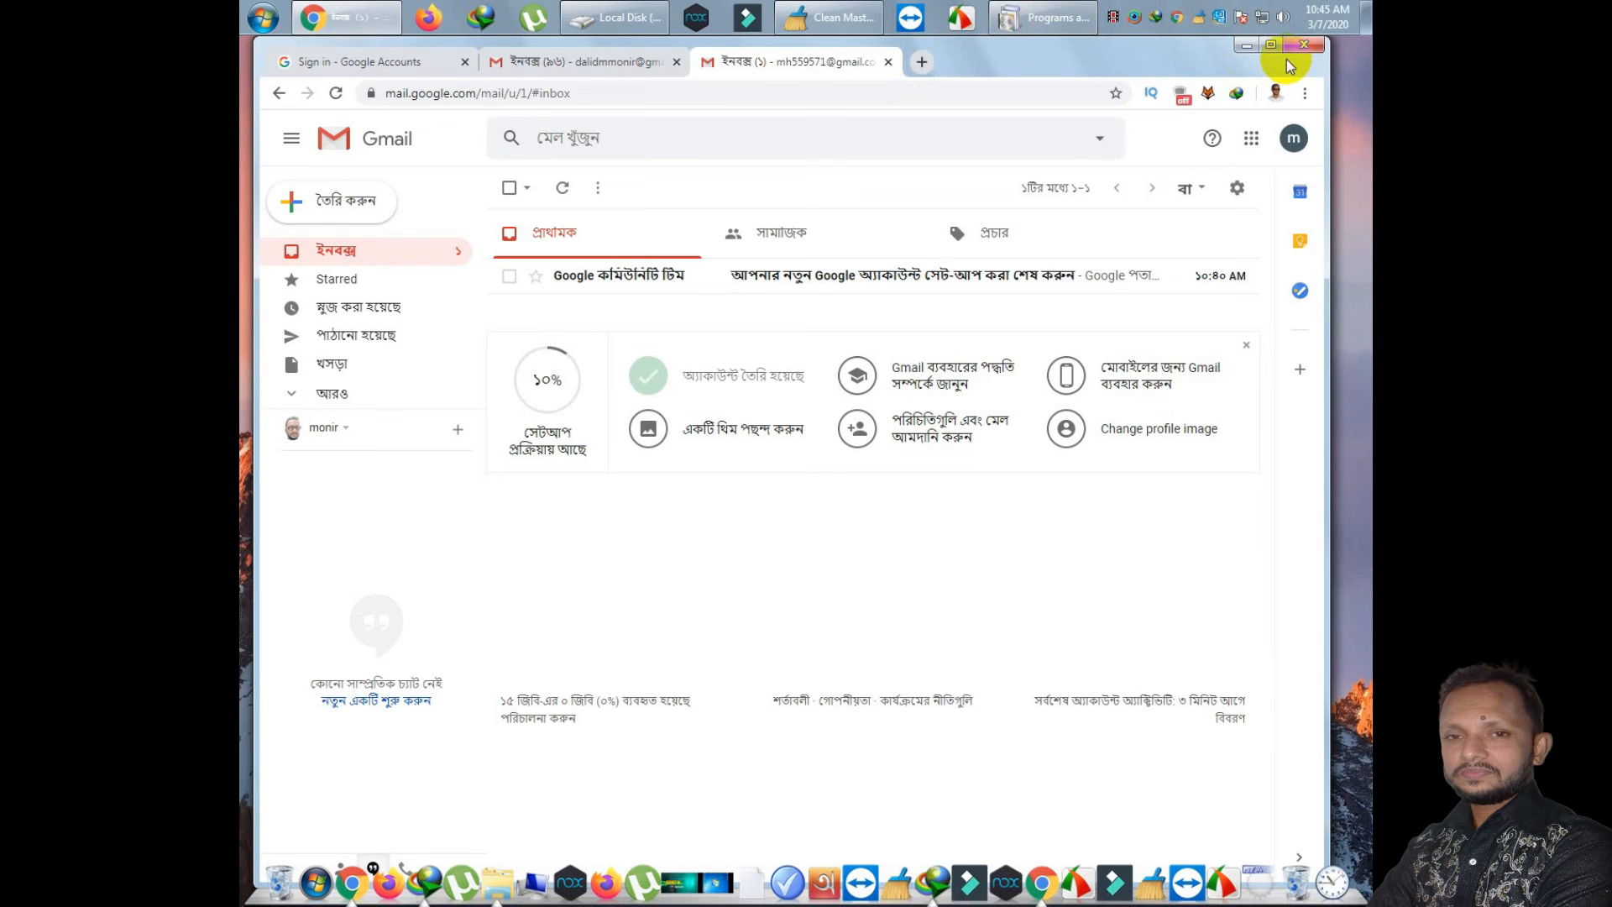
mouse_move(1288, 136)
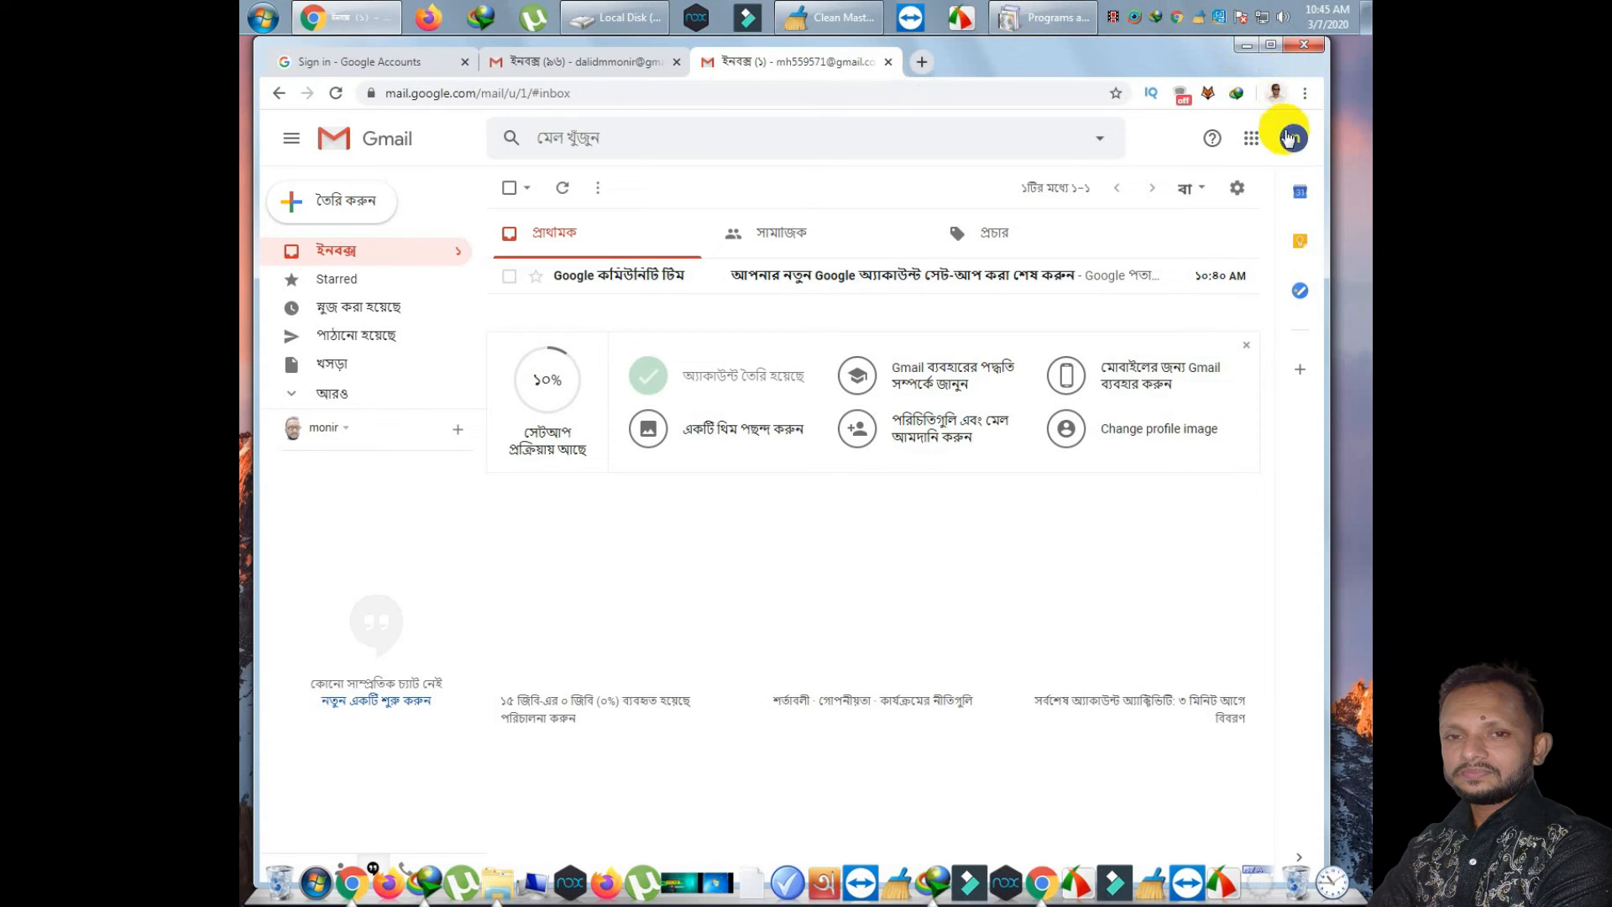
mouse_move(1283, 135)
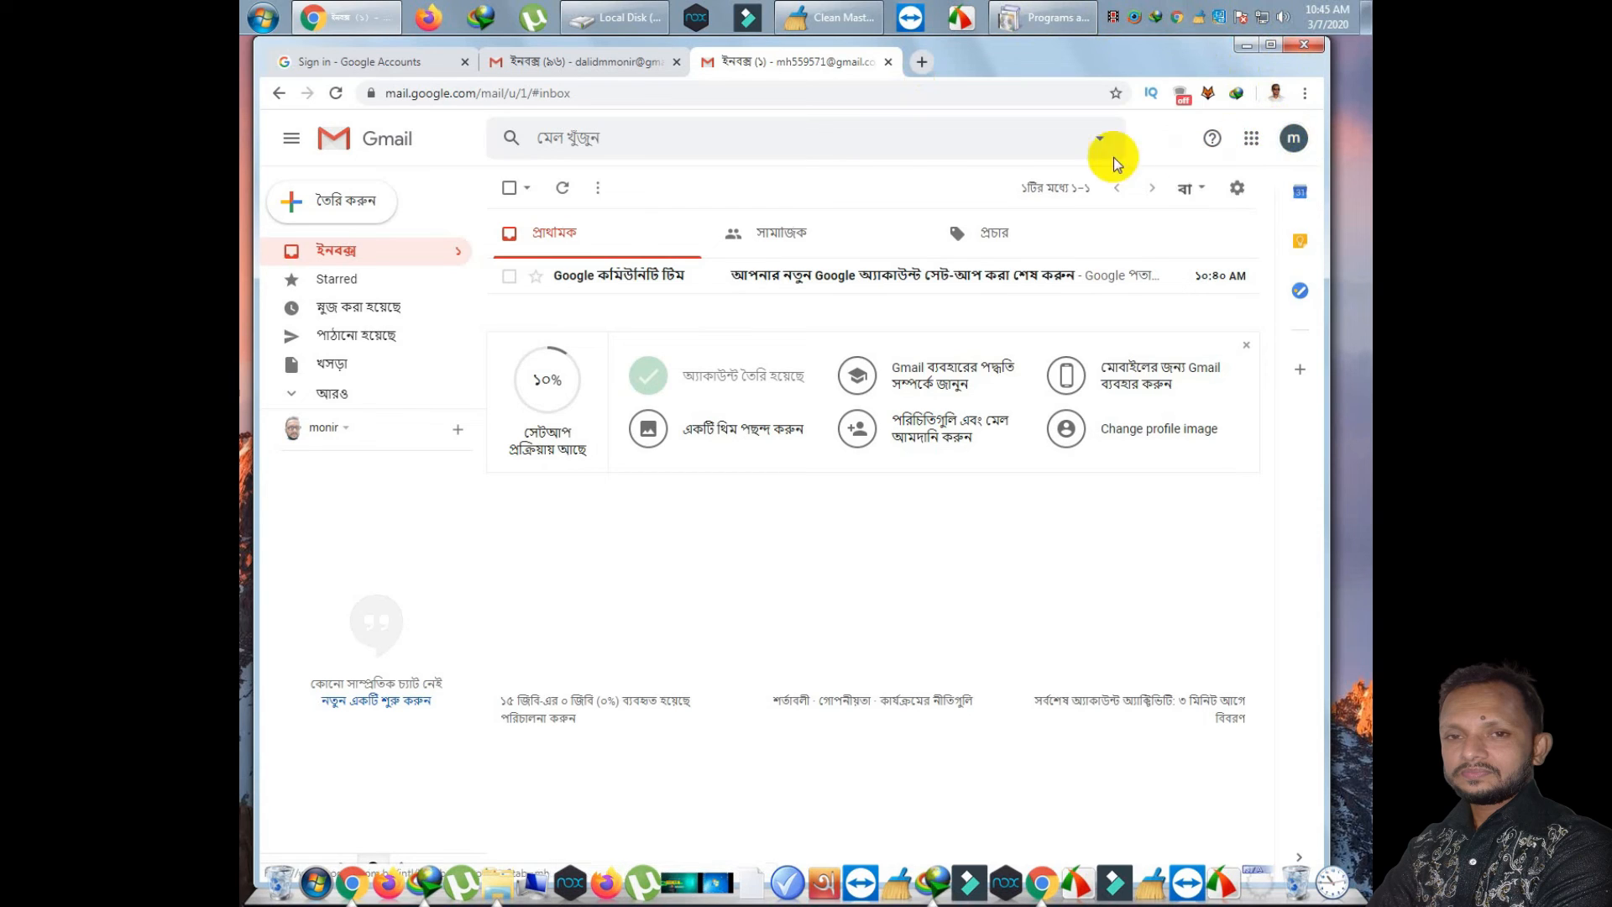
mouse_move(975, 145)
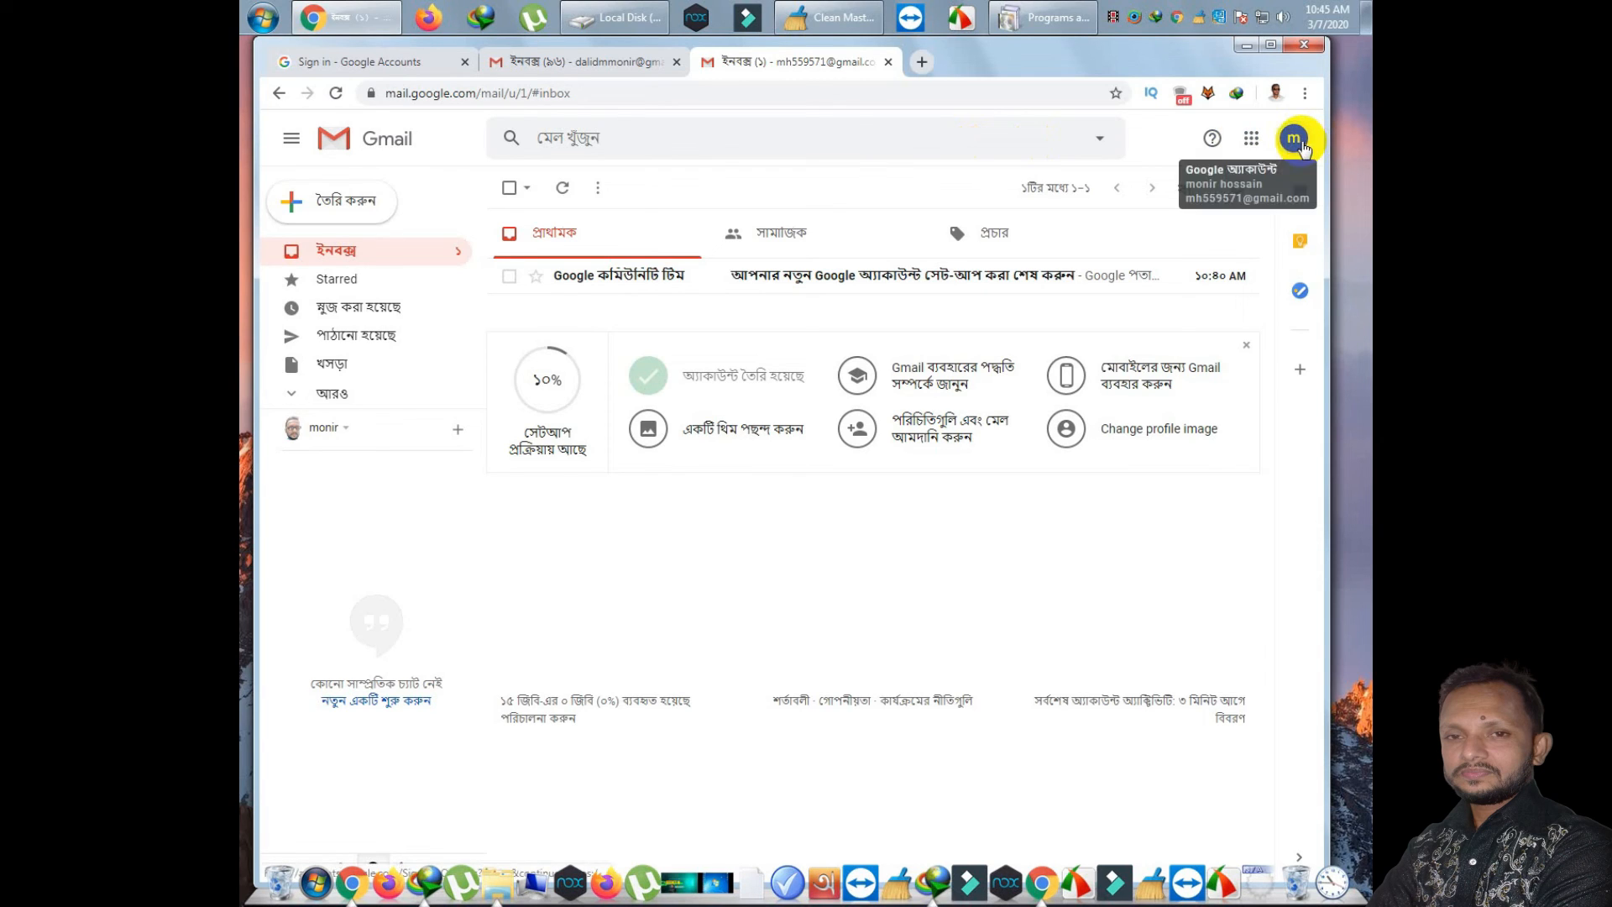
mouse_move(1017, 132)
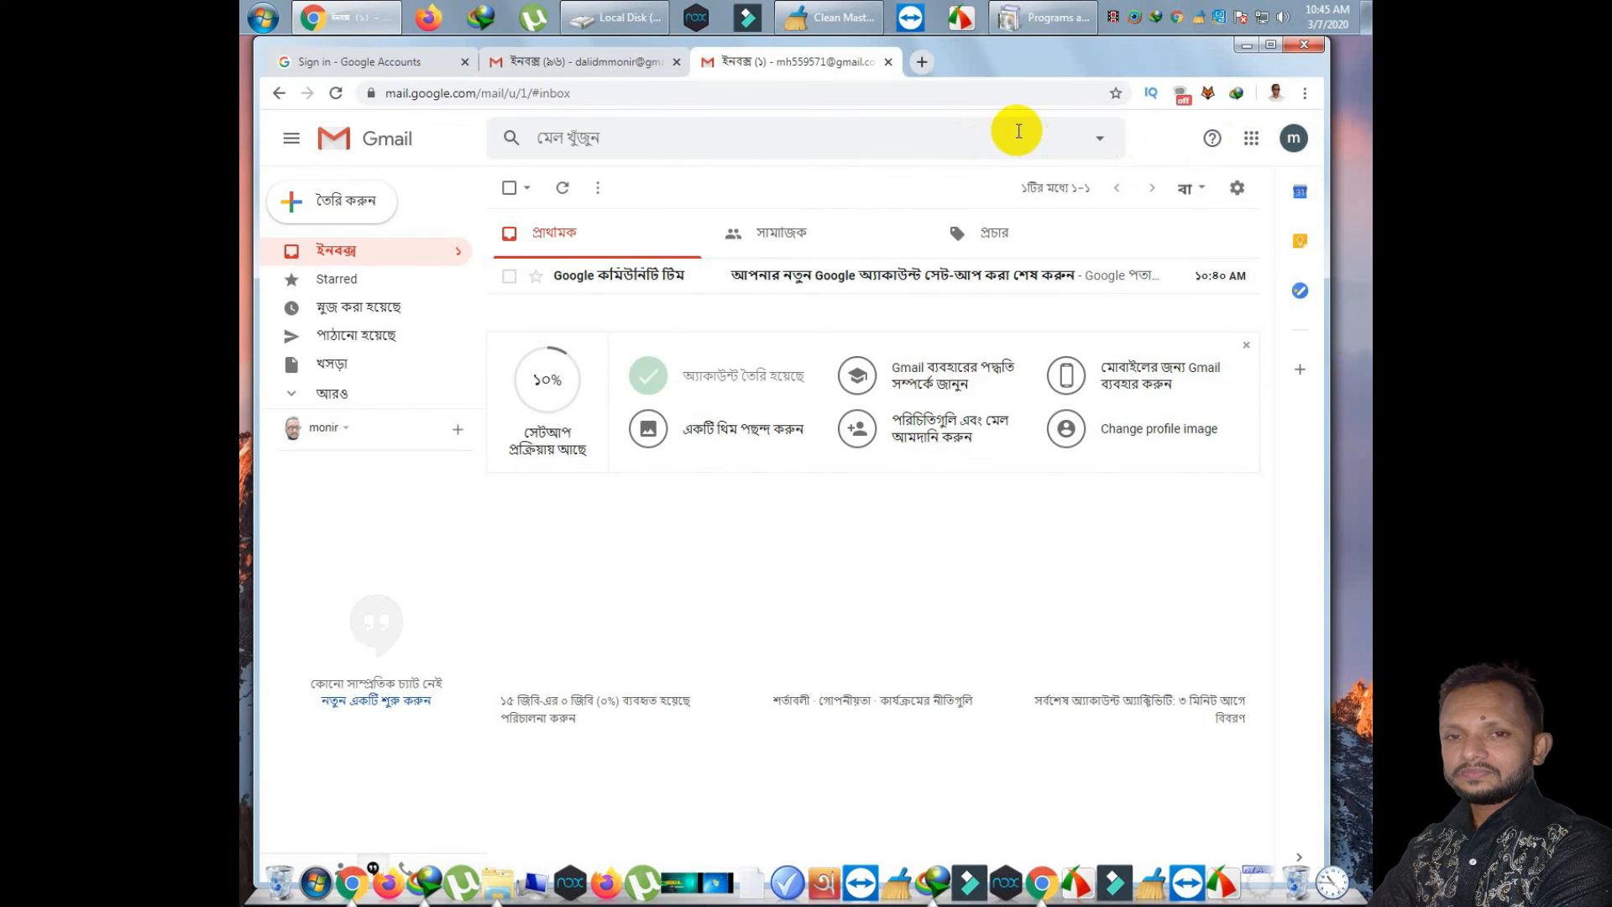
mouse_move(1211, 138)
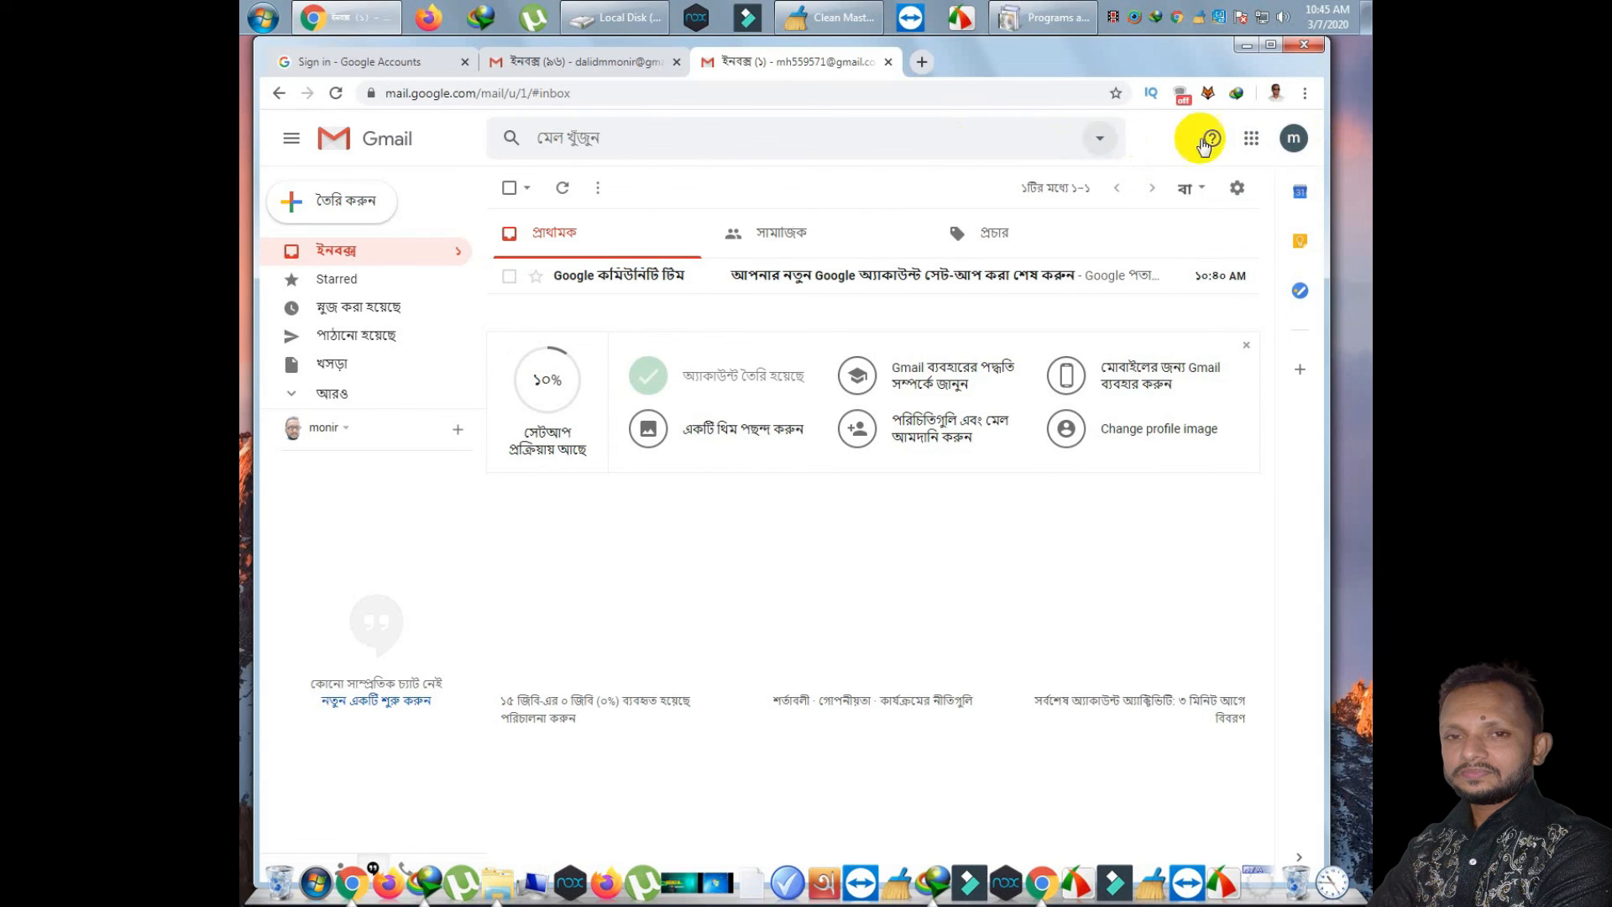
mouse_move(1250, 138)
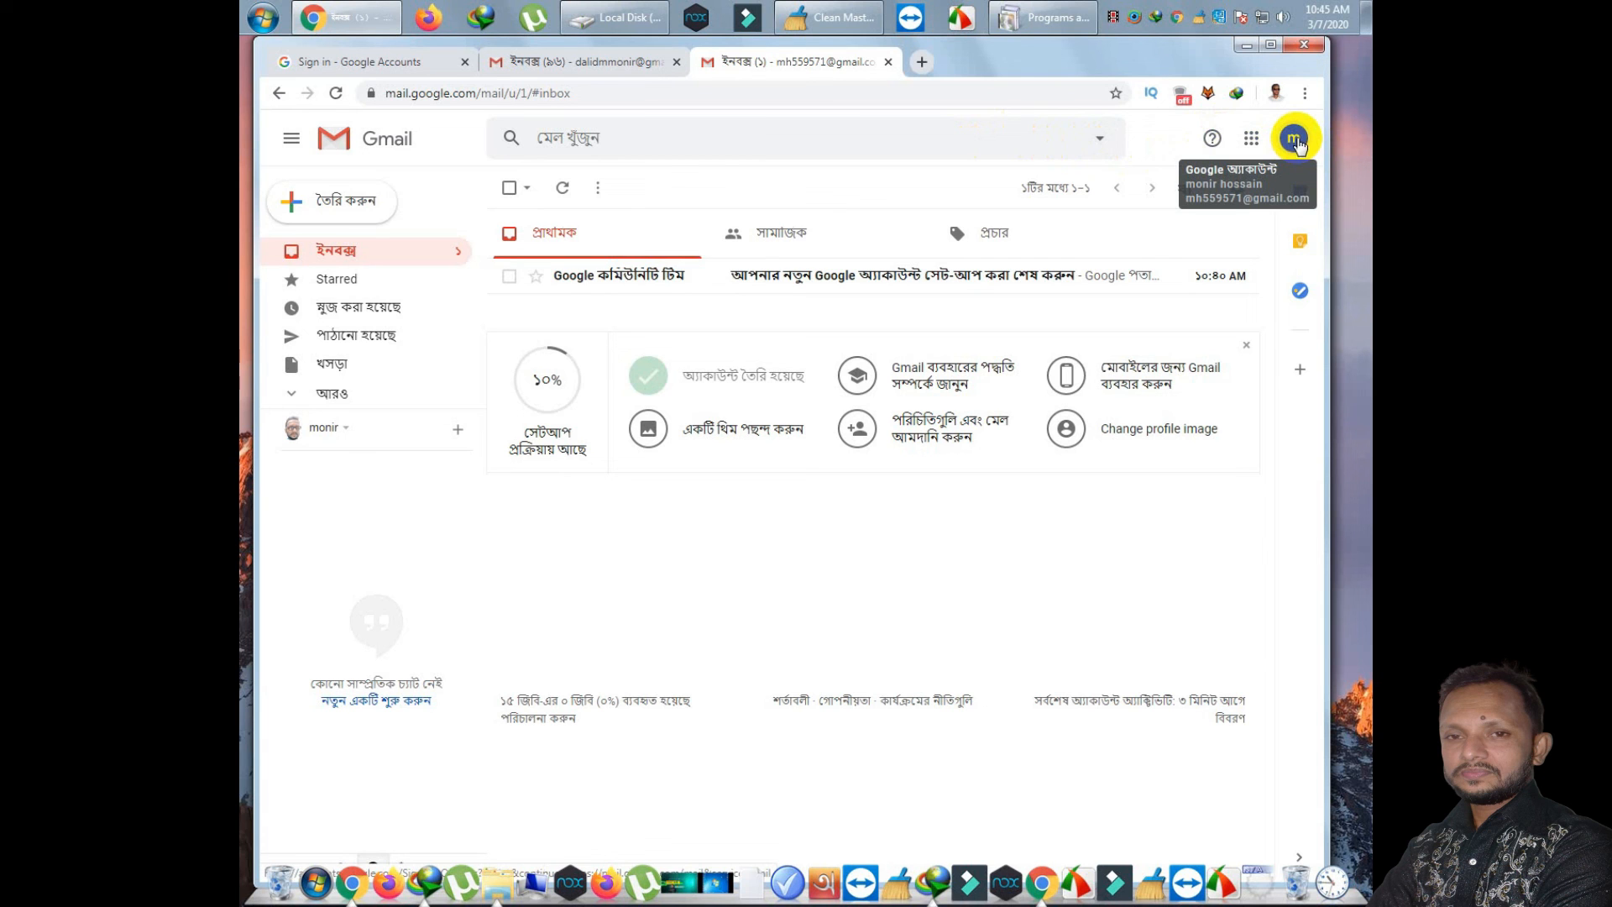
mouse_move(1313, 68)
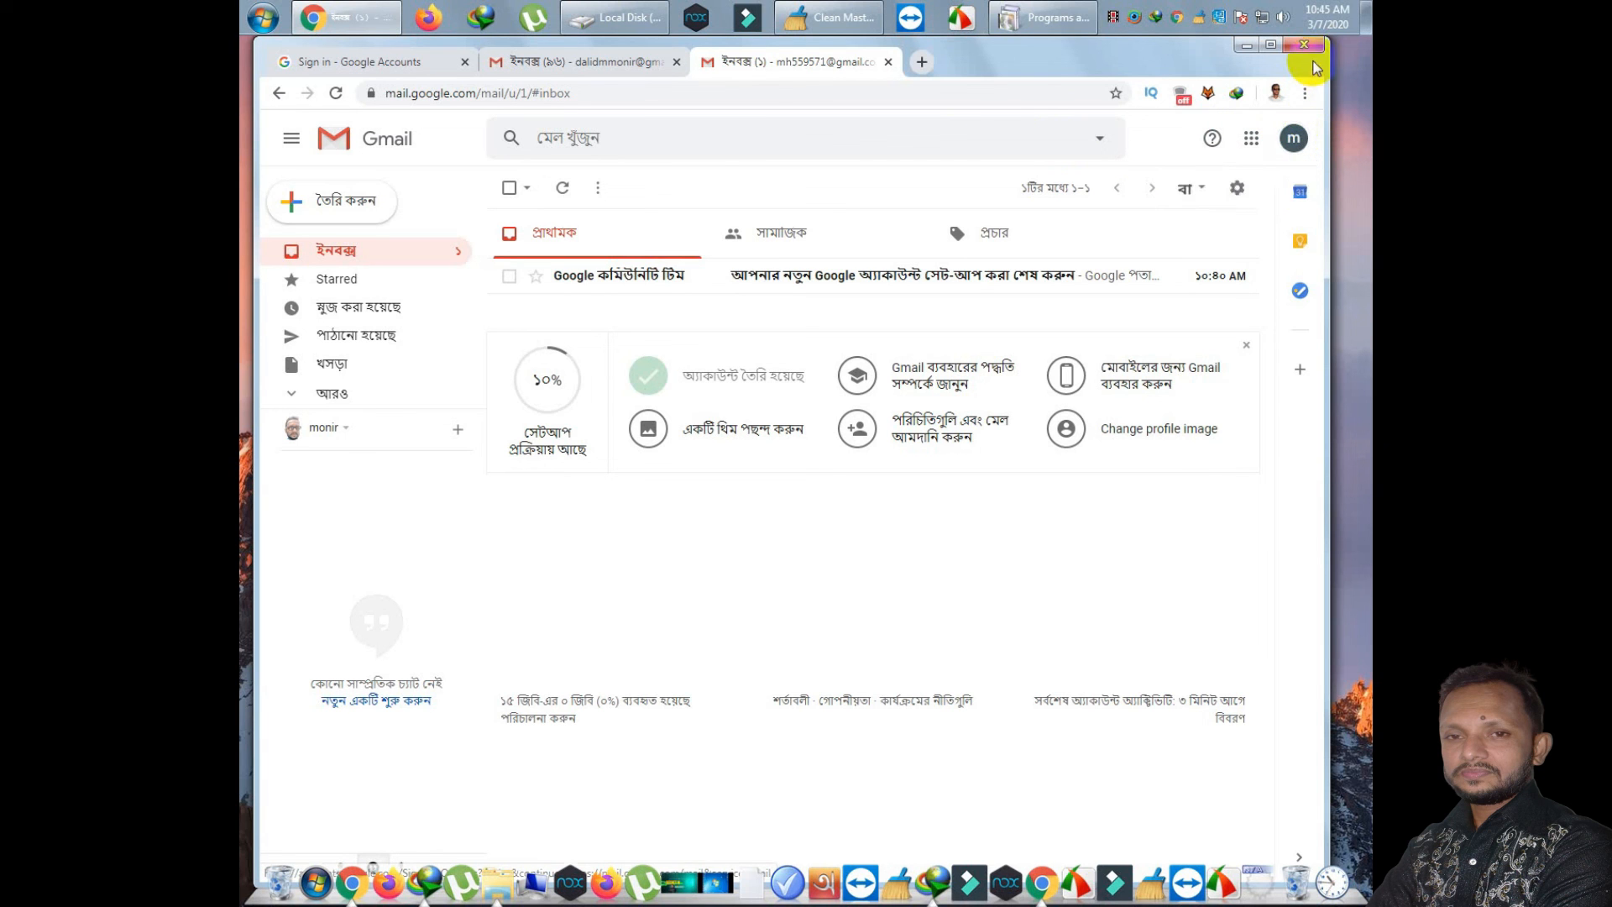